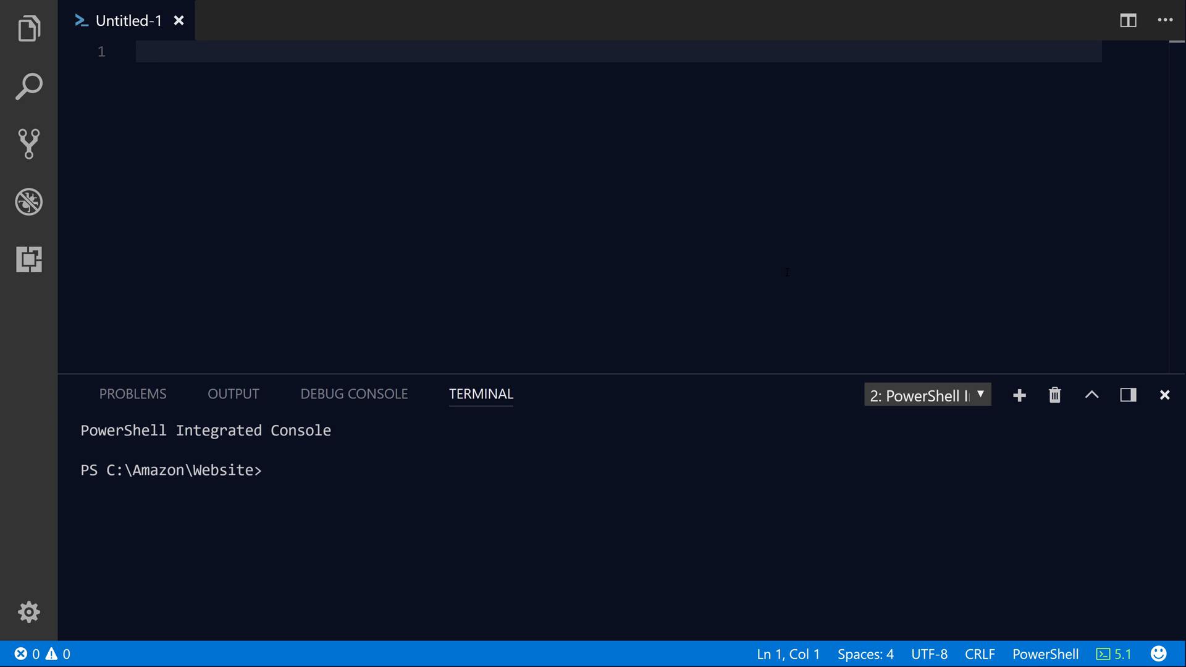
Type New-CFNStack with -Region us-west-2, -StackName trevortest and a -TemplateBody parameter
type("New-CFNS")
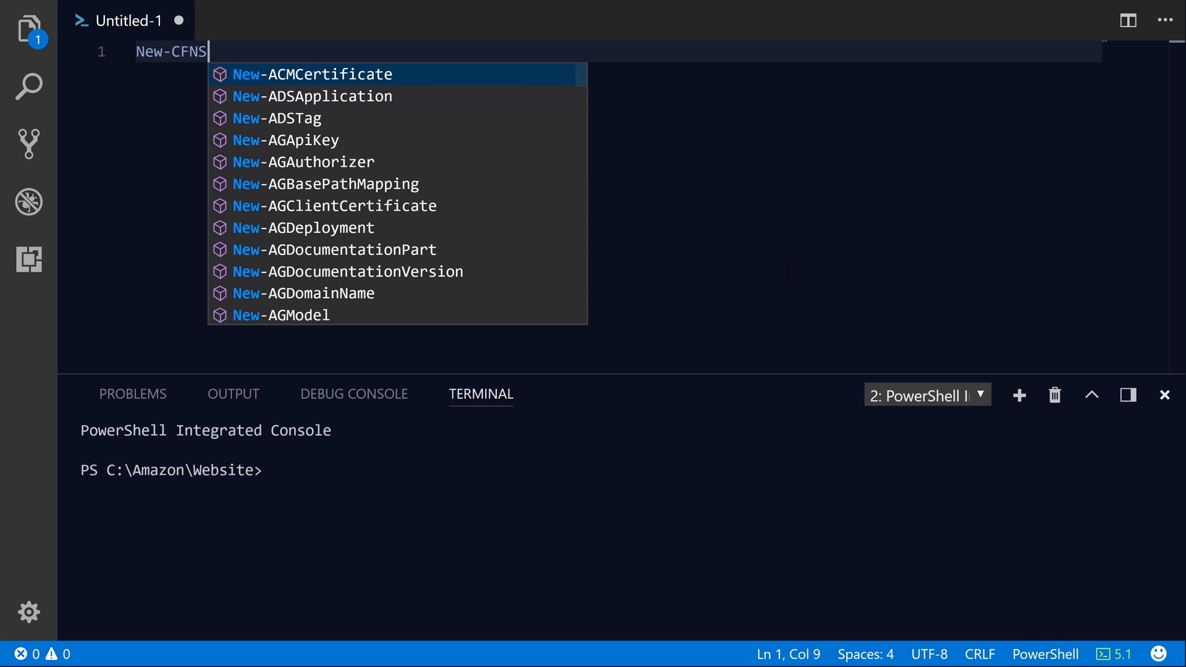
type("tack")
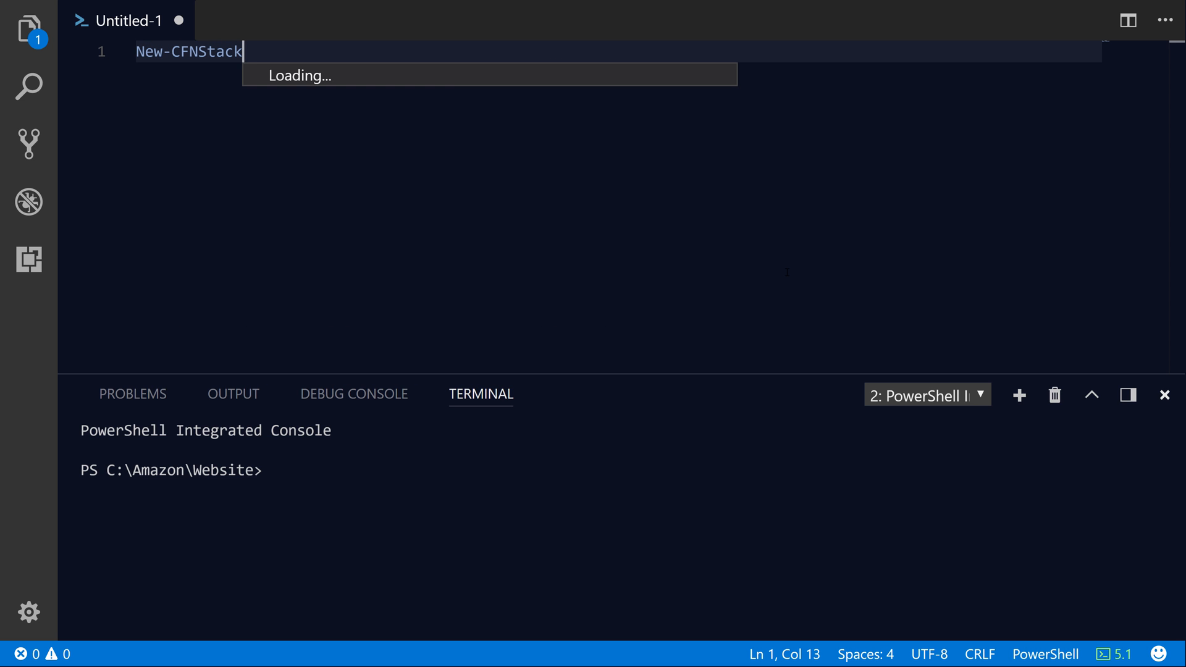
type("-Regio")
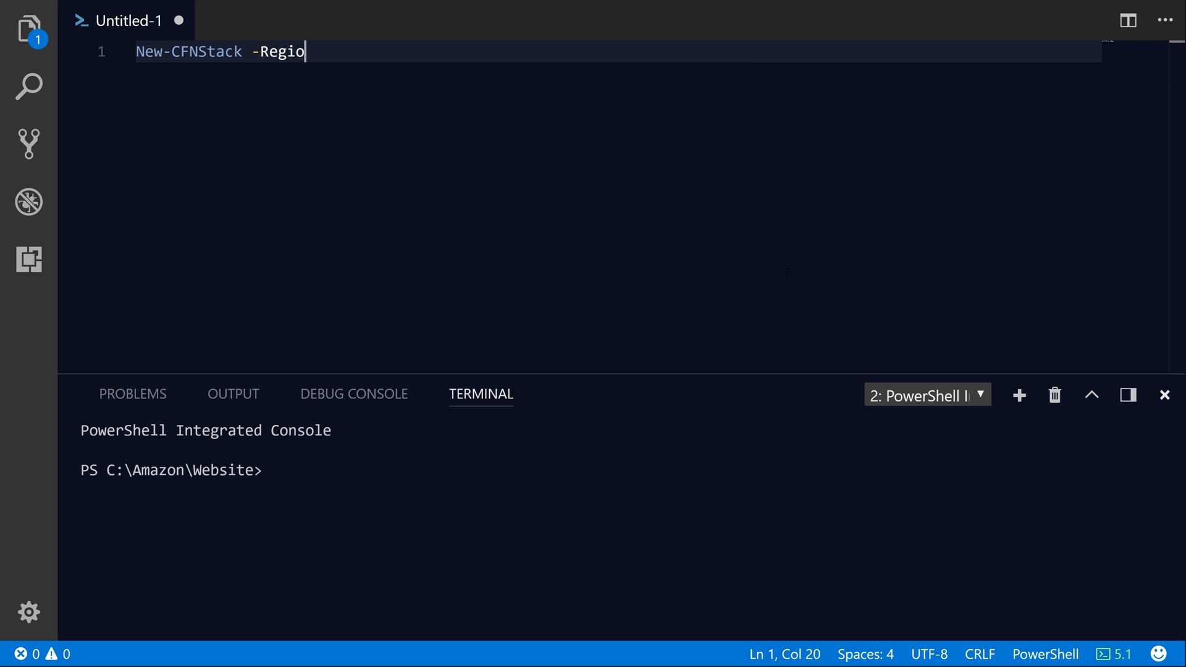
type("n us-west-2")
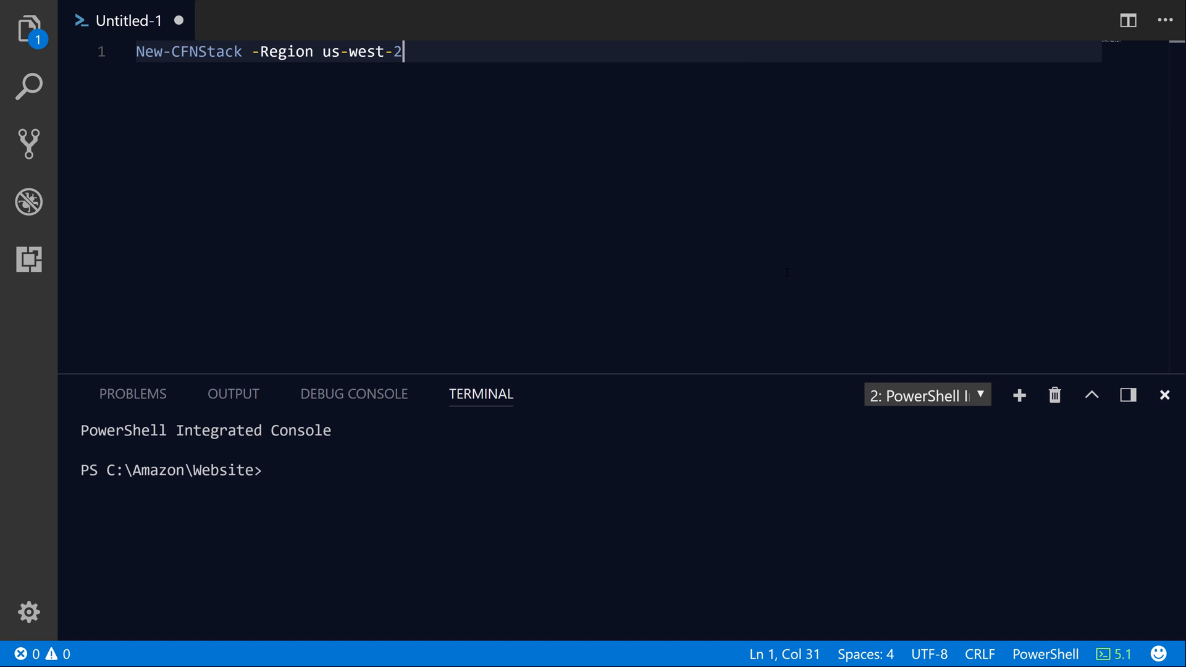
type("-")
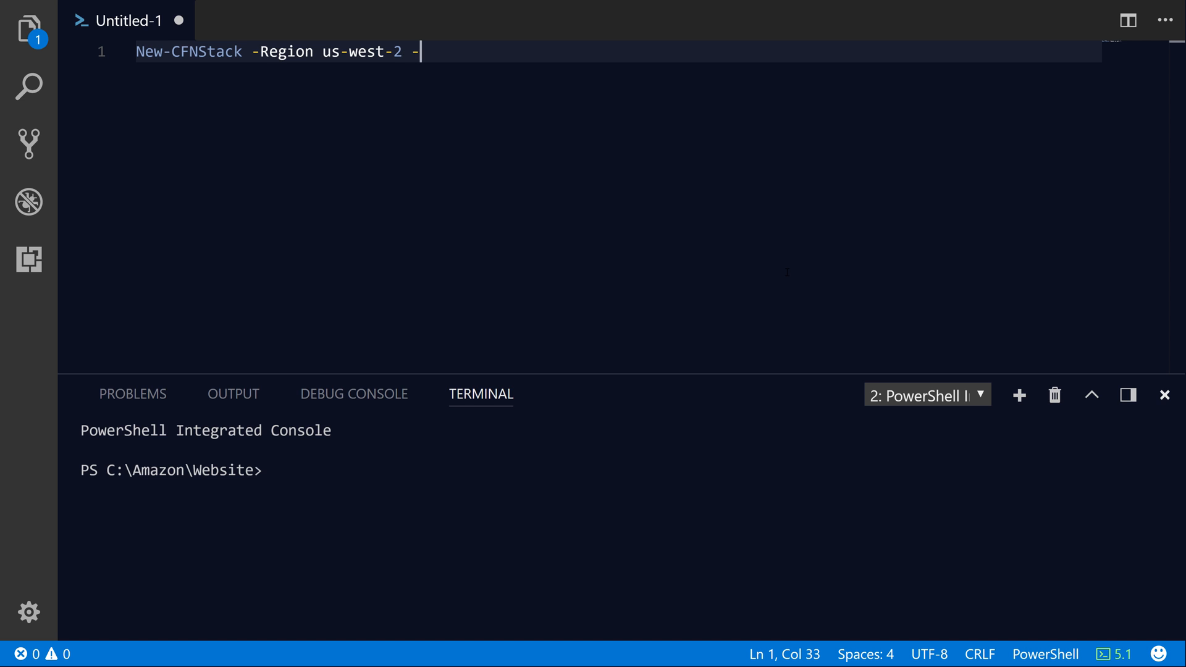
type("StackName")
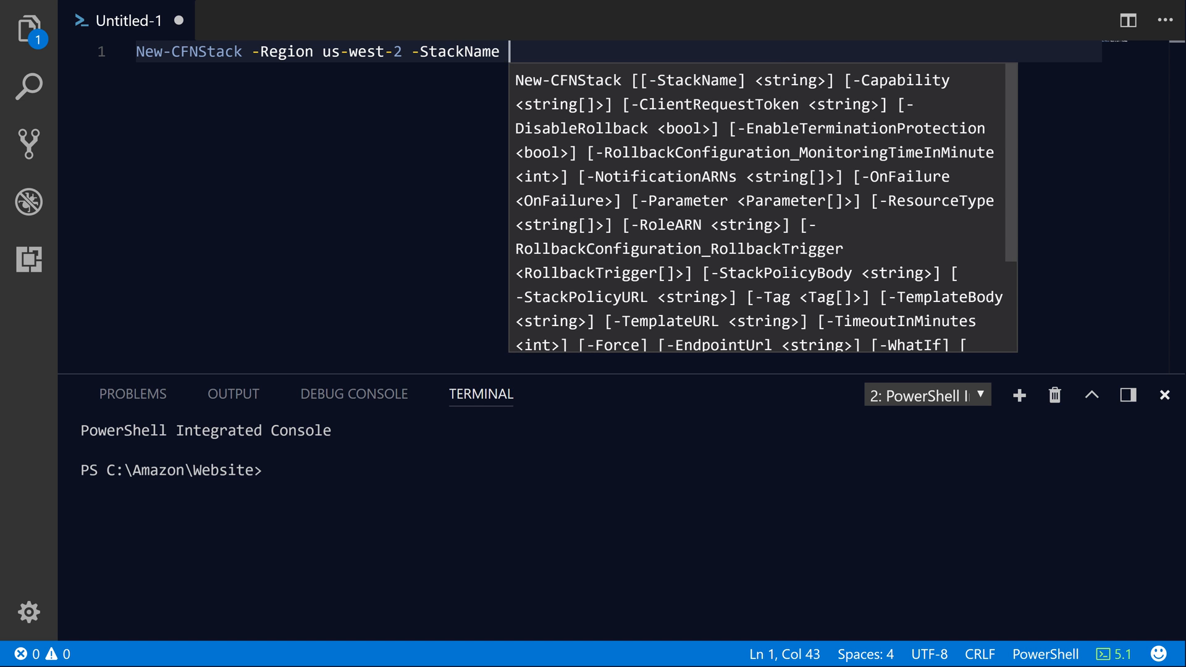
type("trevortest")
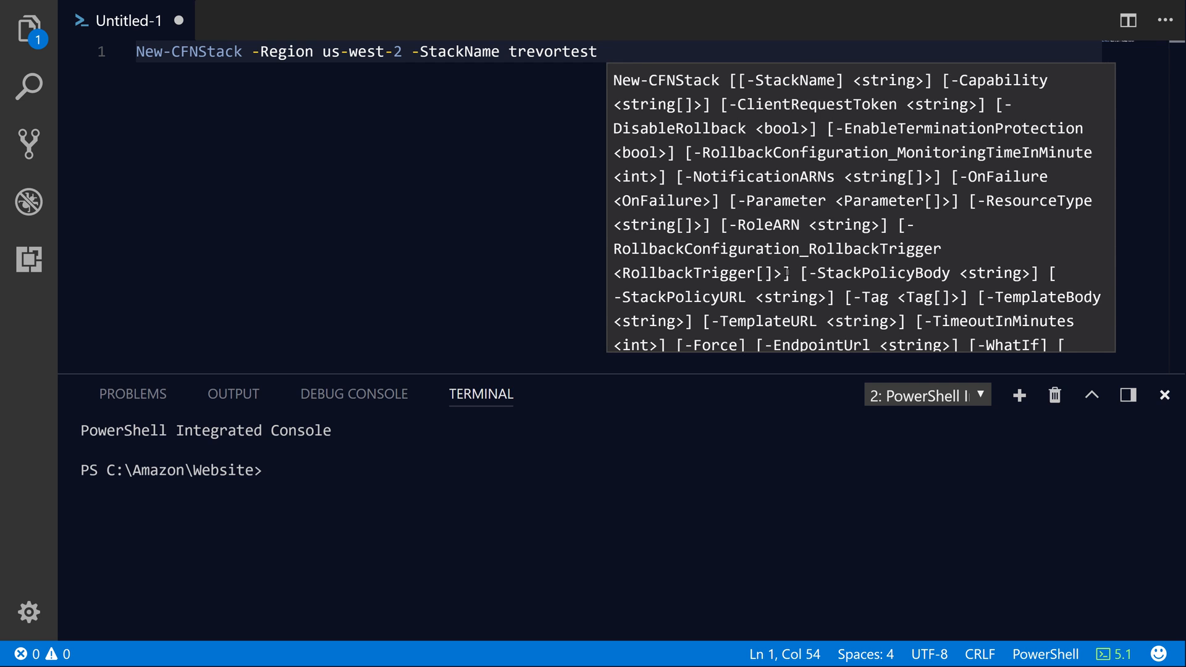
type("-")
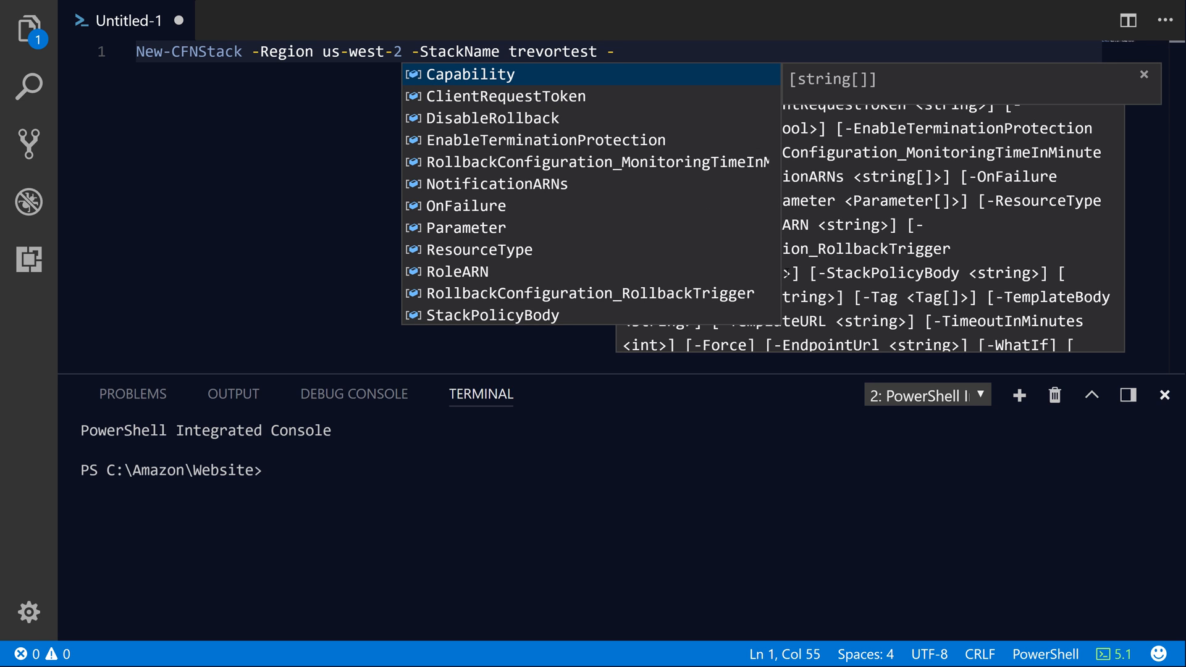
type("TemplateBody")
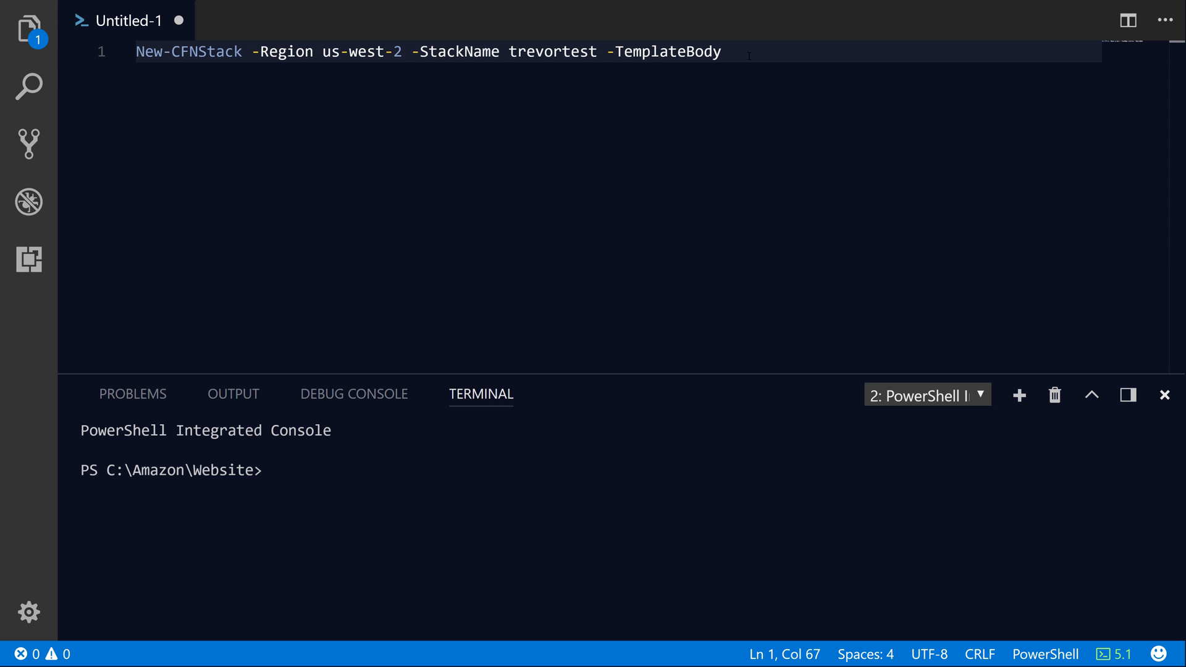
Open a @'' here-string and begin the JSON template with a "Resources" key
type("@''")
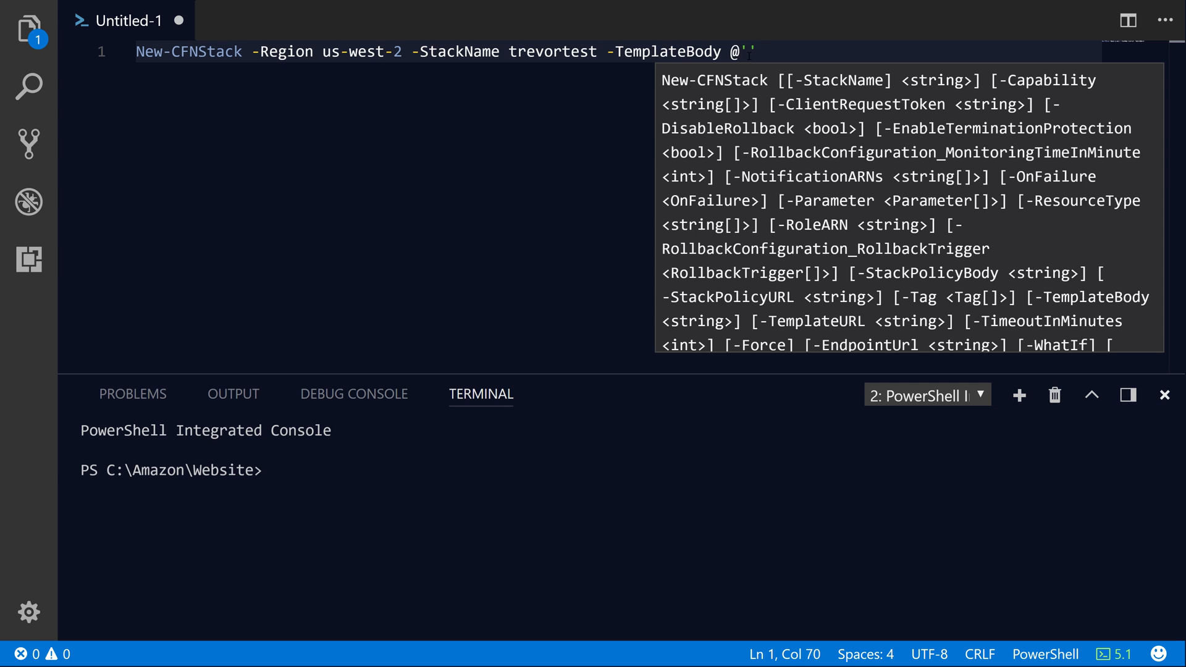
key("Enter")
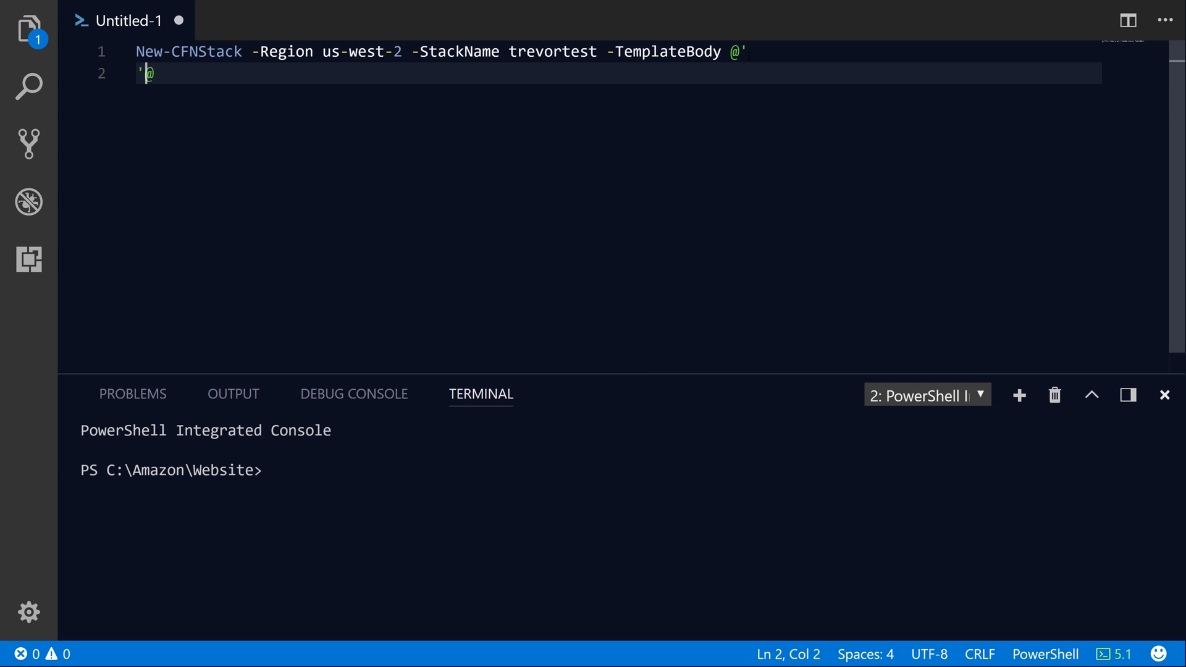
key("Enter")
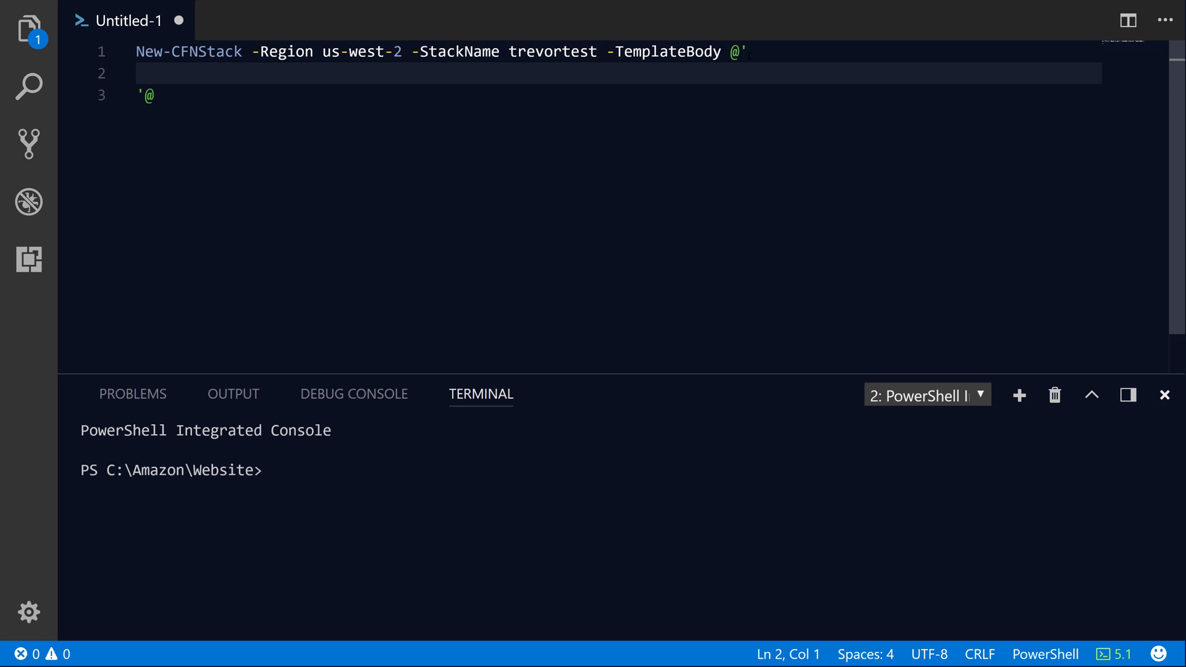
type("{")
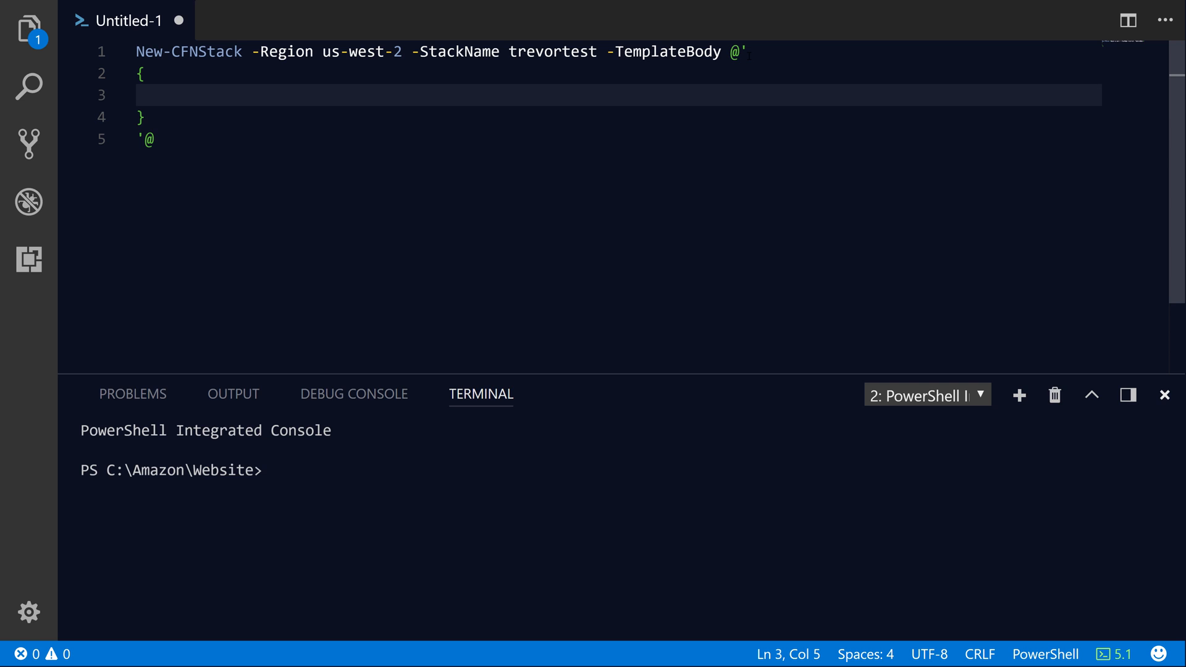
type("\"Resource")
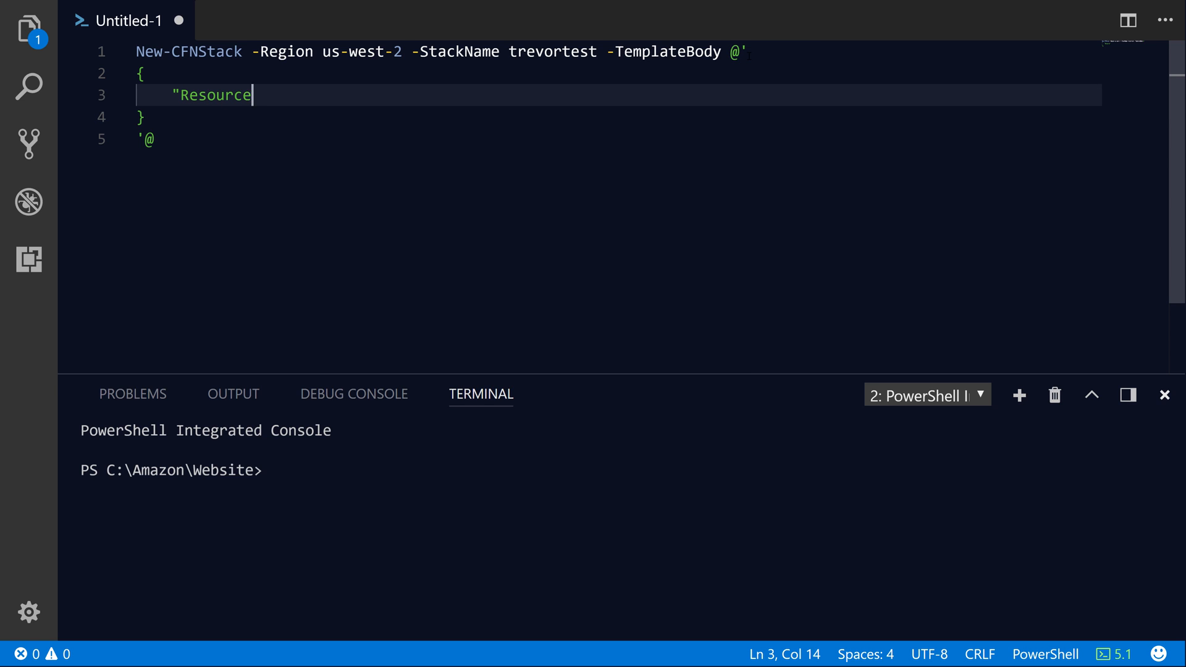
type("s\": {")
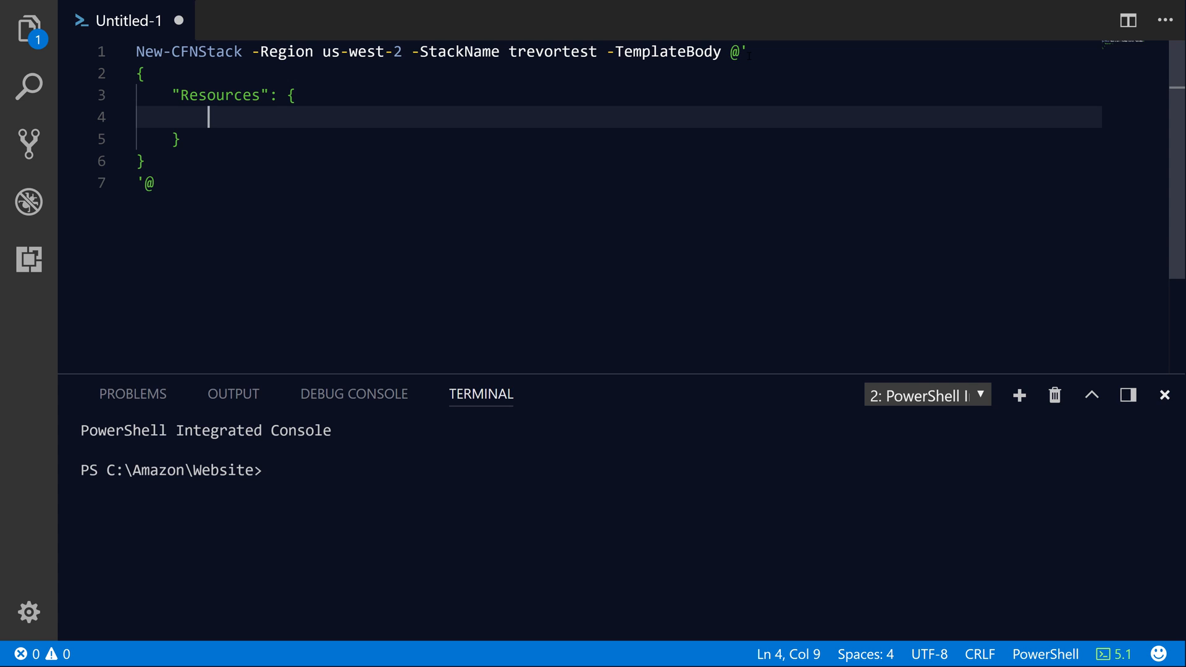
Define "MyS3Bucket" with Type "AWS::S3::Bucket" under Resources
type("\"")
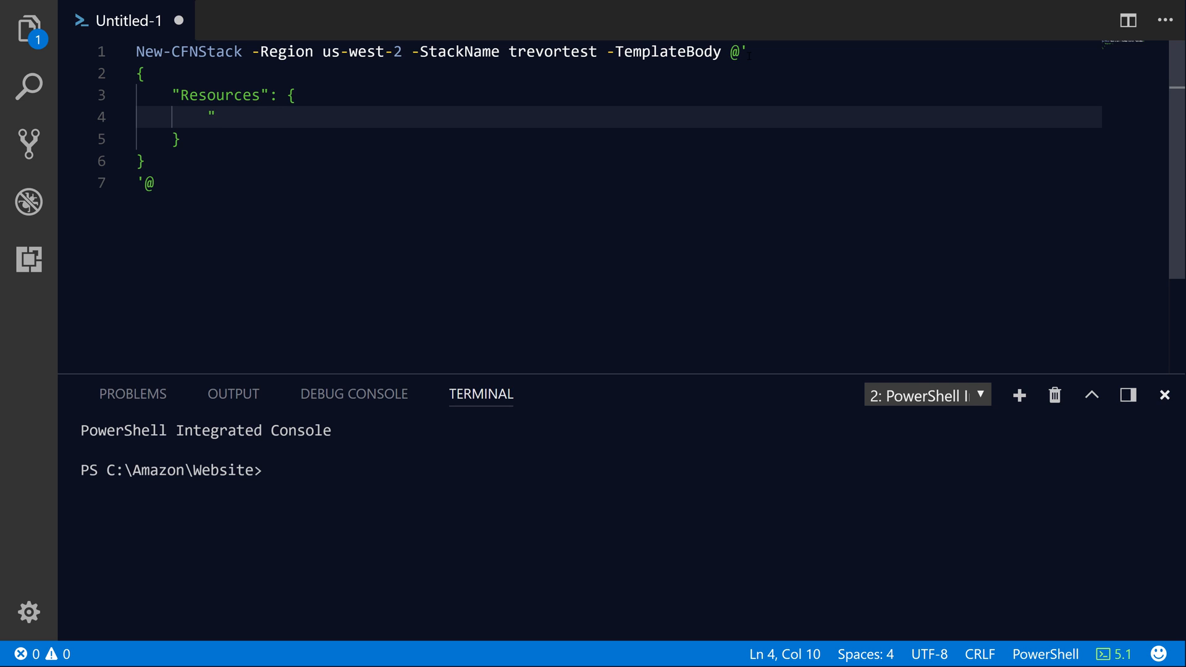
type("My")
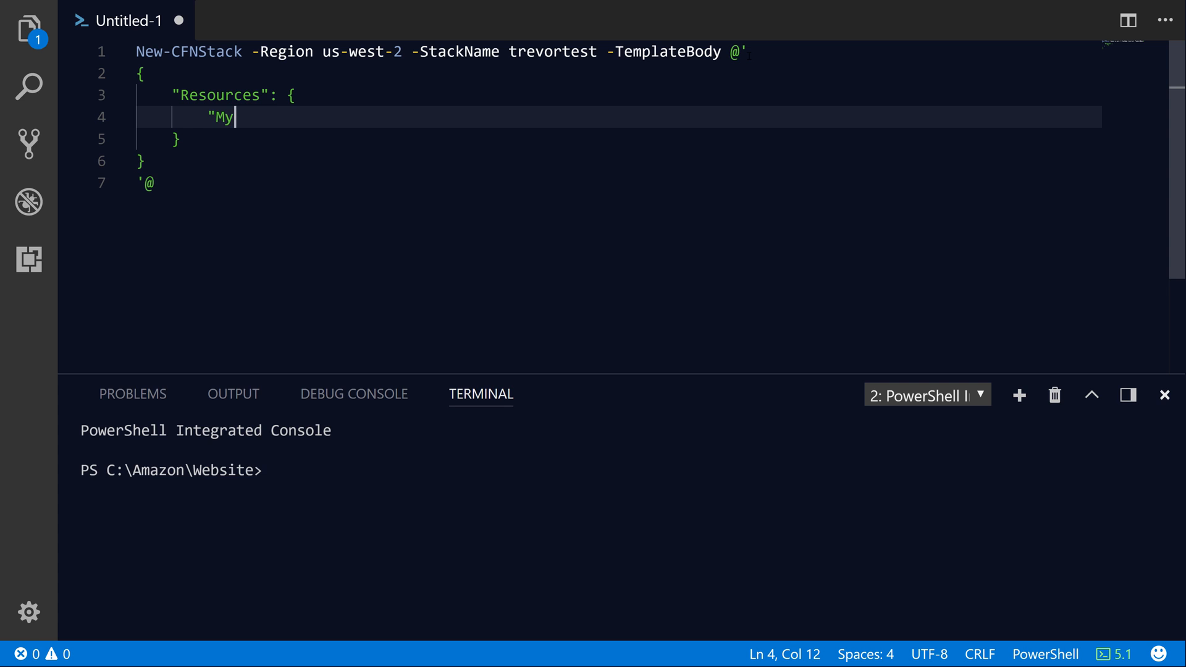
type("S3Bucket\"")
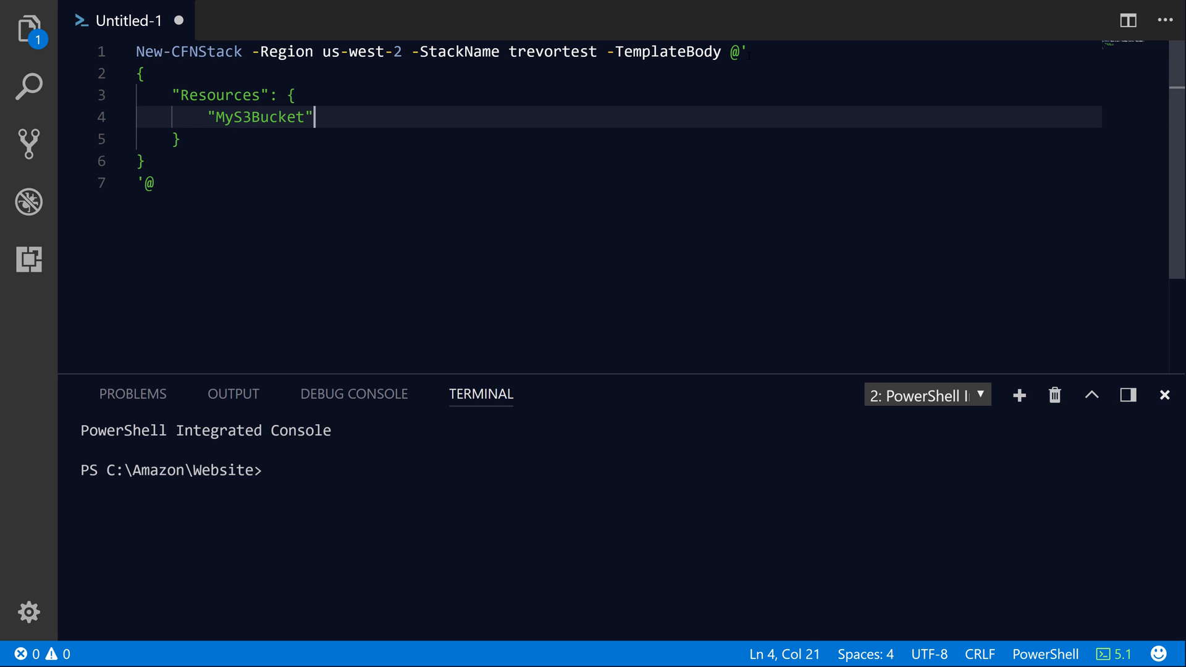
type(": {")
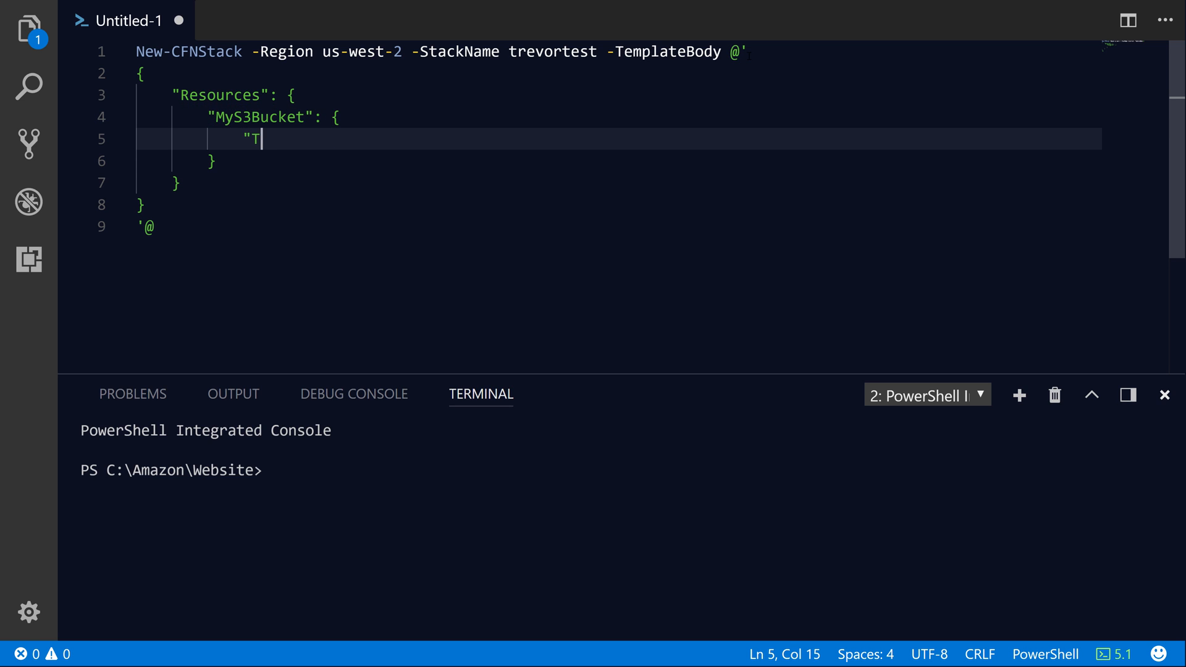
type("ype\": \"")
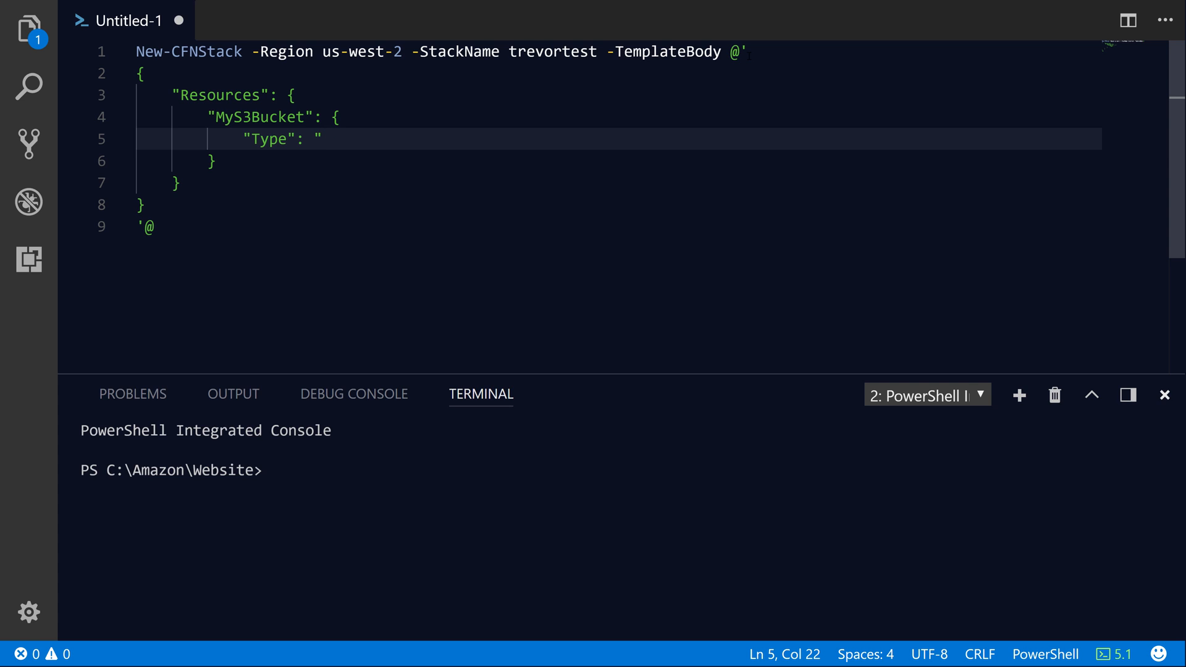
type("AWS::S3")
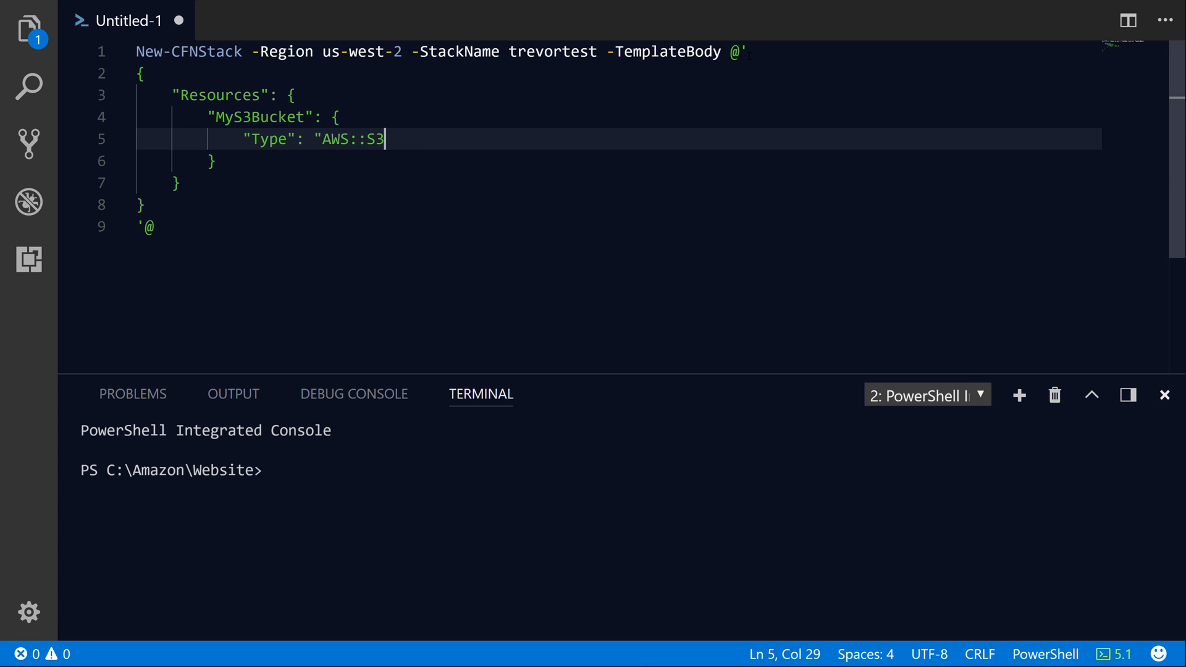
type("::Bucket")
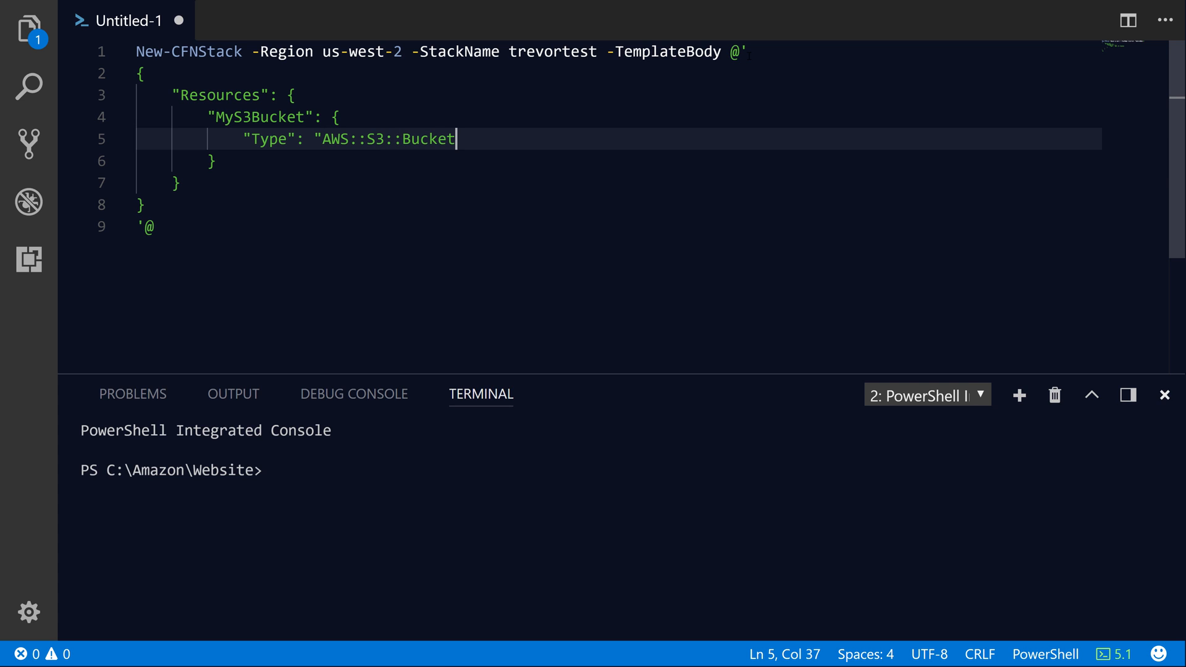
type("\"")
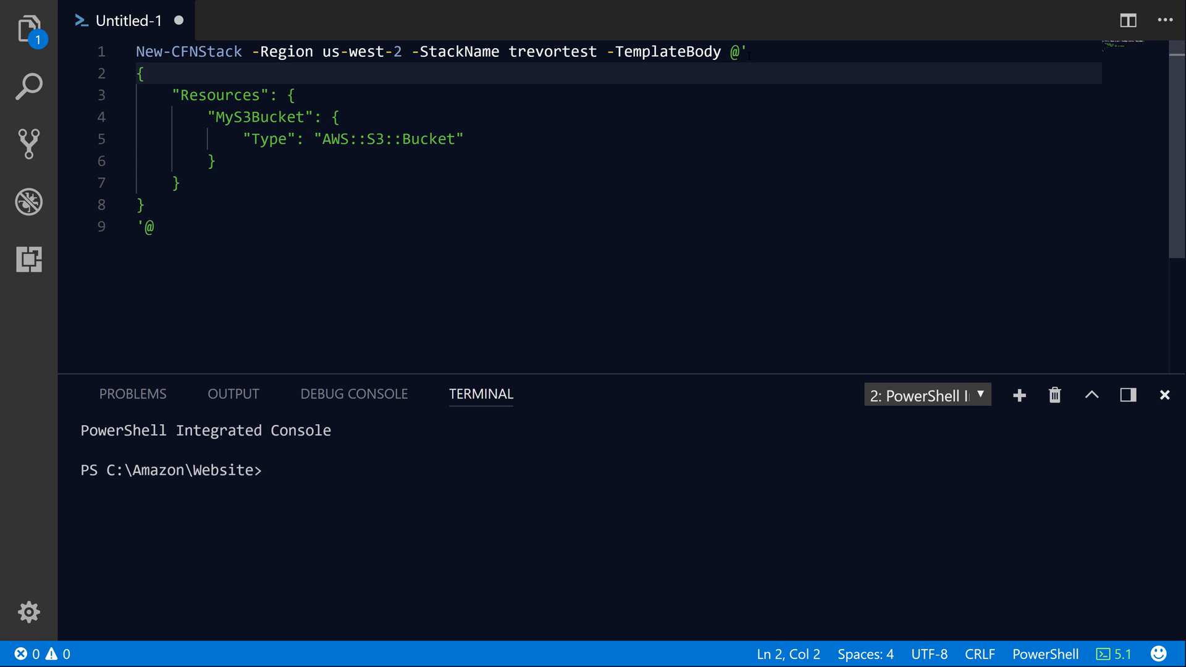
Run New-CFNStack to create the trevortest stack, then select JSON template lines 2–8
left_click(298, 94)
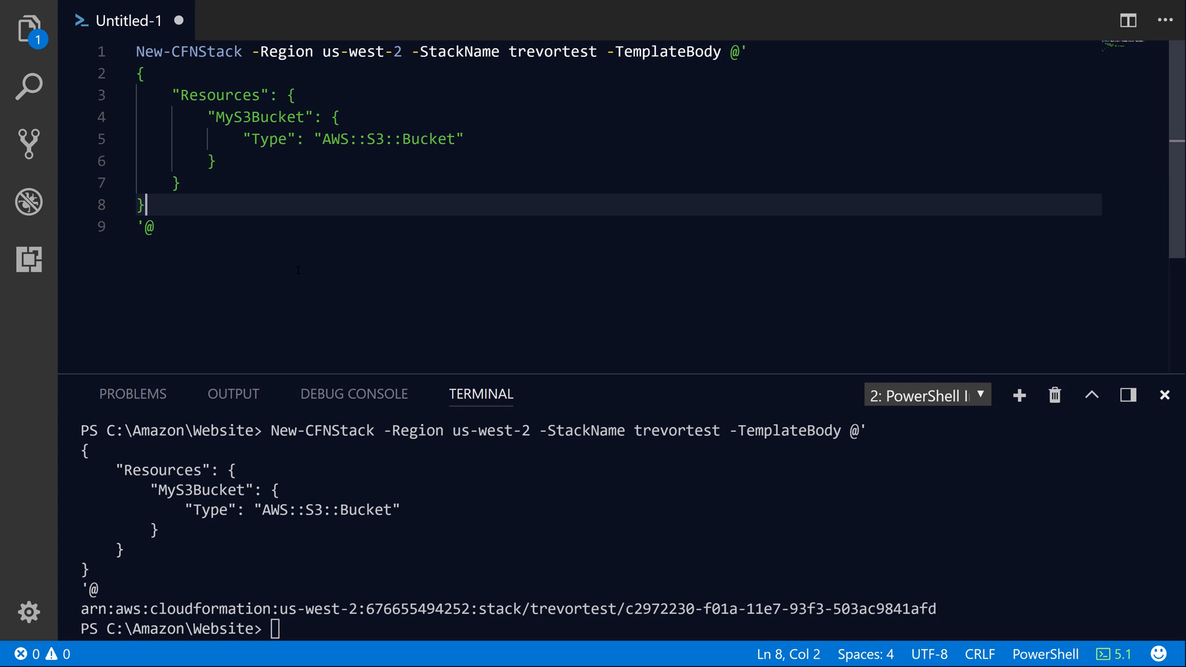
left_click_drag(140, 204, 152, 161)
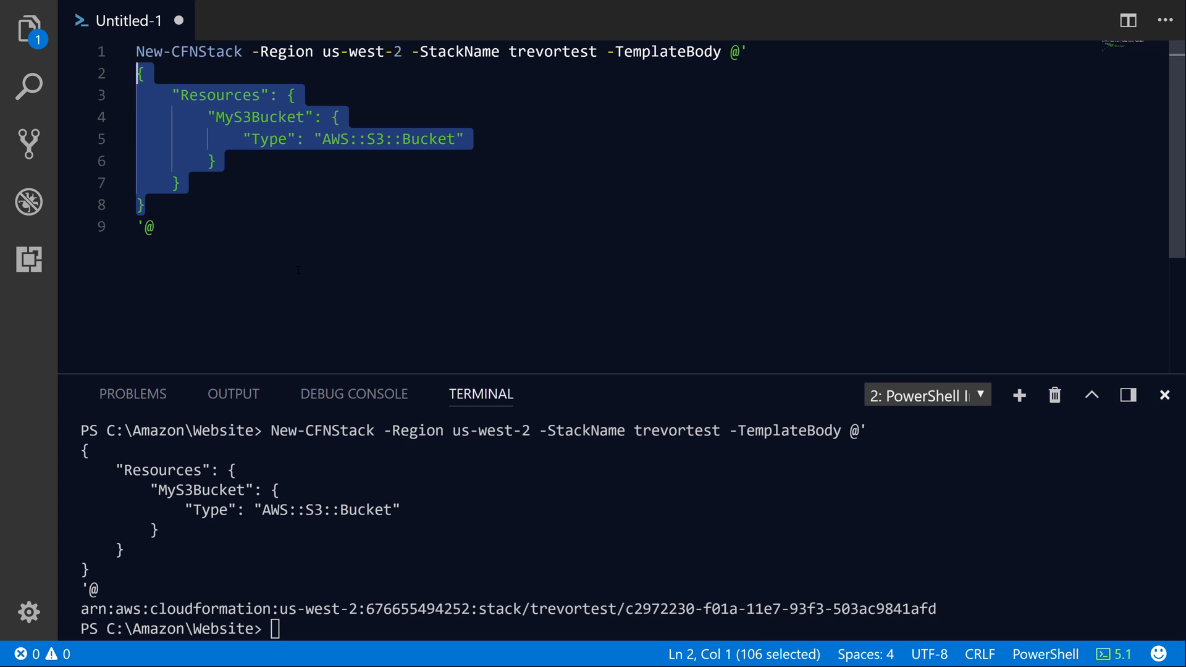
left_click(740, 52)
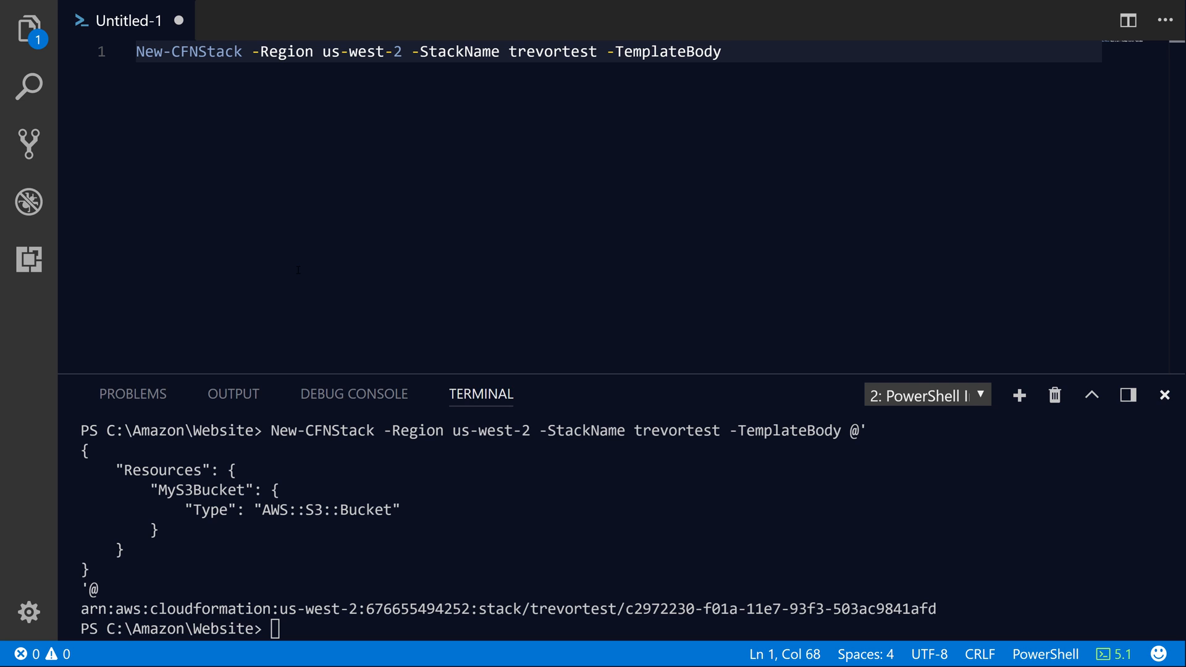
key("Enter")
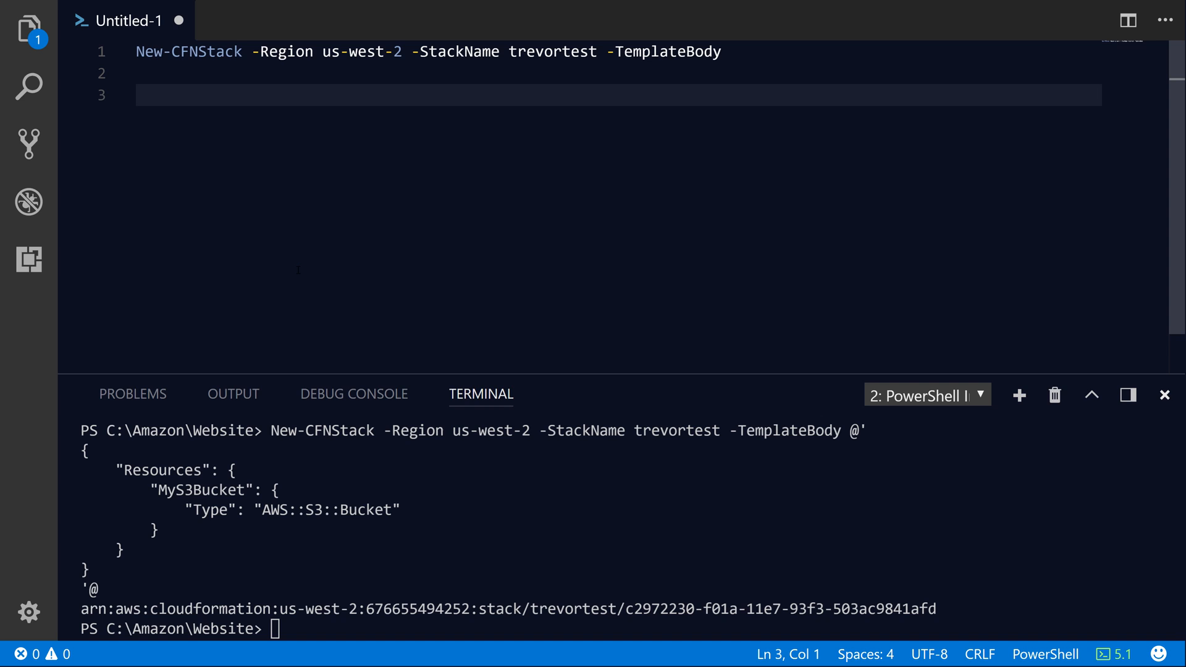
left_click(141, 94)
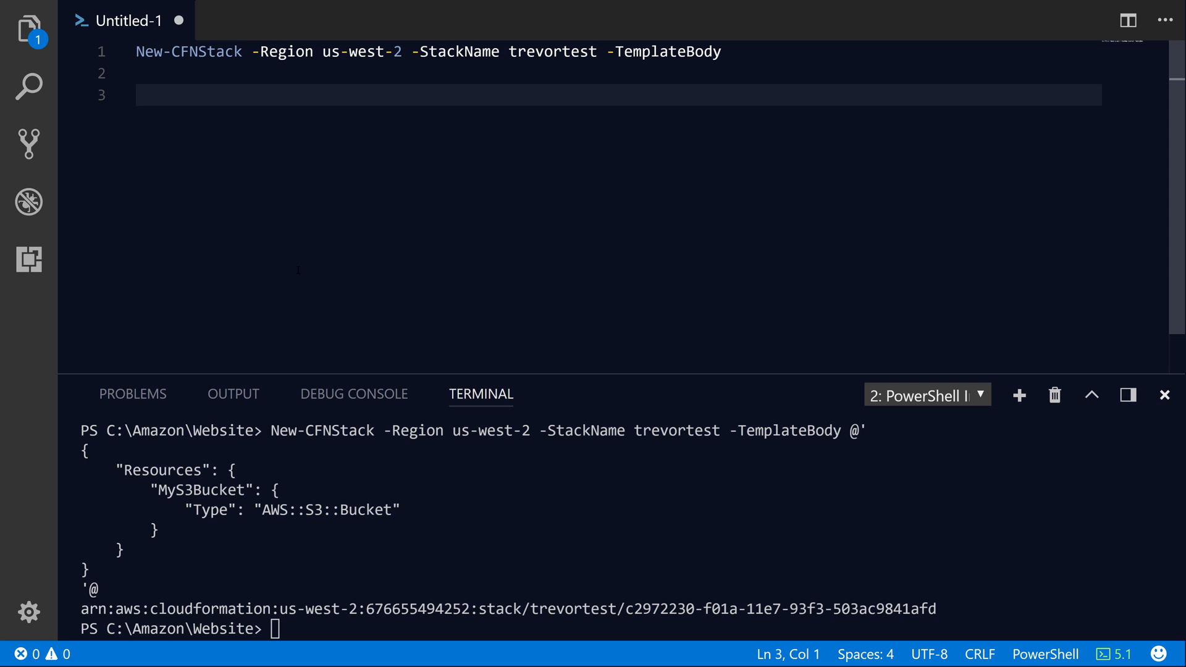
Start a $CFNTemplate = @{ hashtable on line 3
type("$")
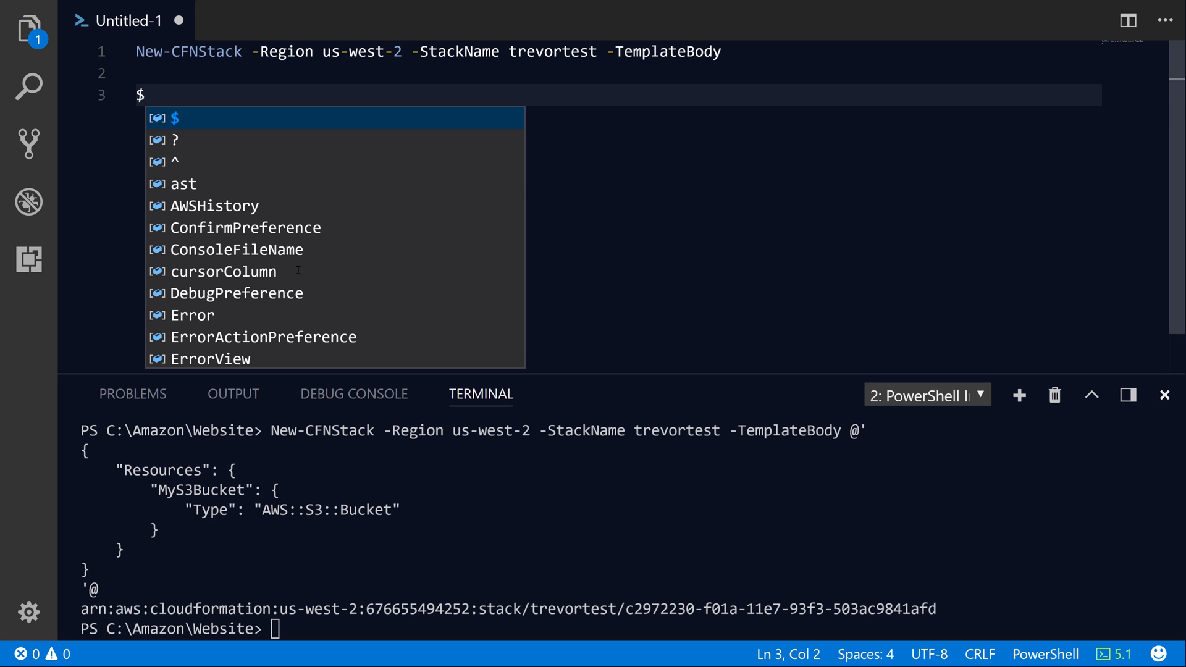
type("CFNS")
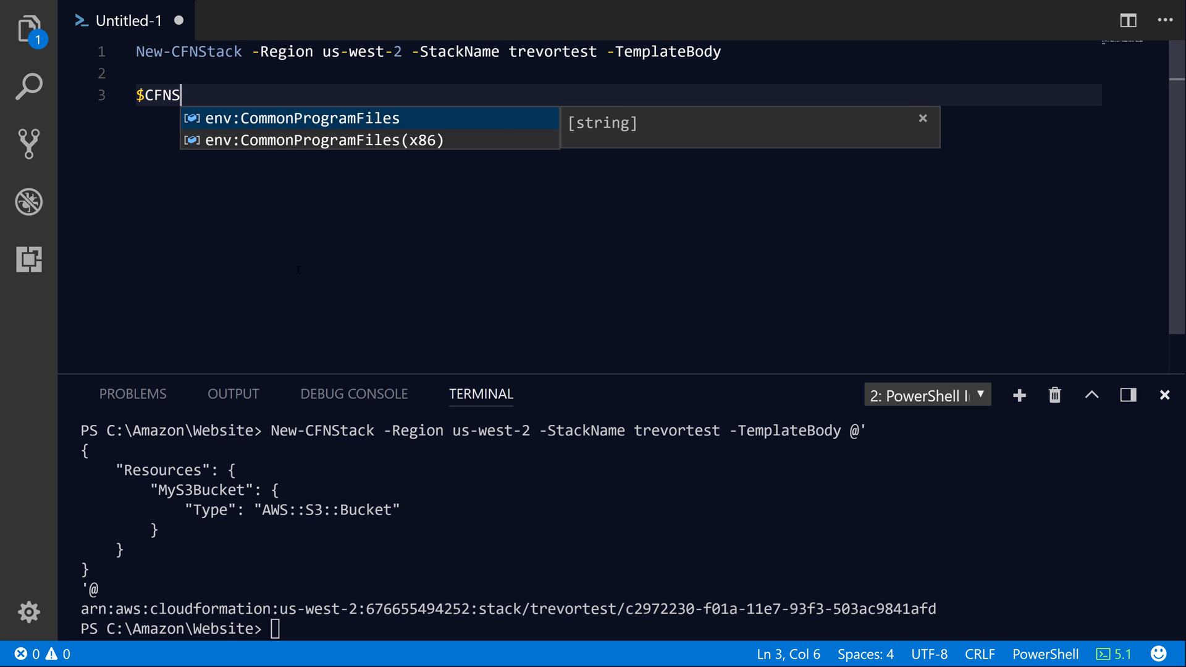
type("Template = @{")
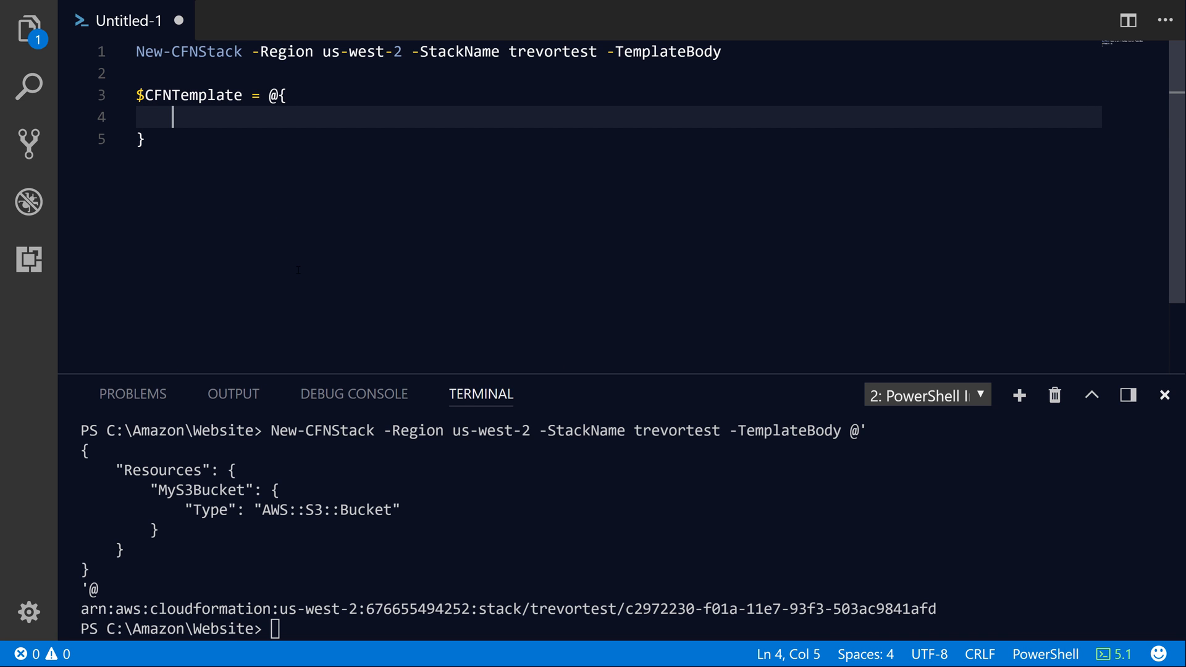
left_click(272, 95)
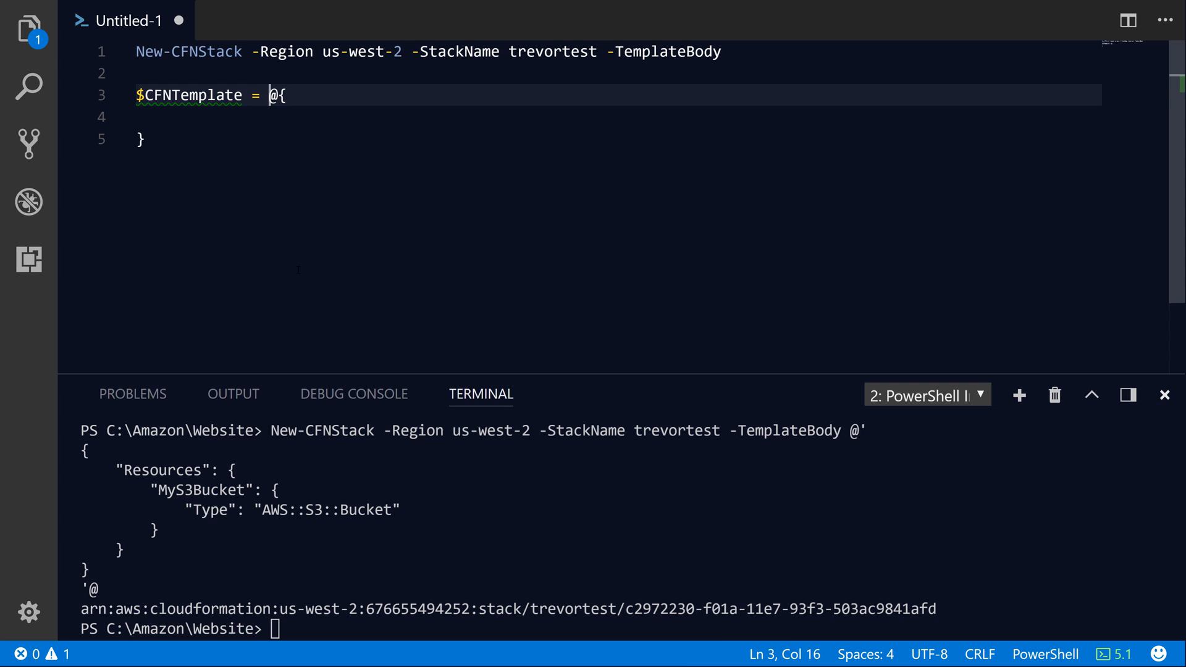
key("Enter")
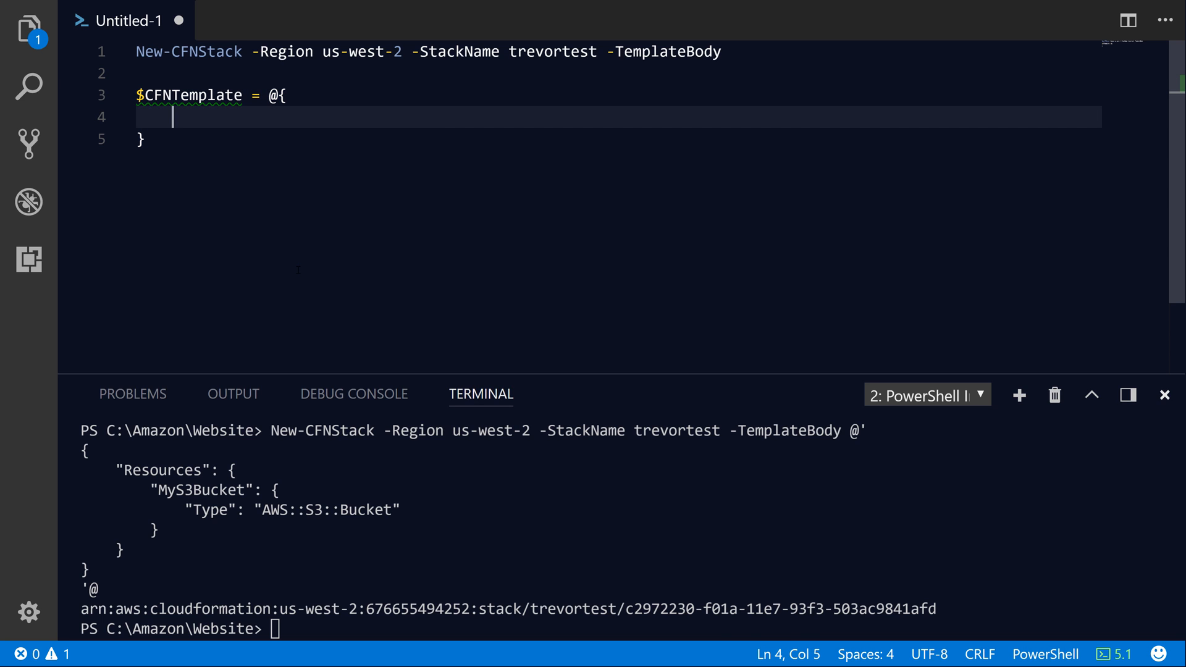
Nest Resources with MyS3Bucket of Type 'AWS::S3::Bucket', then select the block
type("Resources")
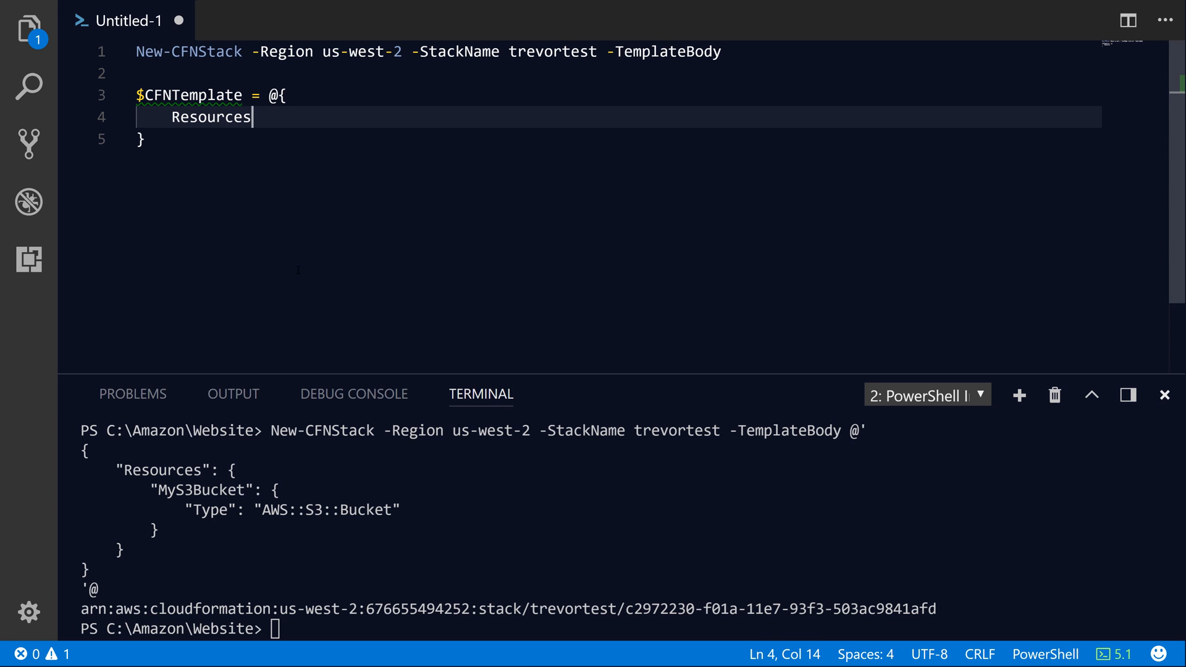
type("= @")
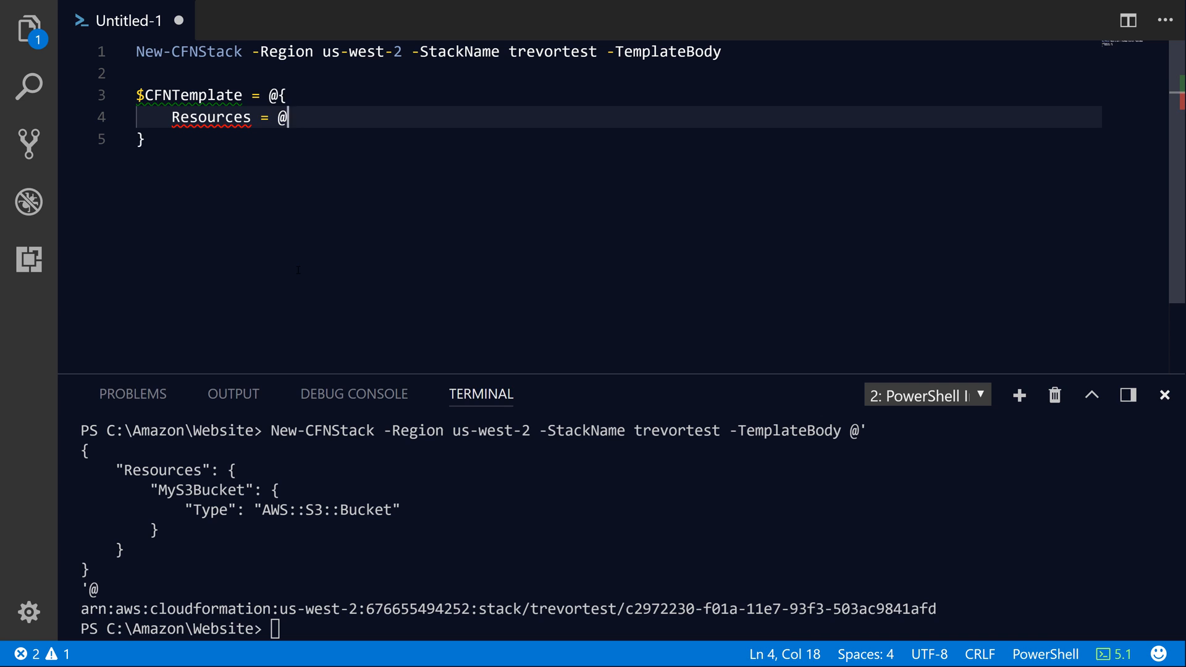
type("{")
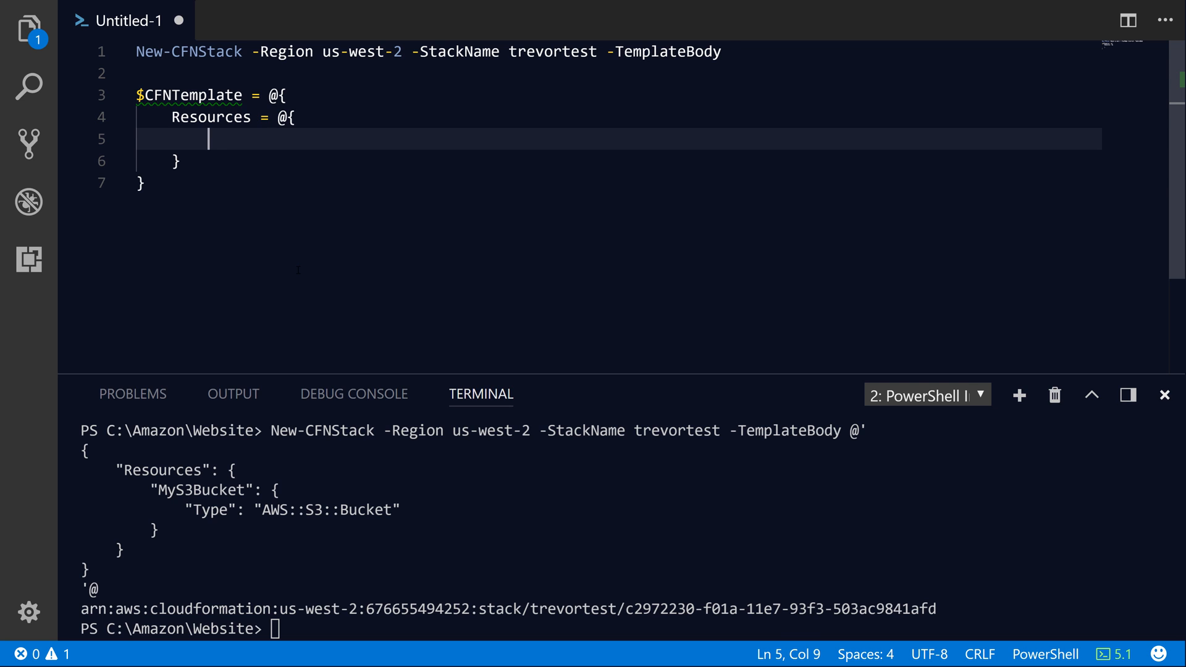
type("MyS3Bucket =")
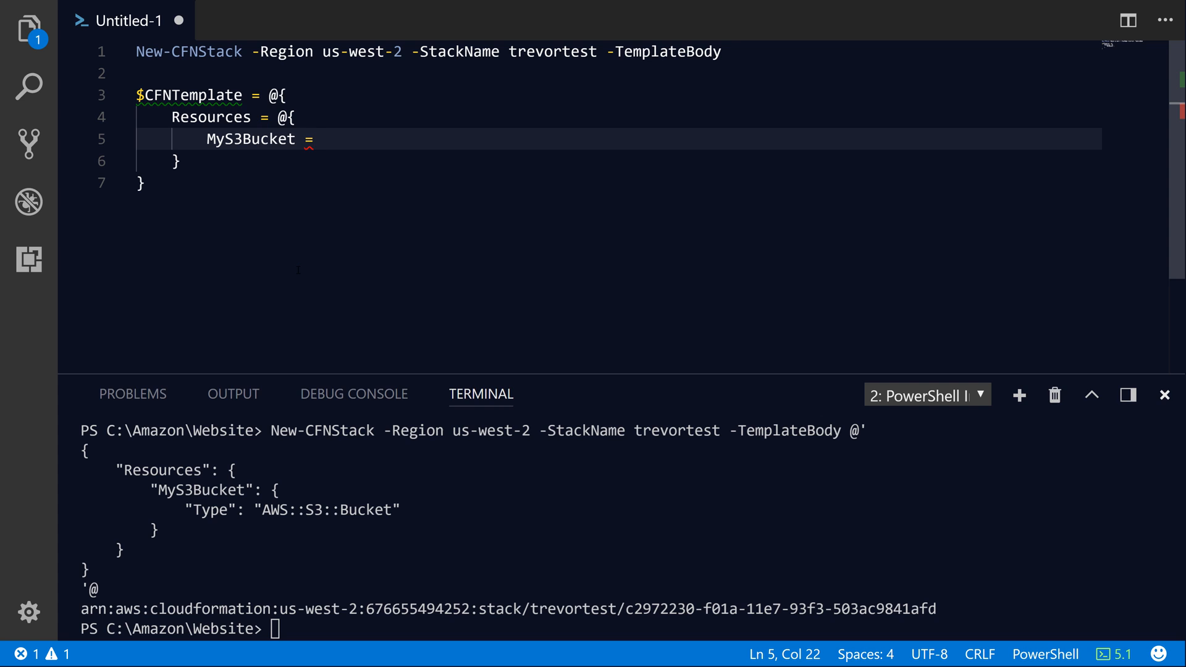
type("@{")
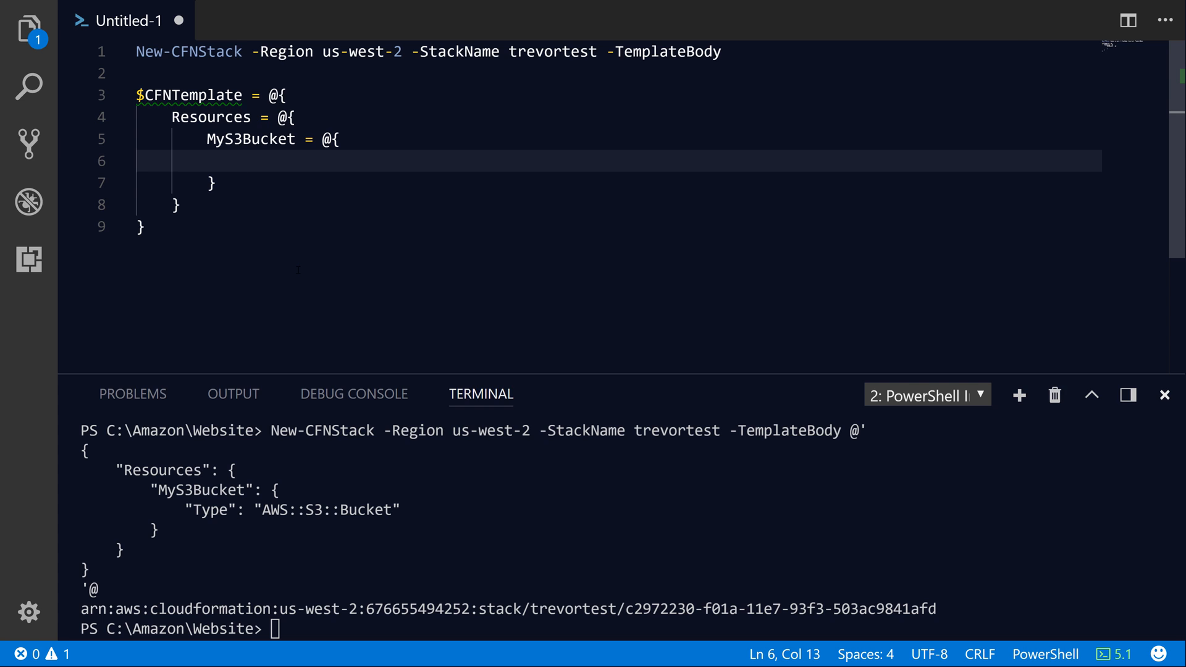
type("Type =")
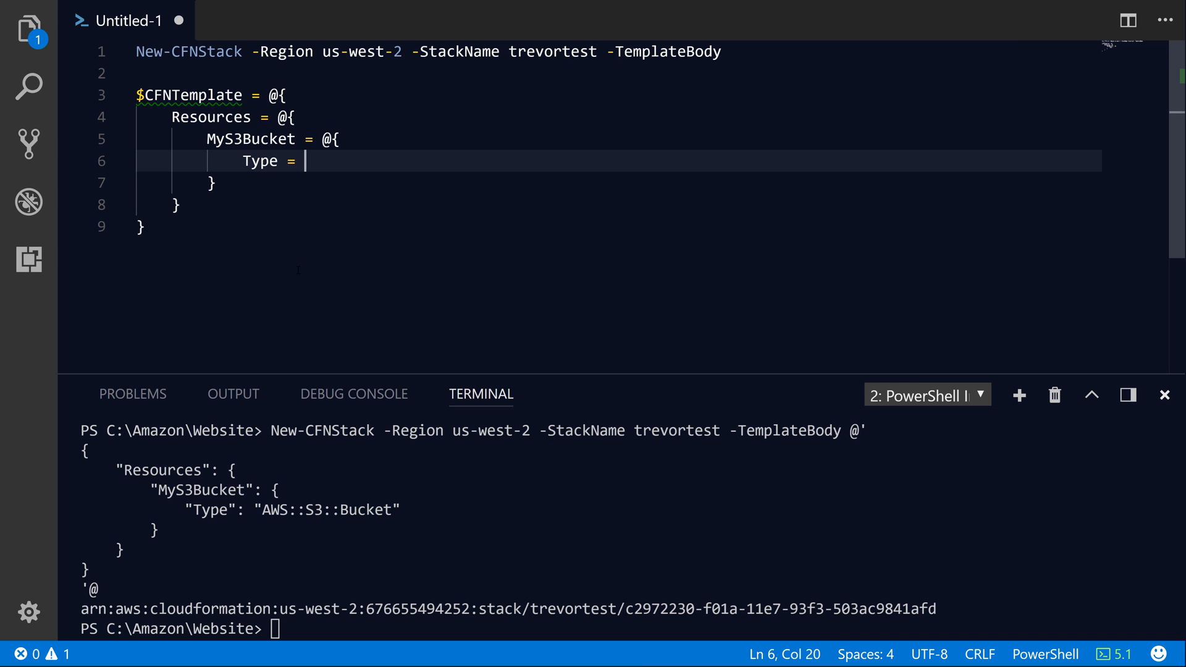
type("'AWS::S3::Bucket")
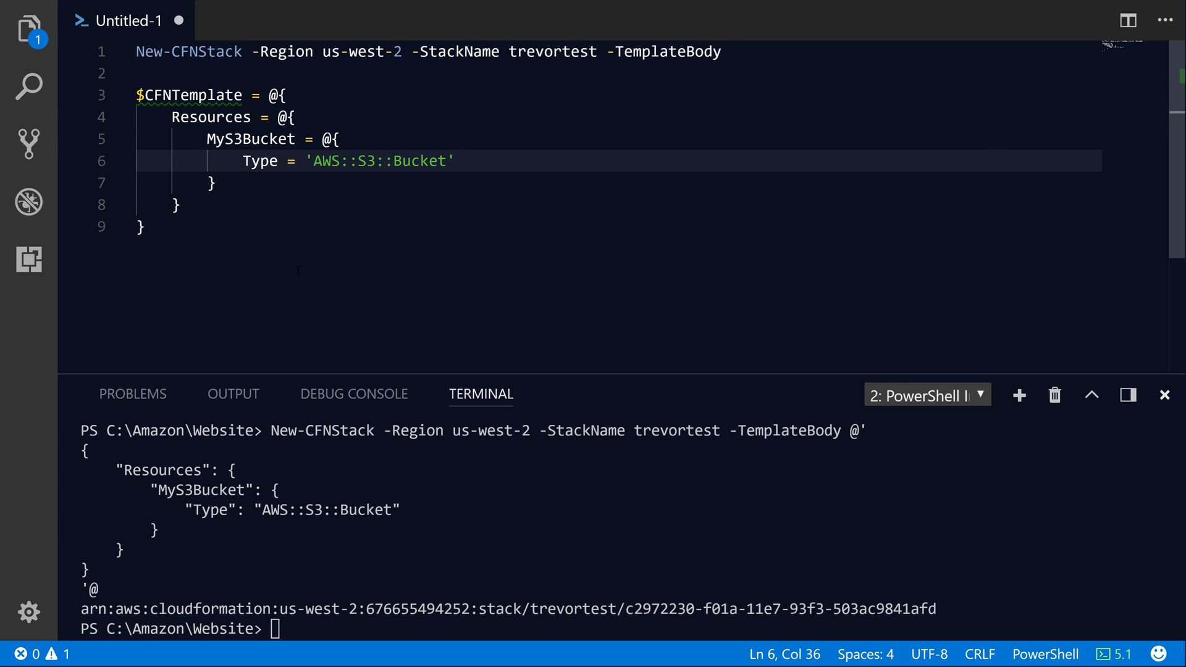
left_click_drag(287, 95, 277, 161)
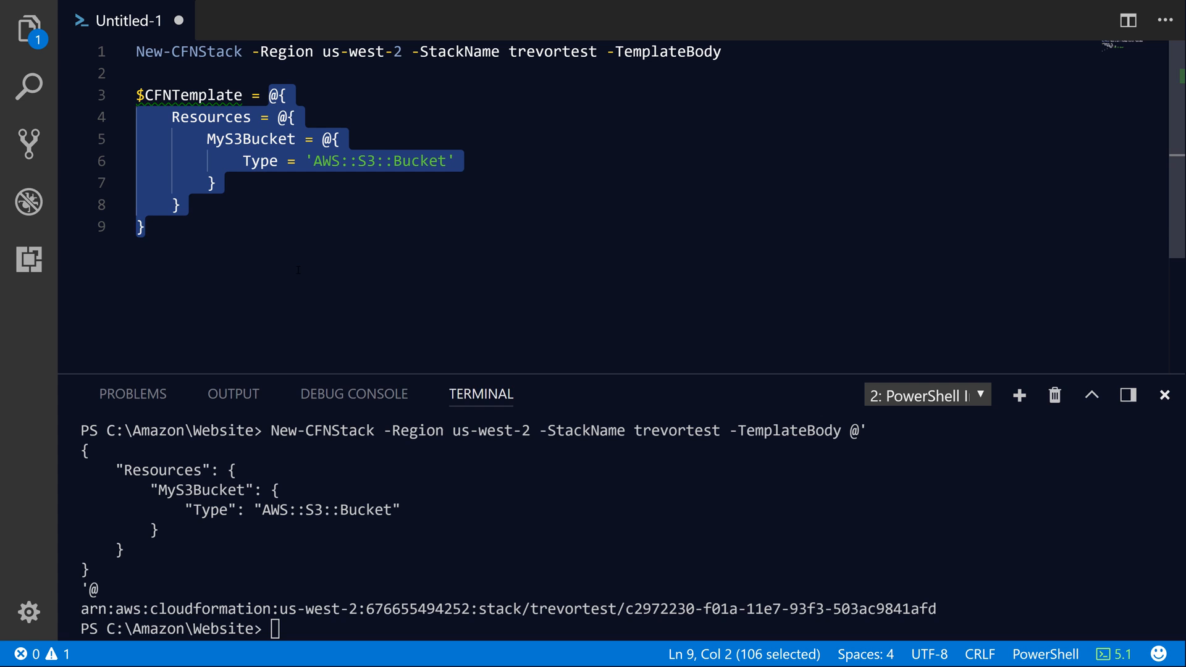
Run the $CFNTemplate hashtable in the terminal and begin a $c line below it
left_click(140, 226)
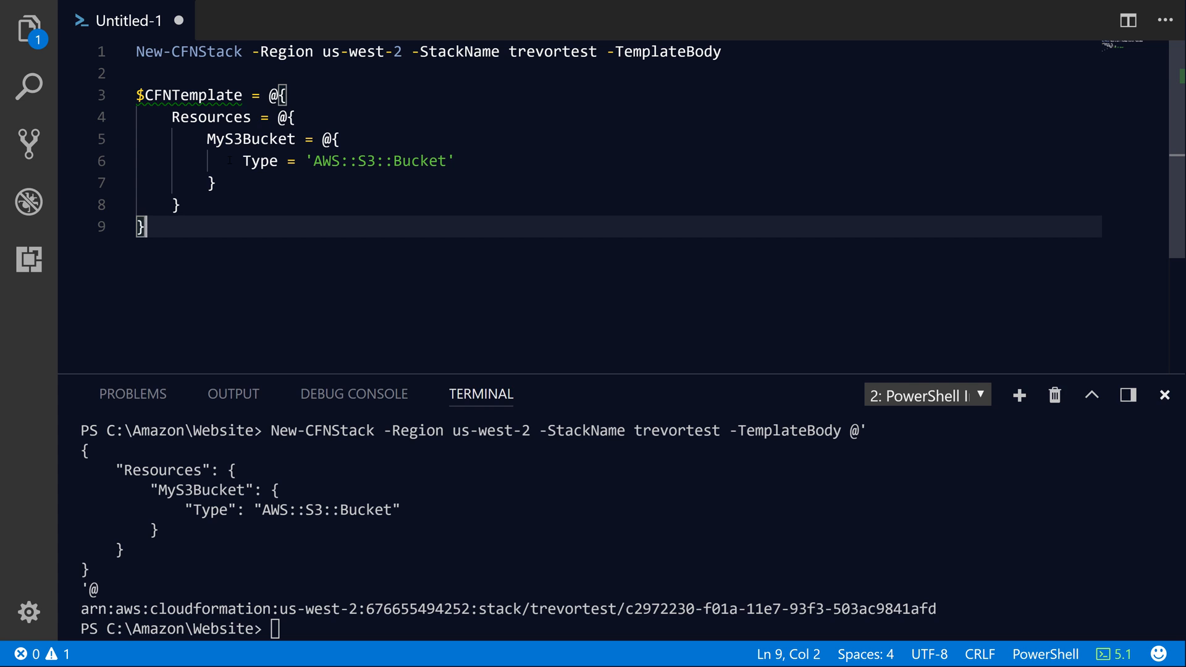
type("$cf$CFNTemplate = @{")
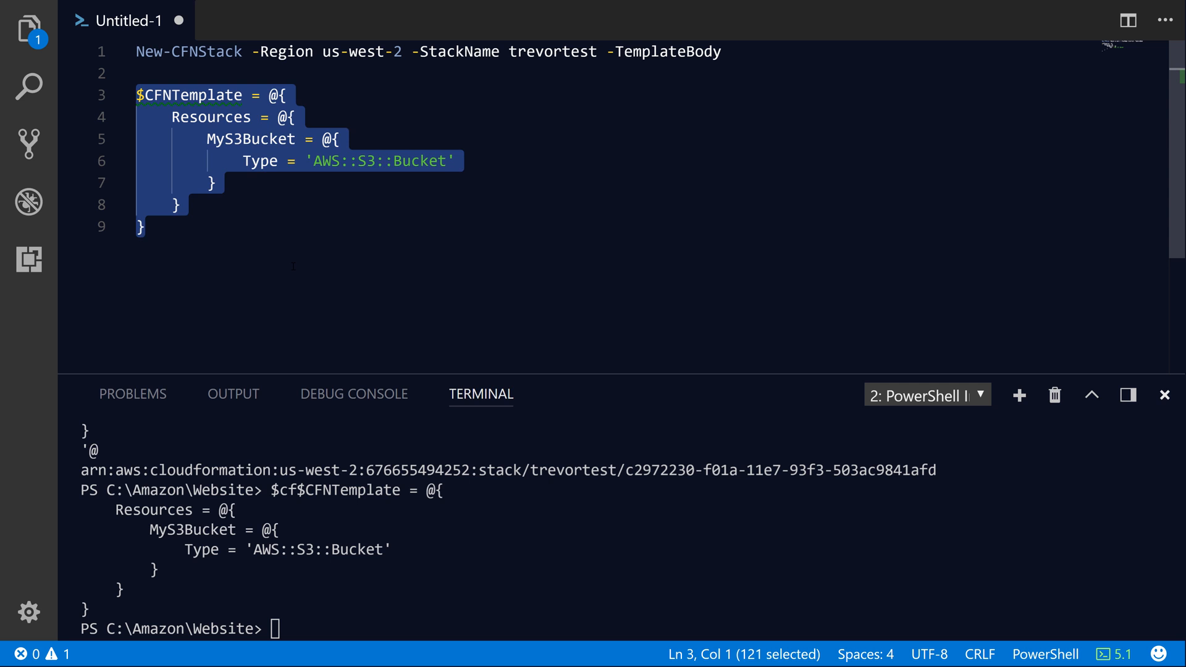
Add a $CFNTemplate | ConvertTo-Json line and run it to print the JSON
left_click(158, 226)
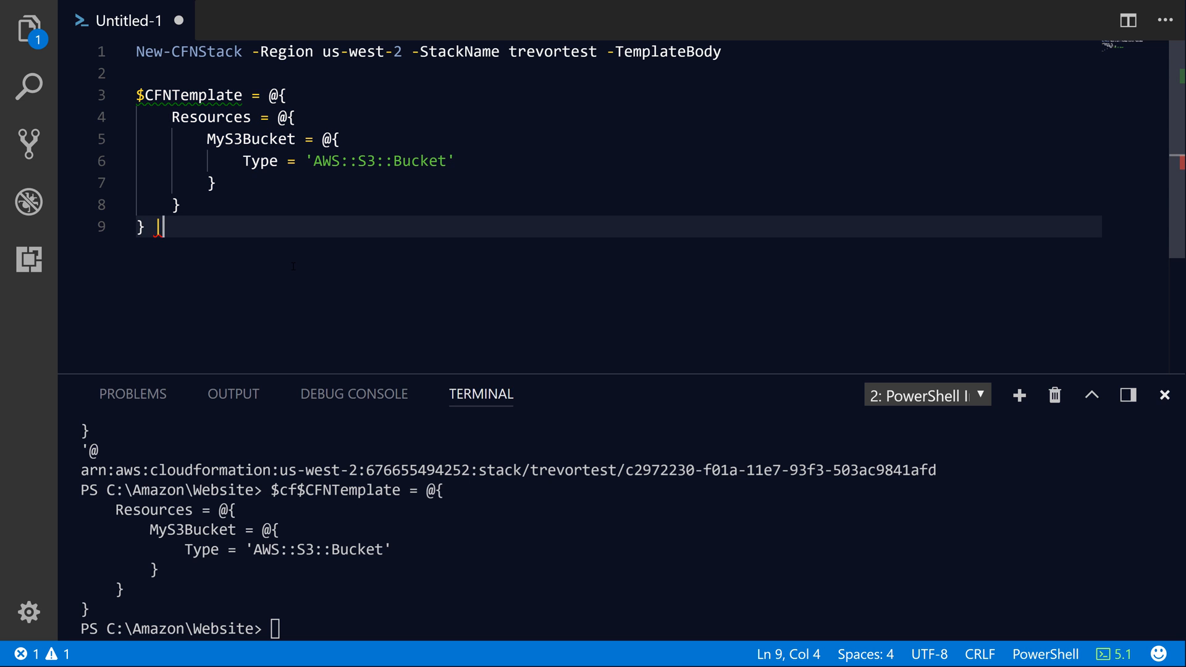
type("ConvertTo")
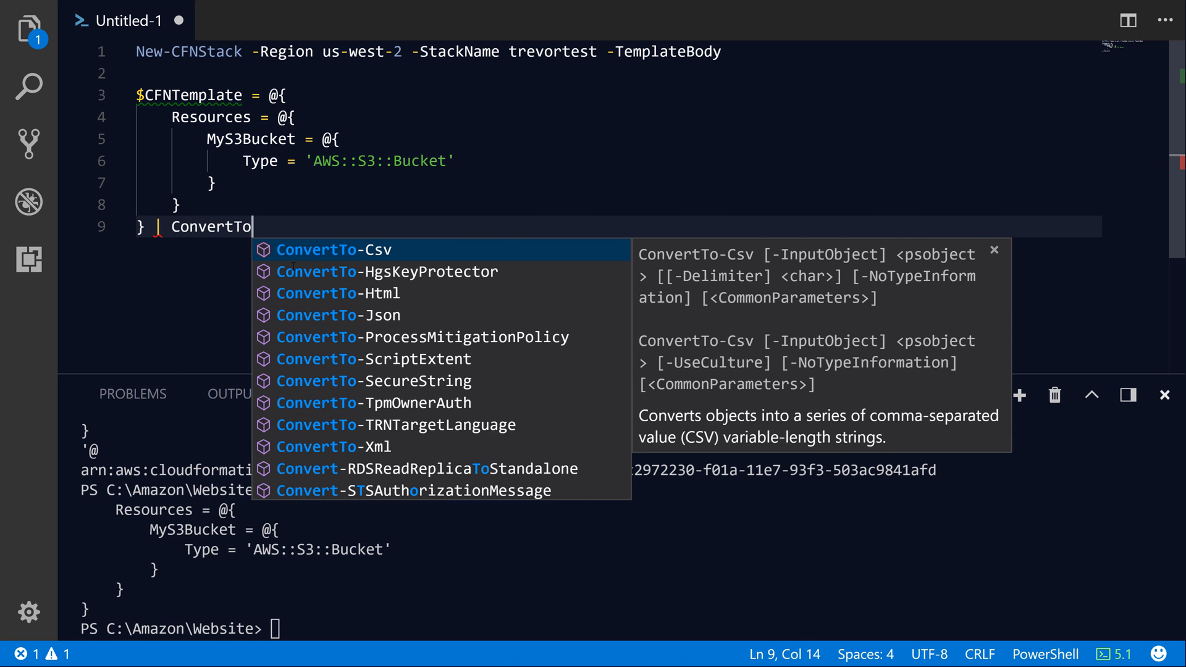
type("-Json")
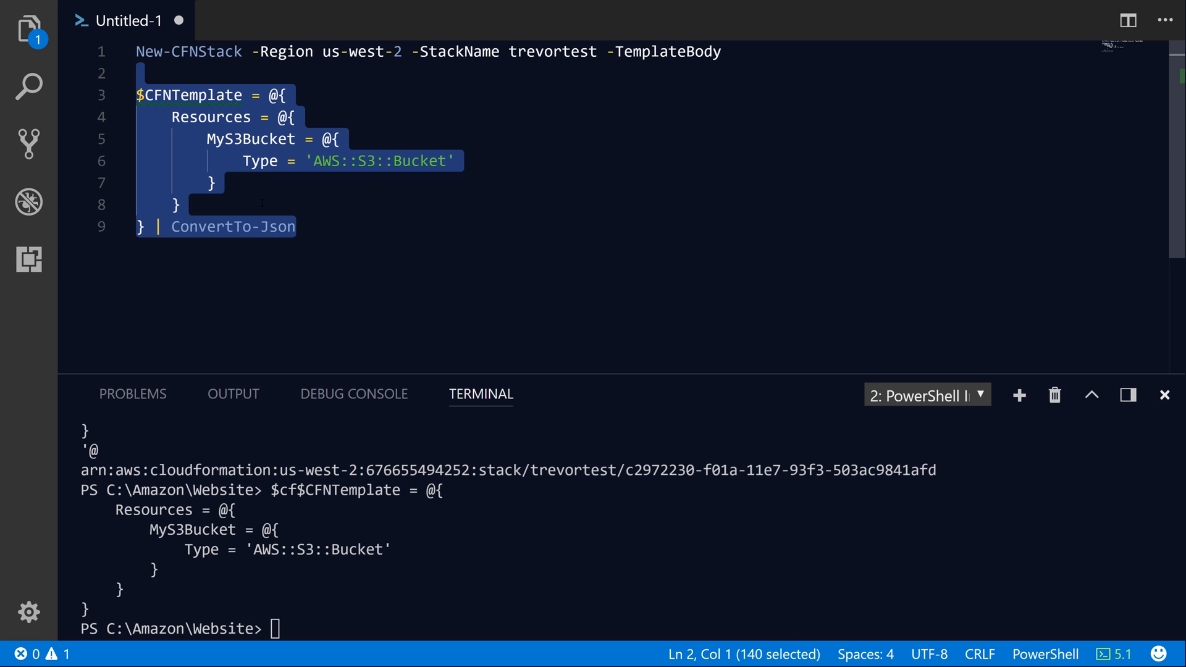
type("$CFNTemplate")
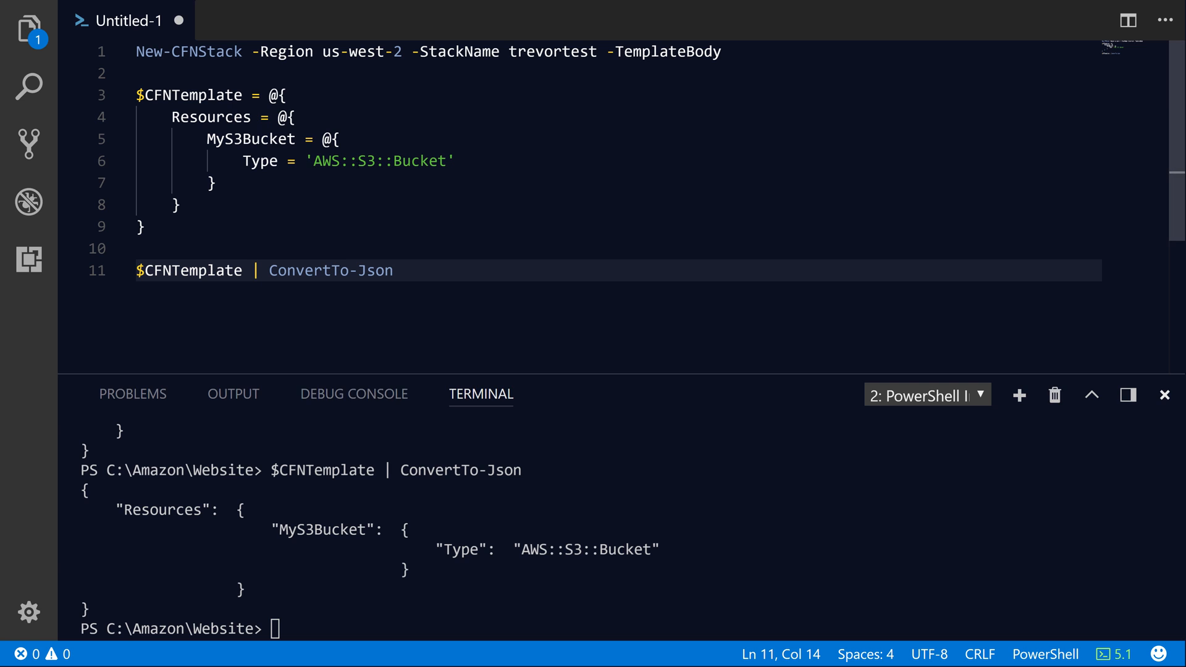
Add Properties with AccessControl = 'Private' to MyS3Bucket and rerun the JSON conversion
left_click(455, 160)
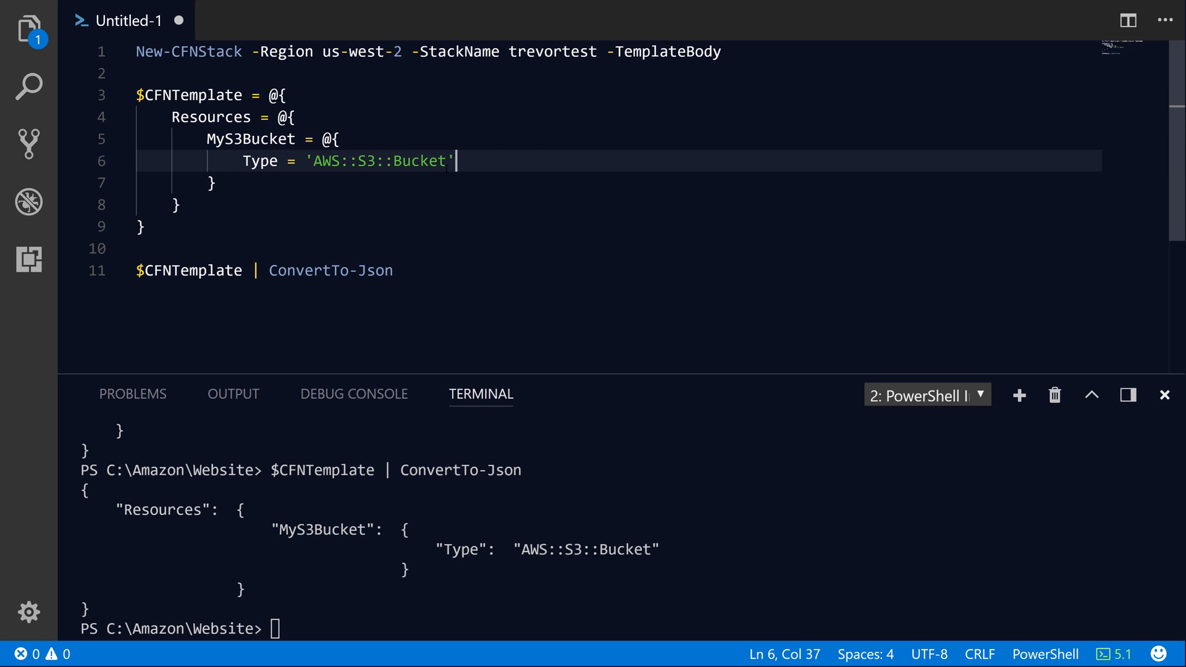
type("Properties =")
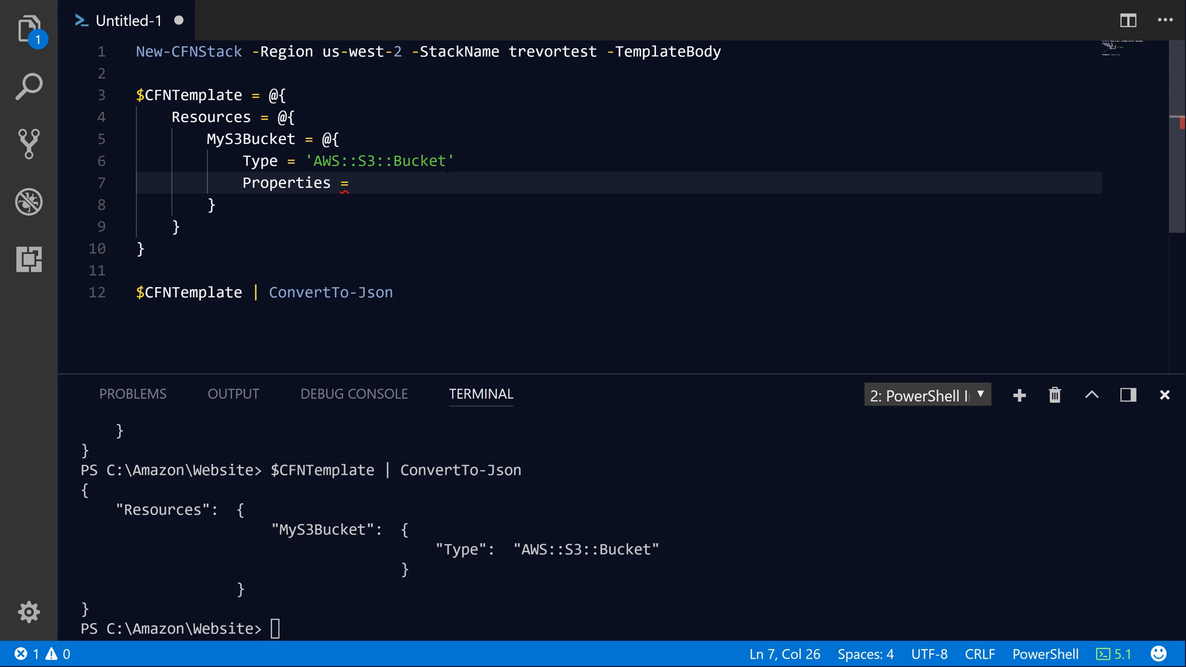
type("@{")
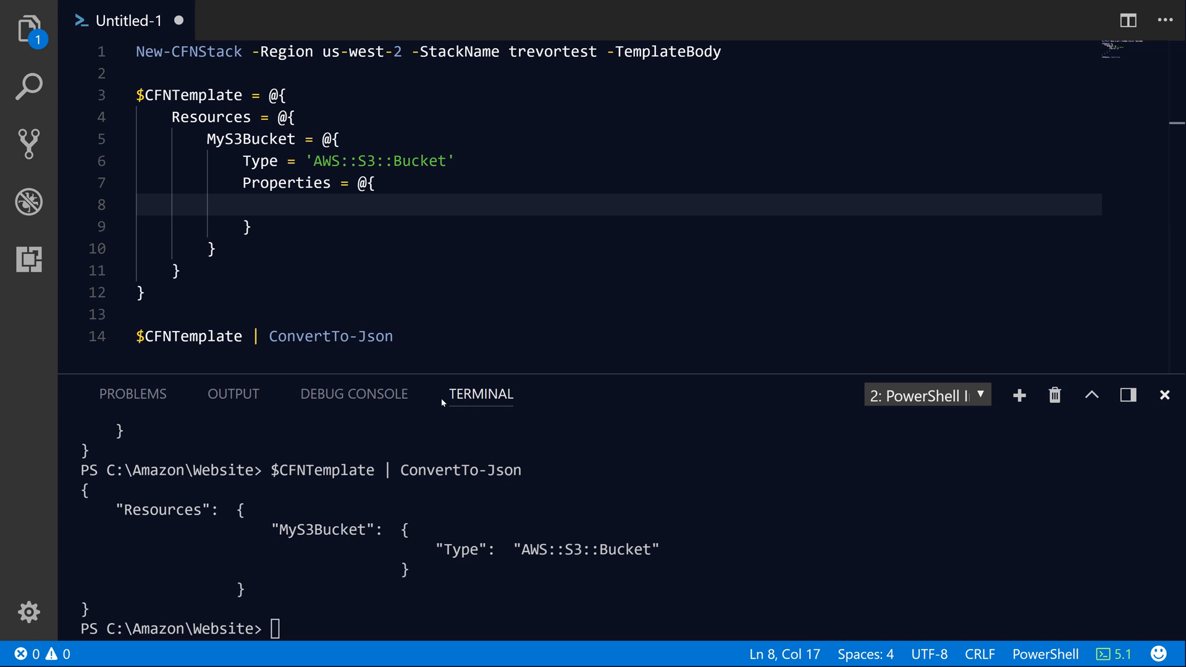
type("AccessC")
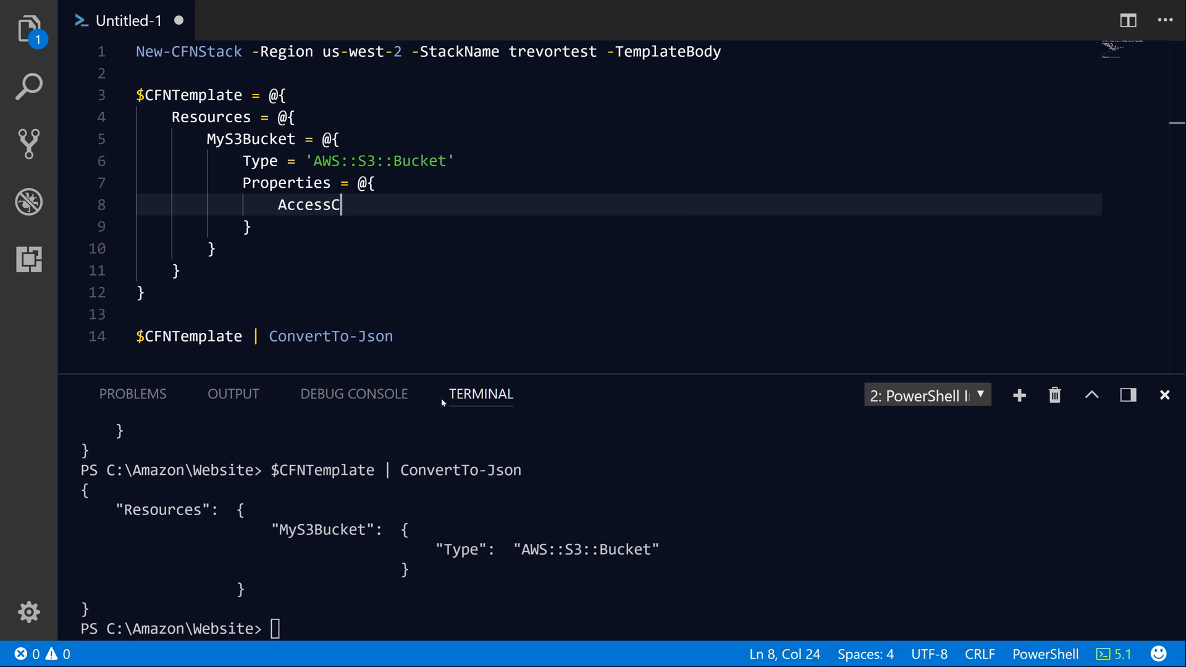
type("ontrol = 'Pr")
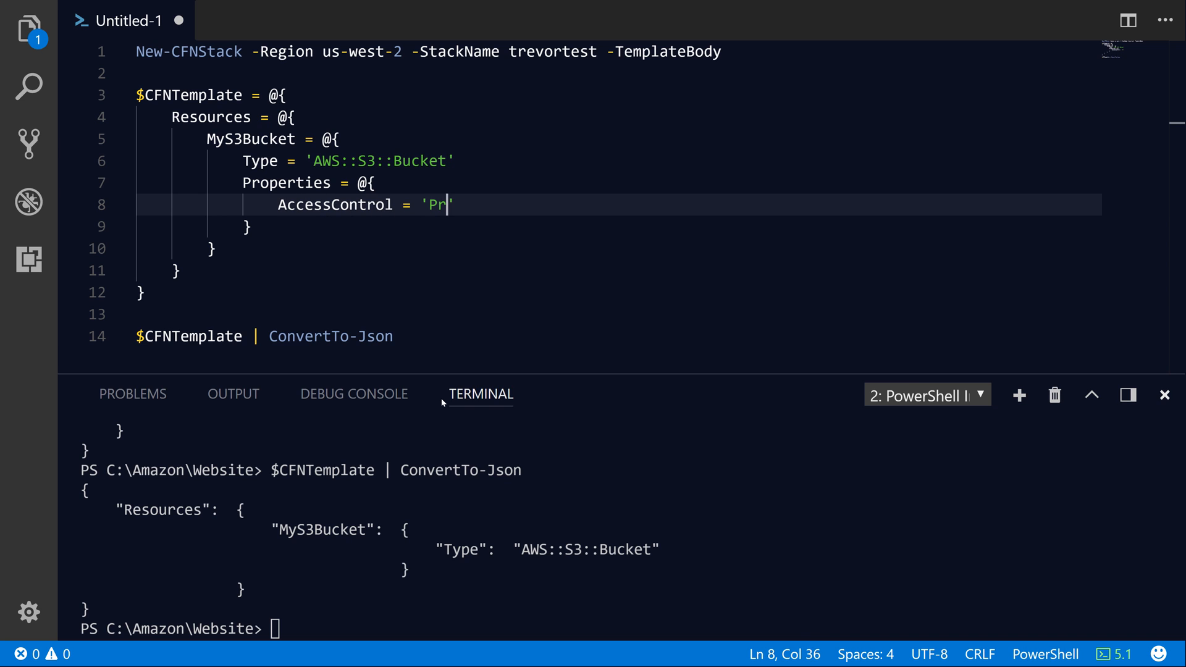
type("ivate")
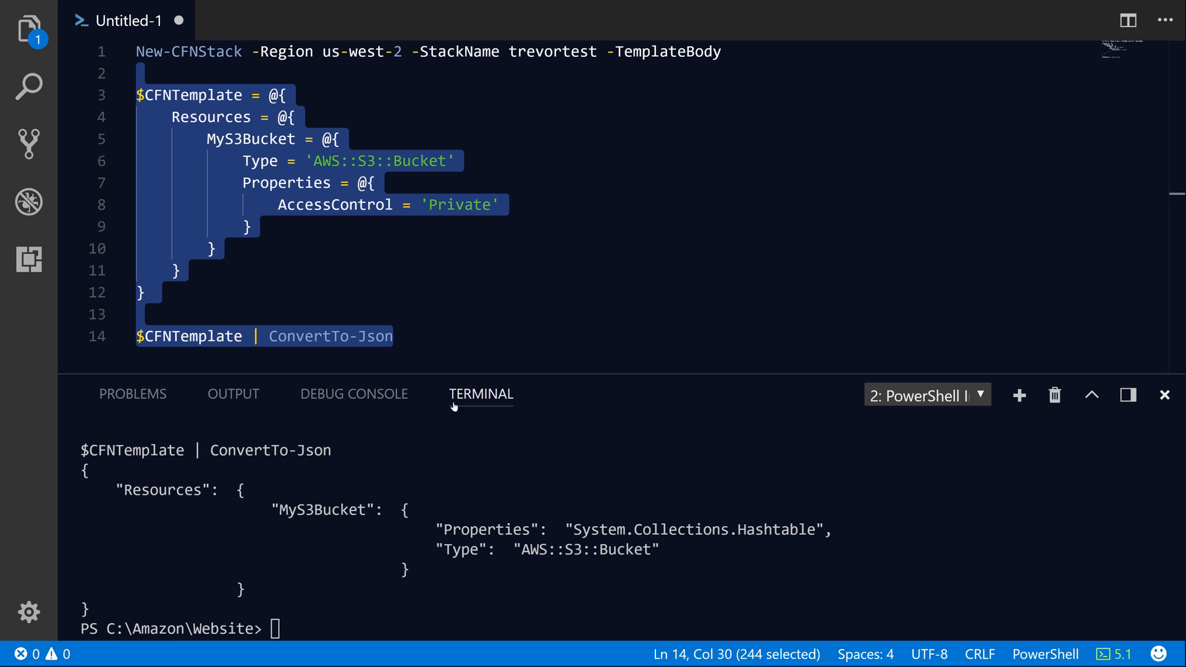
double_click(488, 529)
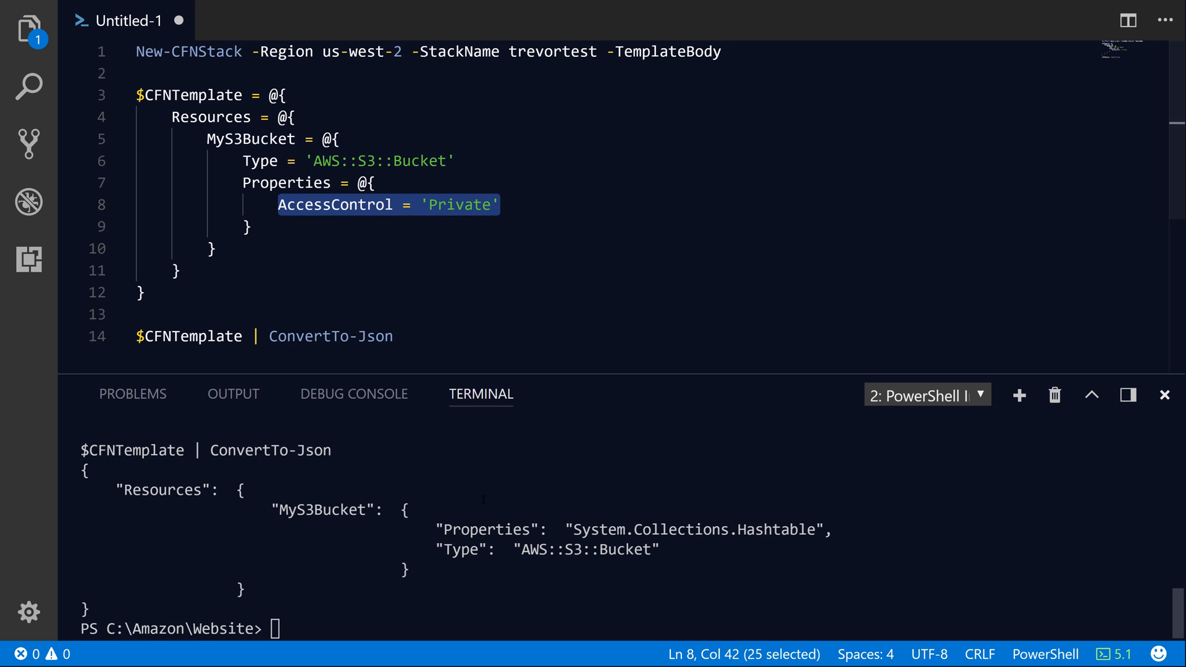
Run Get-Help -Name ConvertTo-Json -Parameter Depth, showing a default depth of 2
double_click(330, 336)
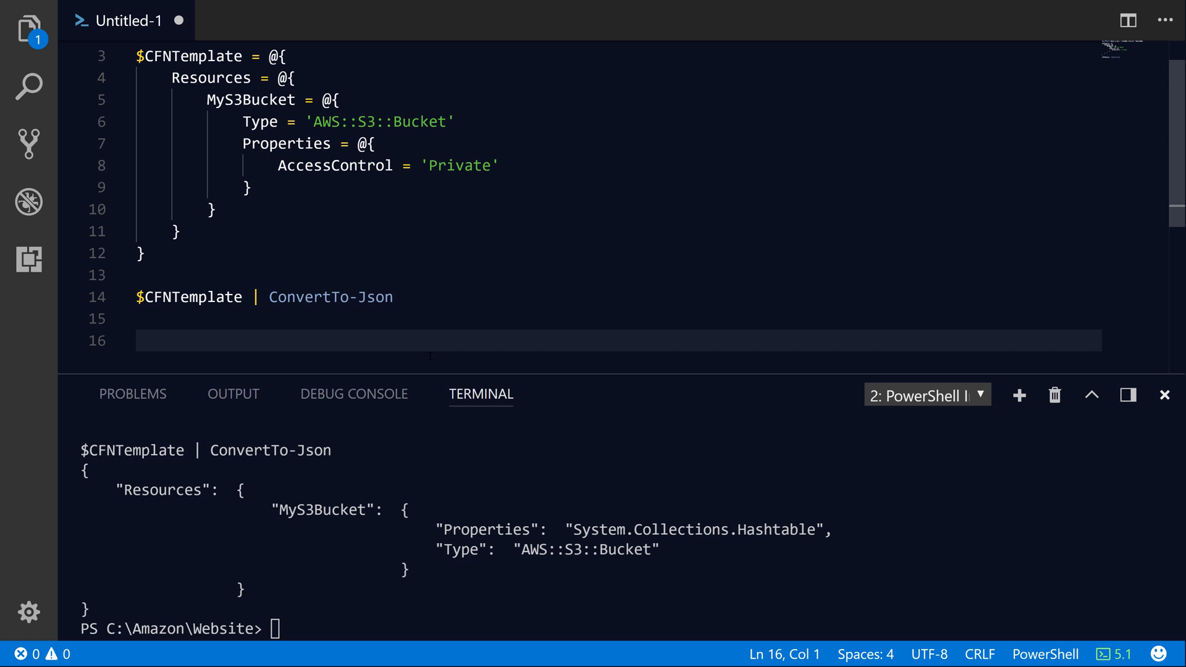
type("Get-Help -Name")
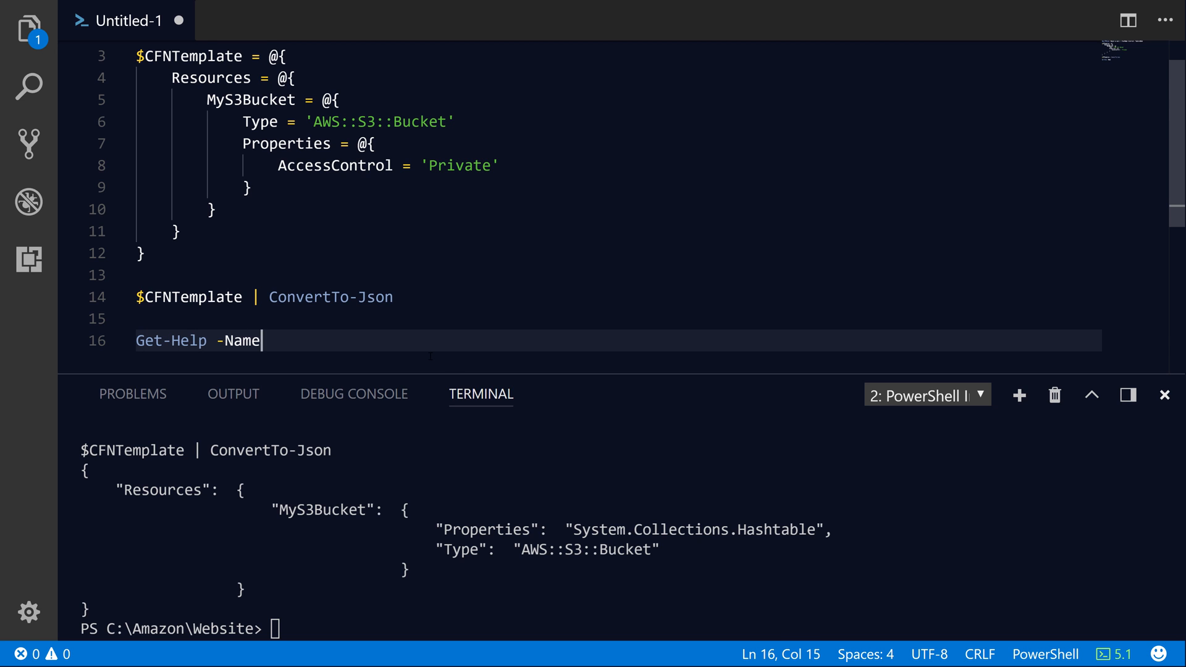
type("ConvertTo-Json")
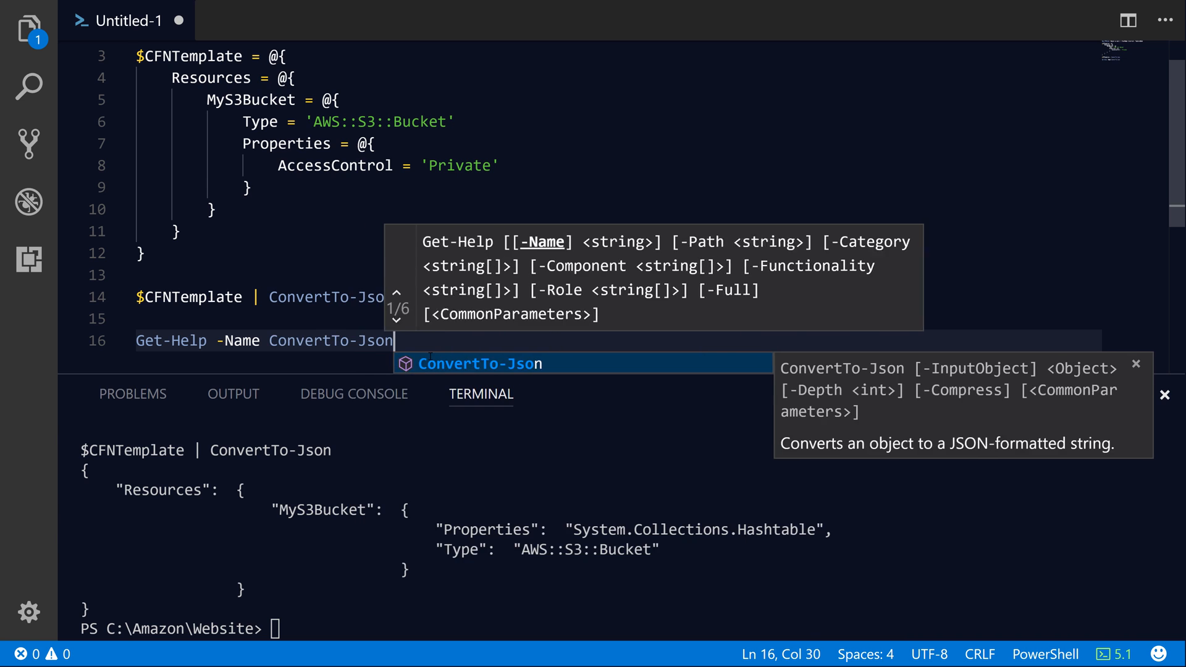
type("-p")
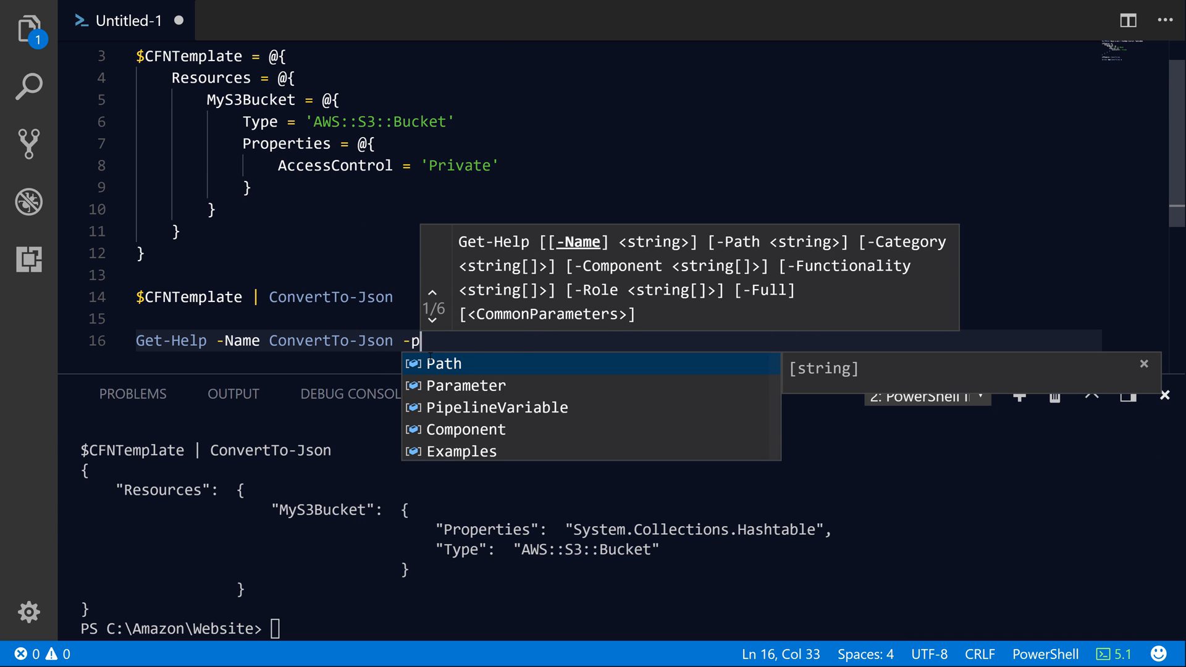
type("arameter Depth")
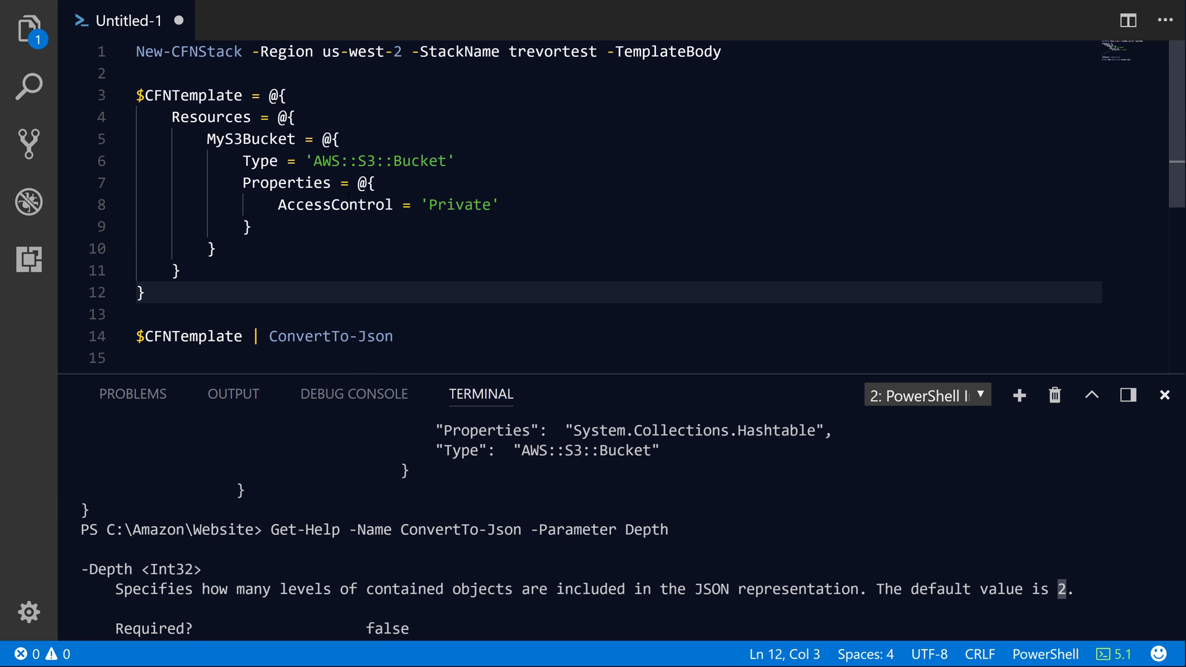
Append -Depth 5 to ConvertTo-Json and rerun lines 3–14 to expand Properties
left_click_drag(376, 182, 251, 226)
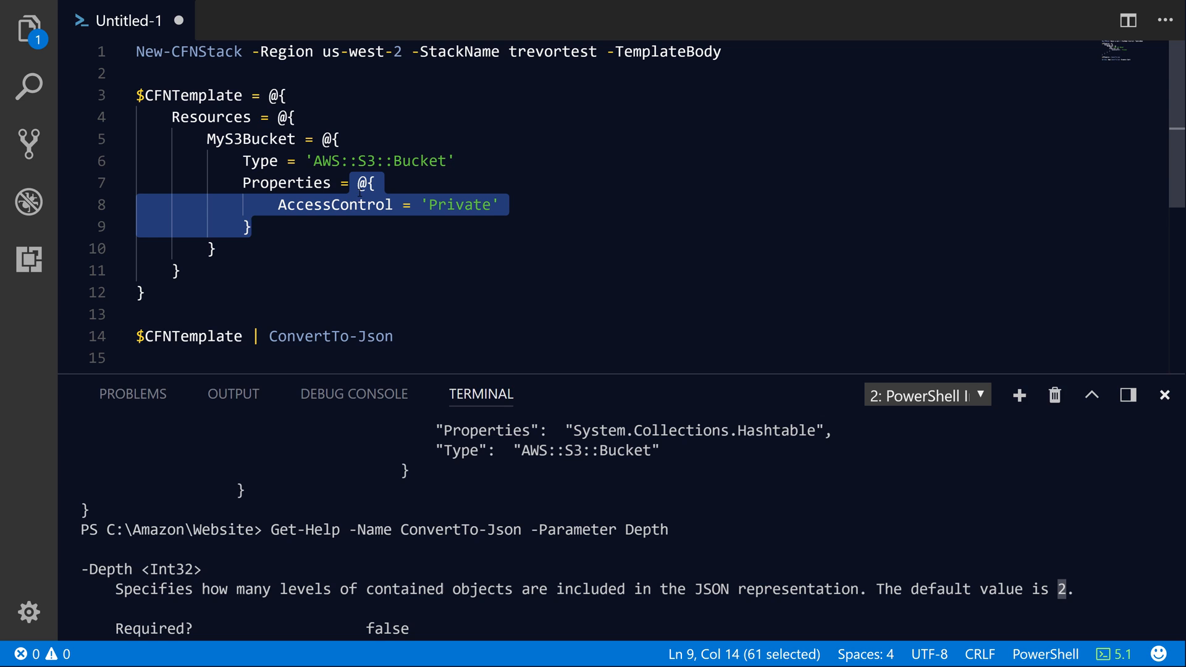
mouse_move(512, 408)
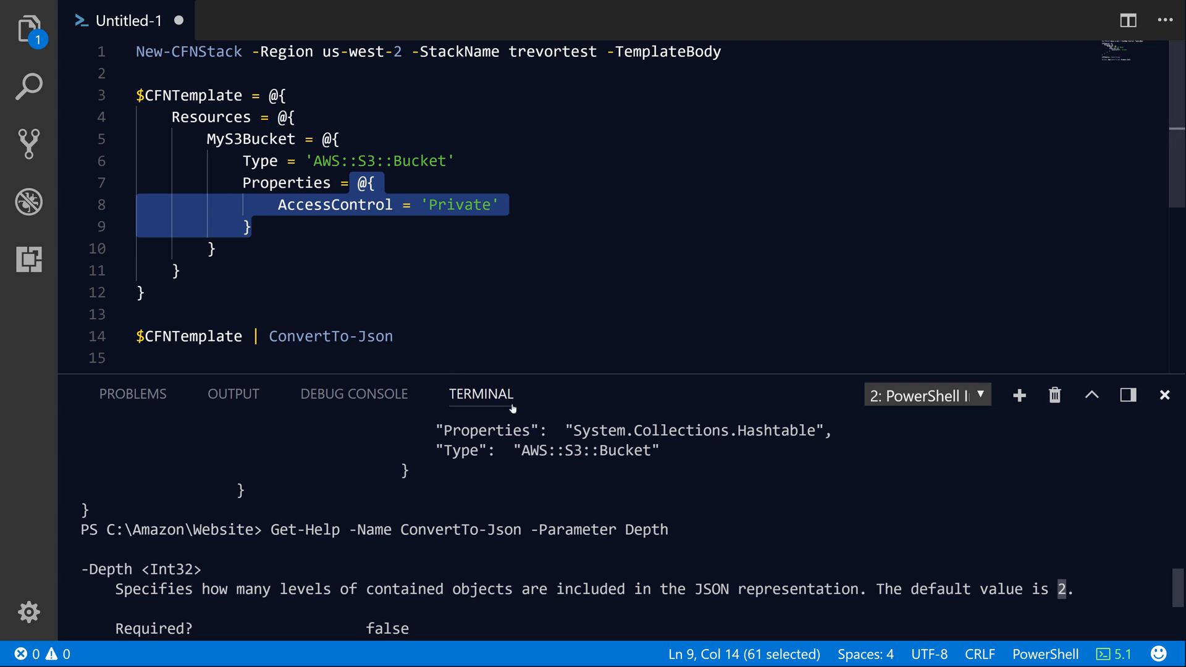
double_click(486, 430)
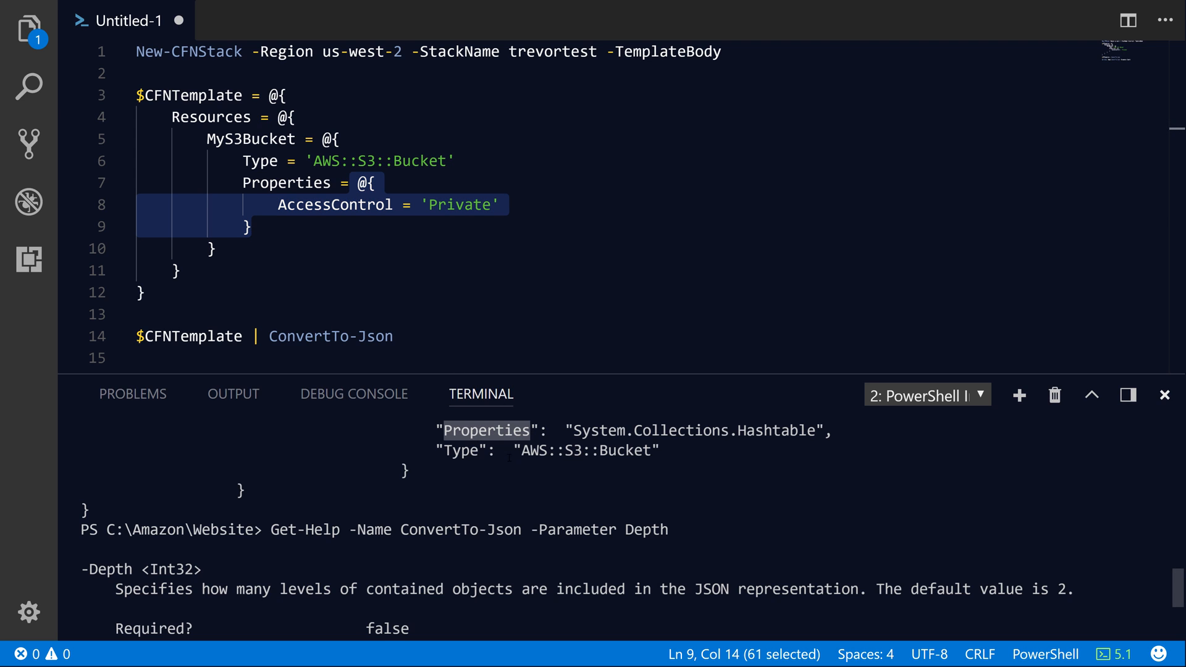
double_click(693, 431)
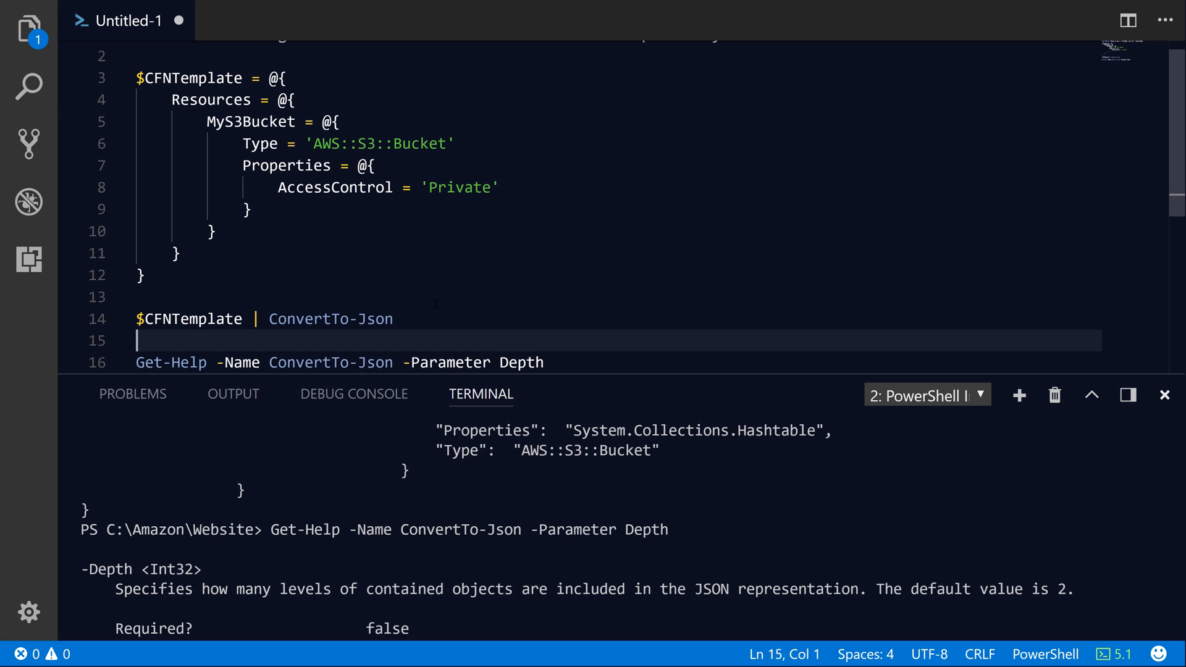
type("-Depth")
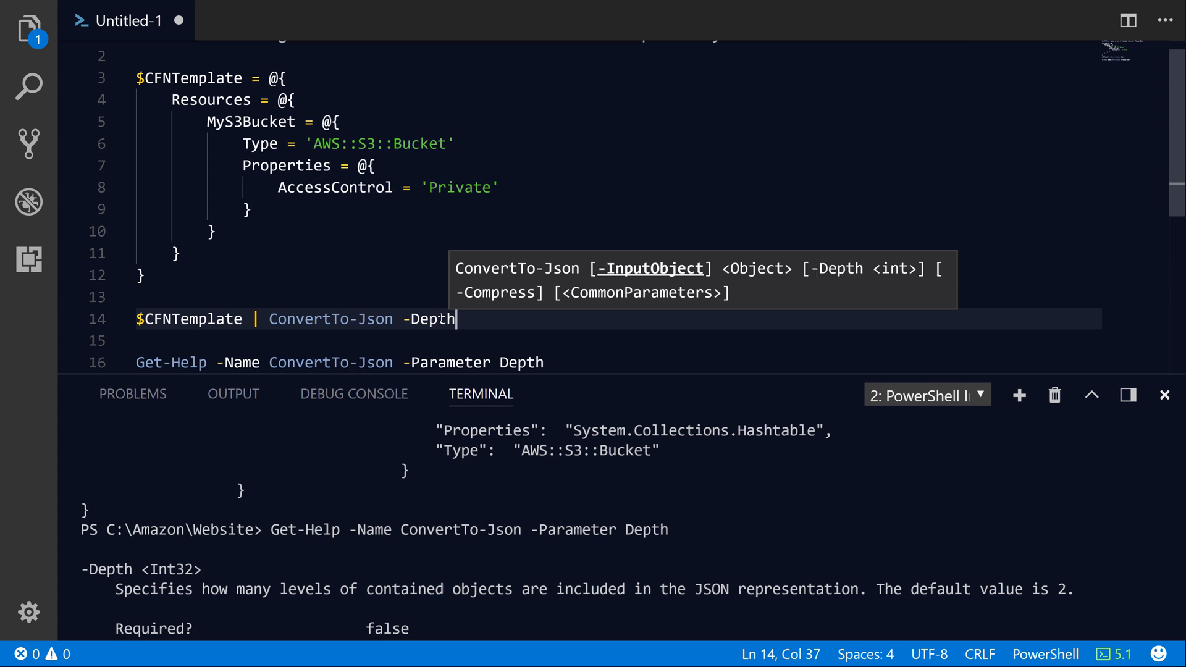
type("5")
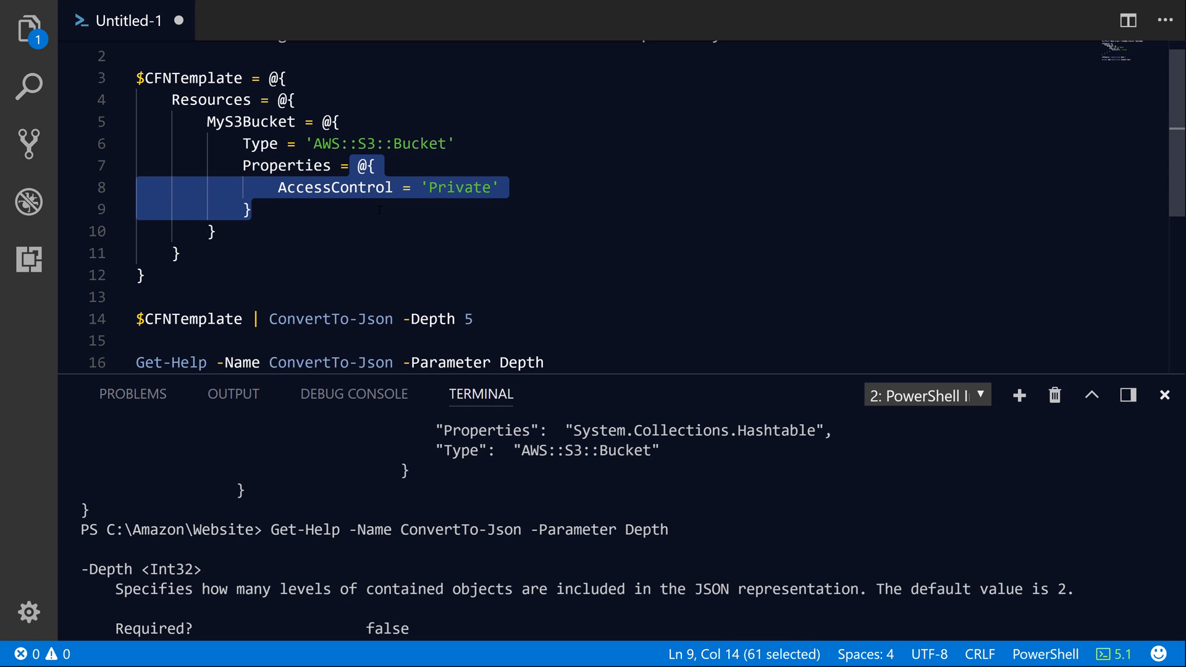
left_click(482, 318)
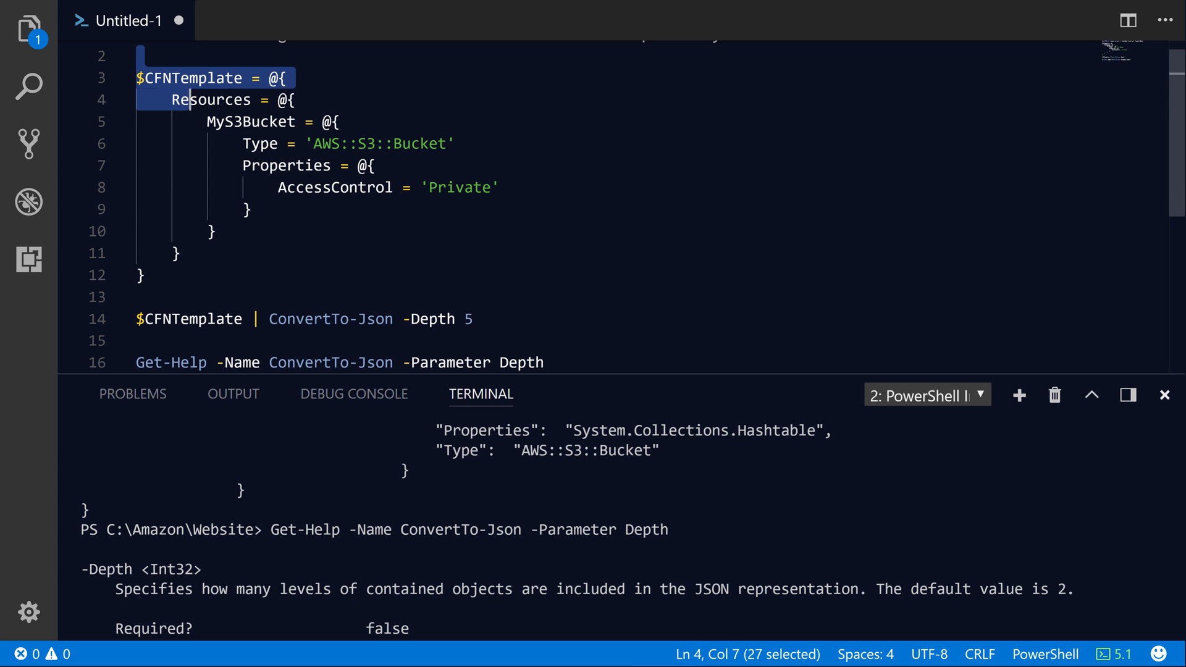
left_click_drag(189, 98, 140, 319)
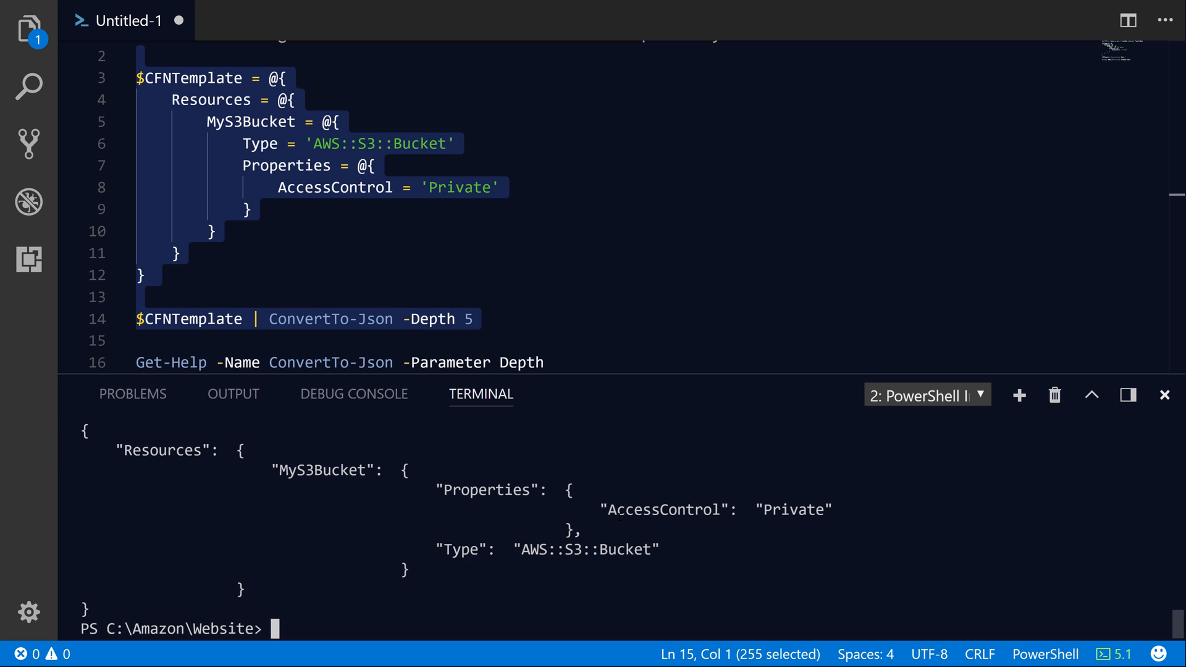
Rename the stack to trevortest2 with TemplateBody ($CFNTemplate | ConvertTo-Json -Depth 5)
double_click(793, 510)
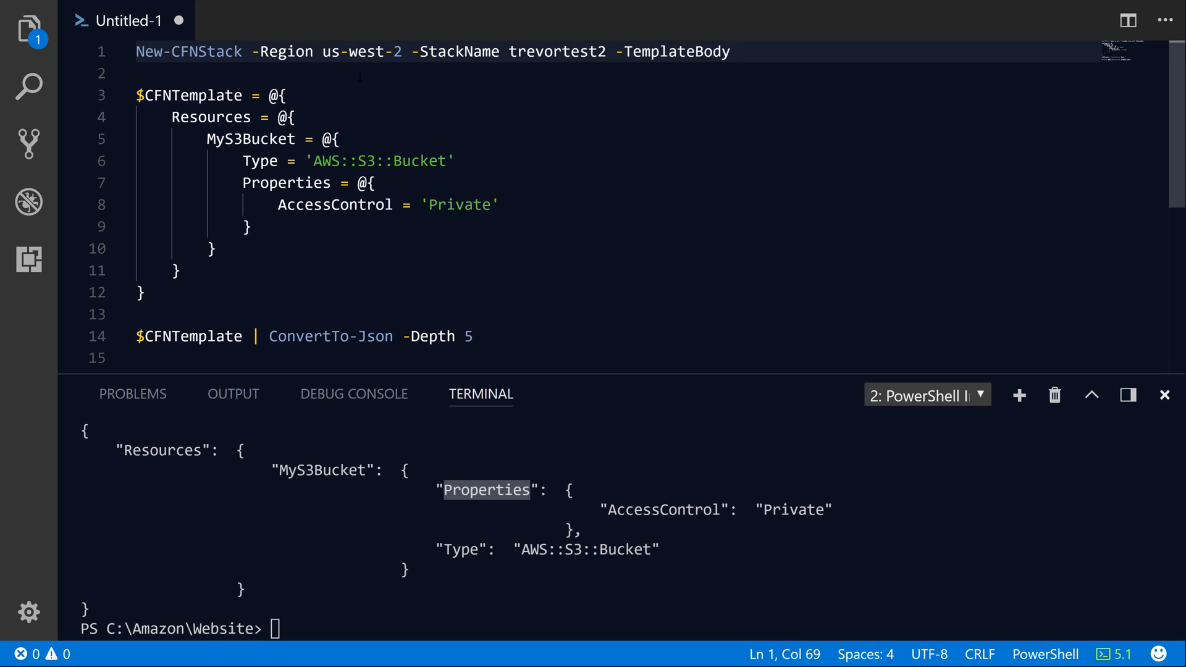
type("$CFNS")
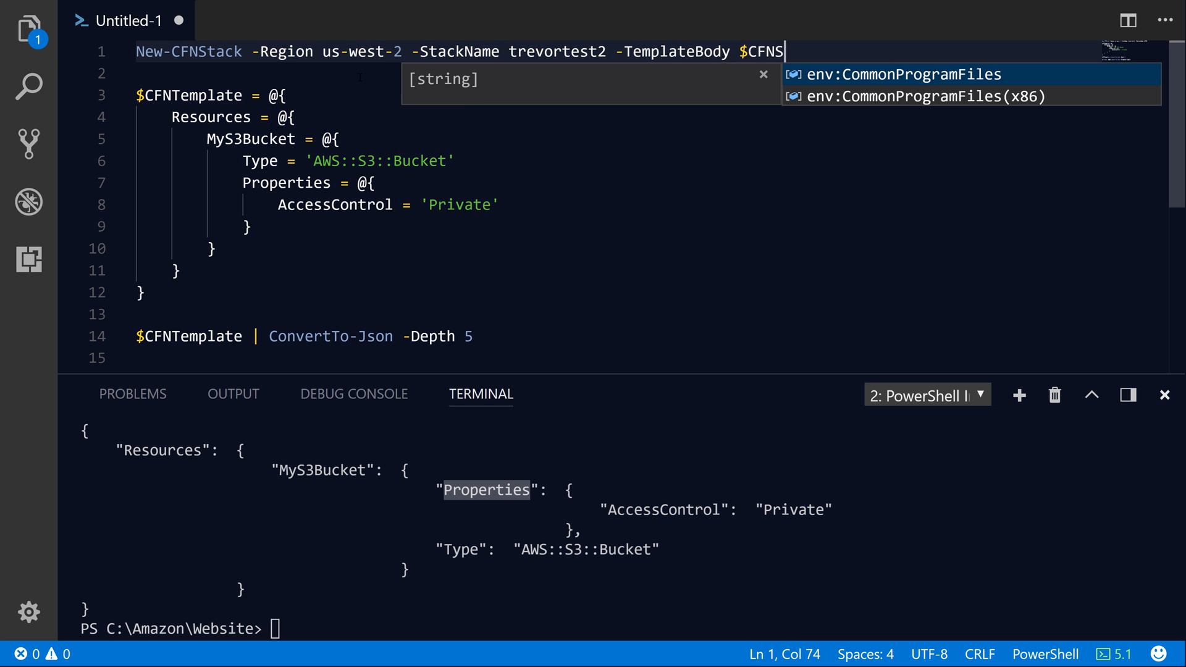
type("Template")
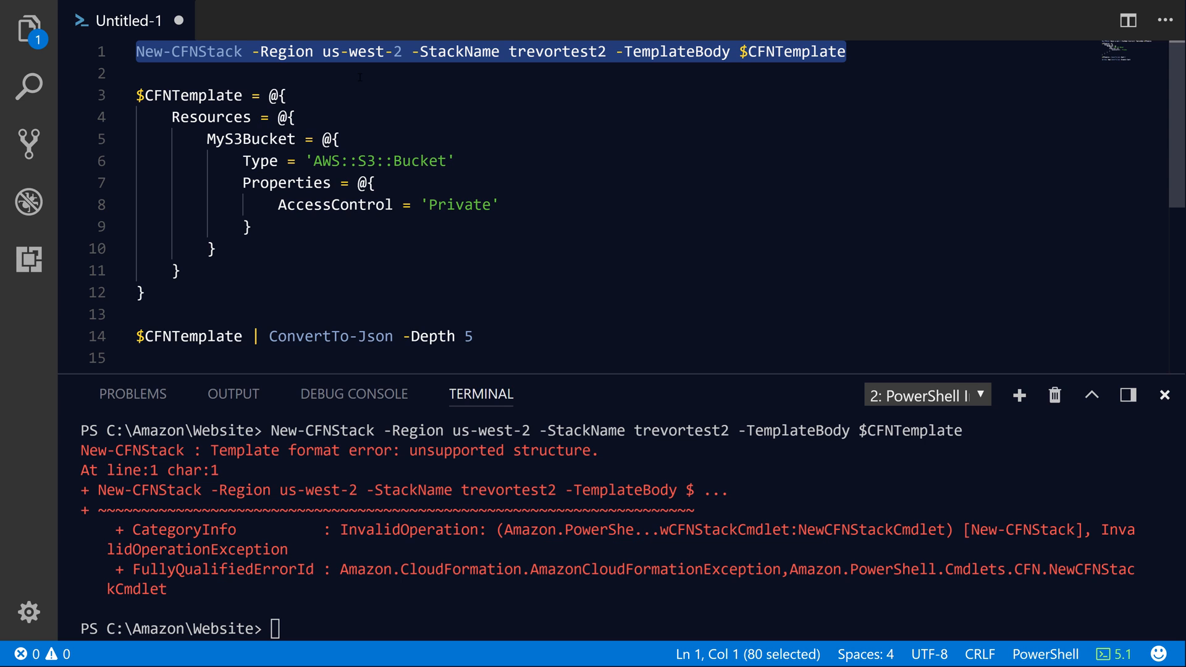
mouse_move(543, 407)
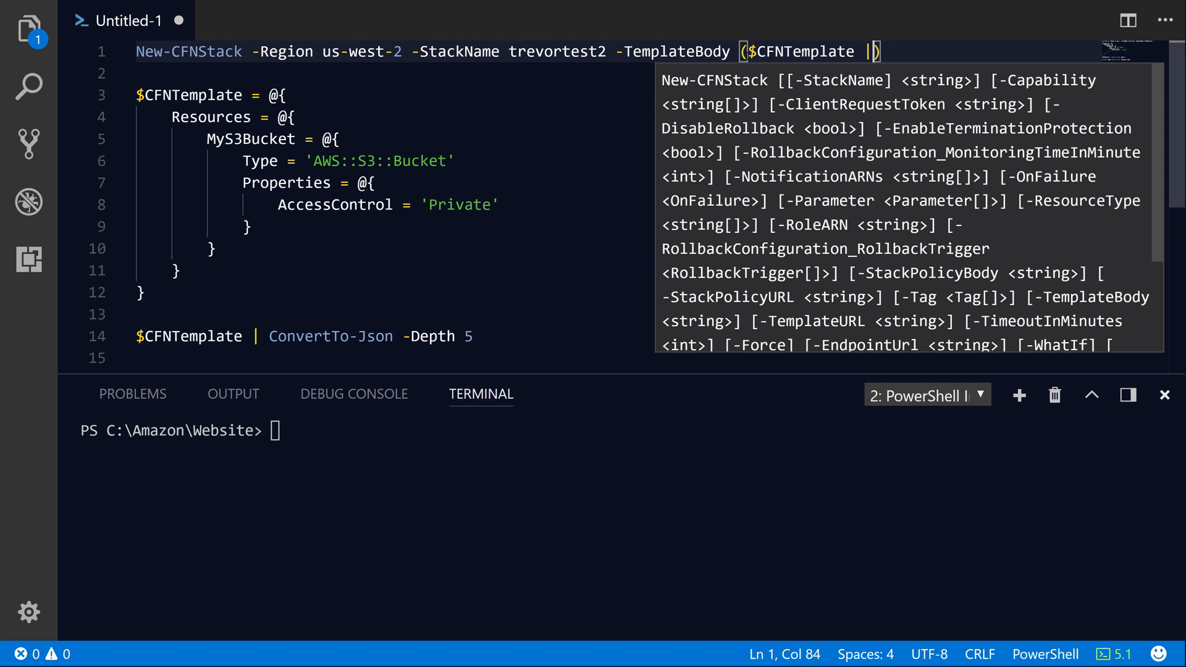
type("ConvertTo-")
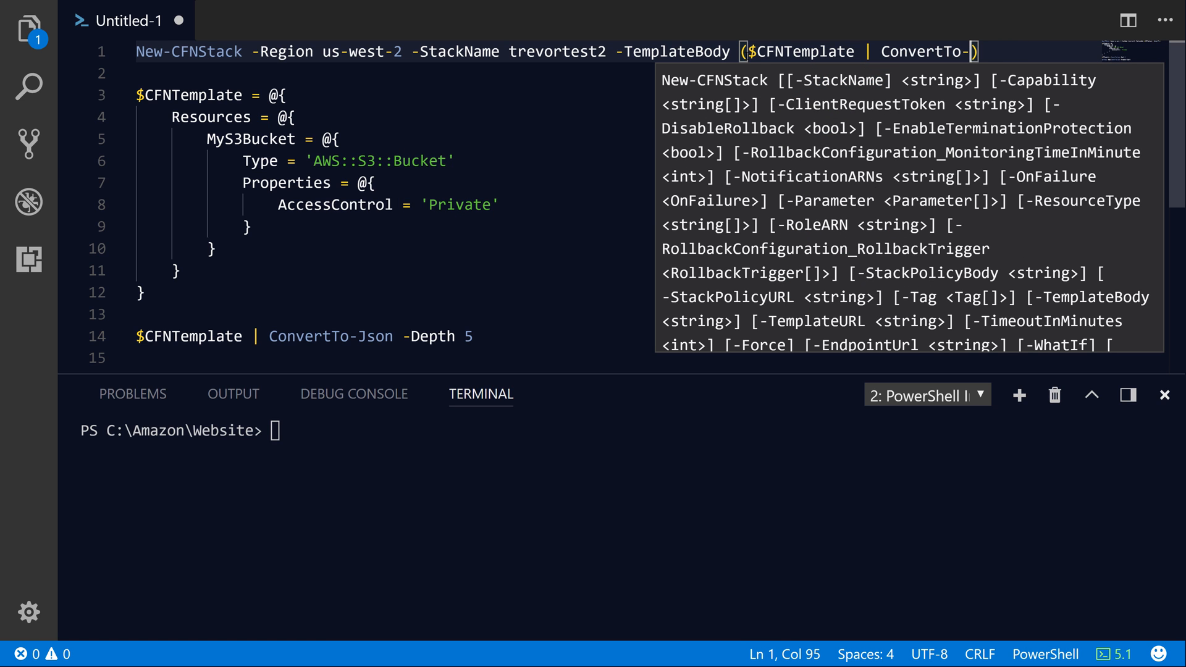
type("Json -")
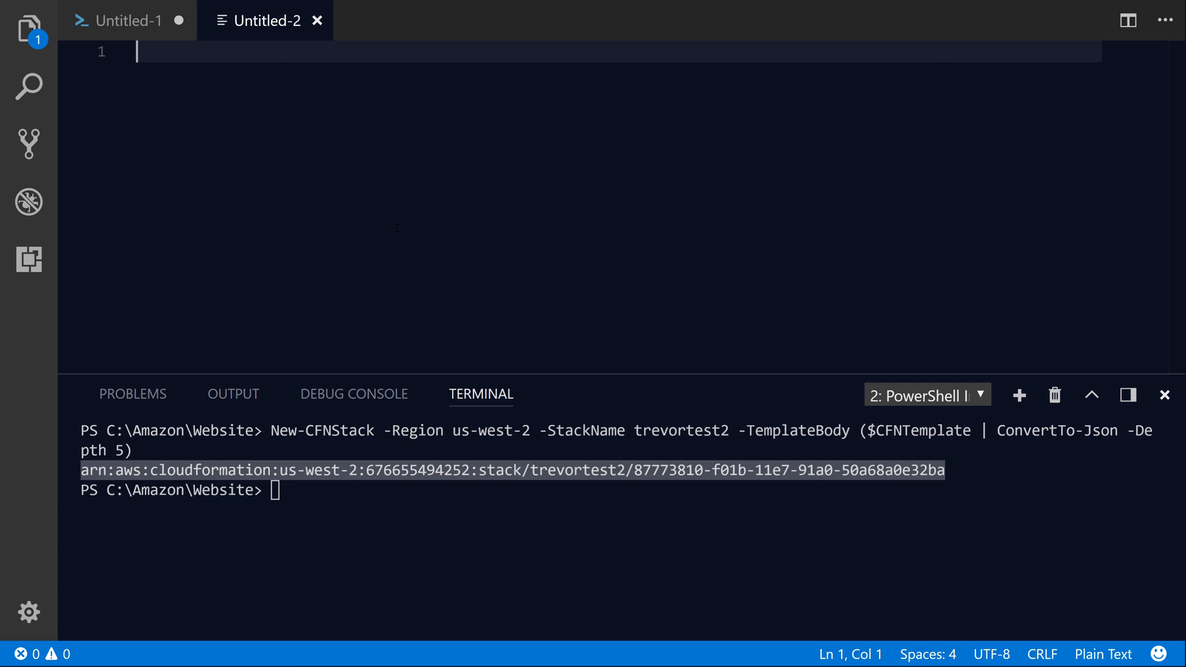
Switch the file to PowerShell and run Get-CFNTemplate -StackName trevortest2 -Region us-west-2
type("power")
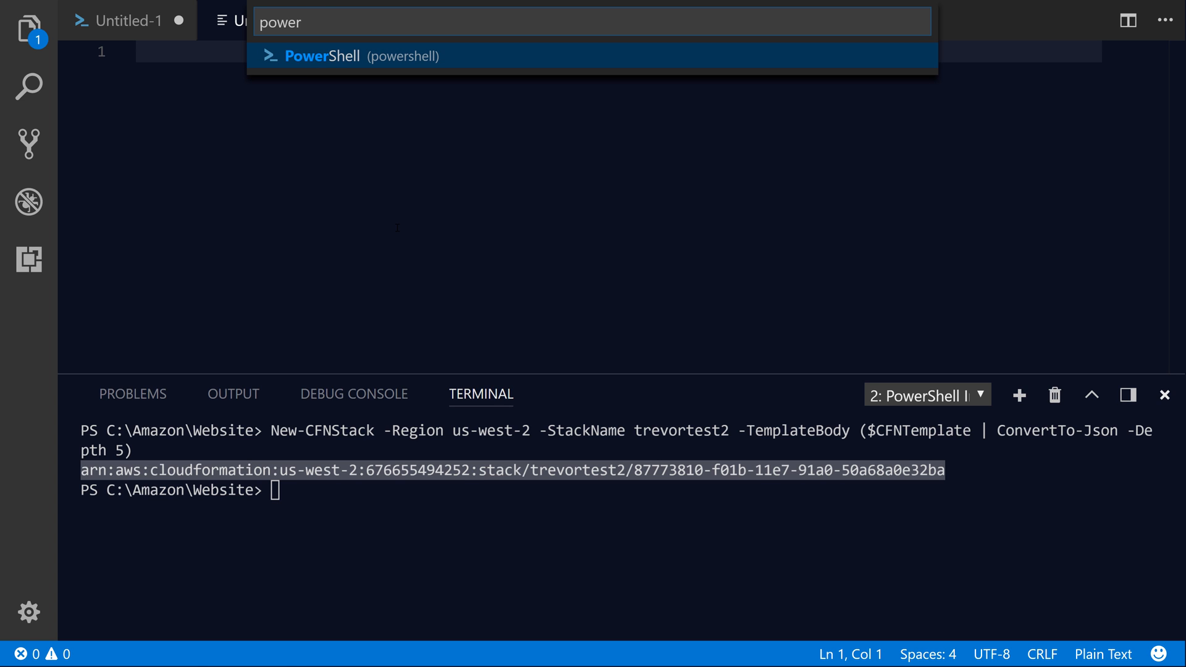
left_click(356, 55)
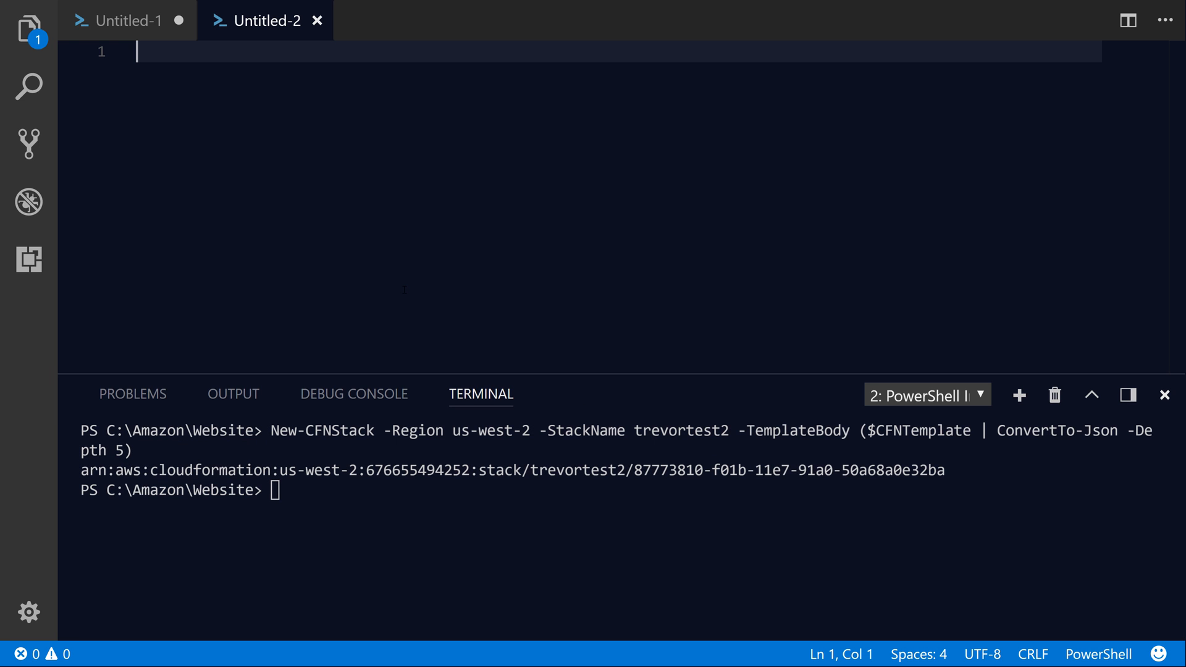
type("Get-")
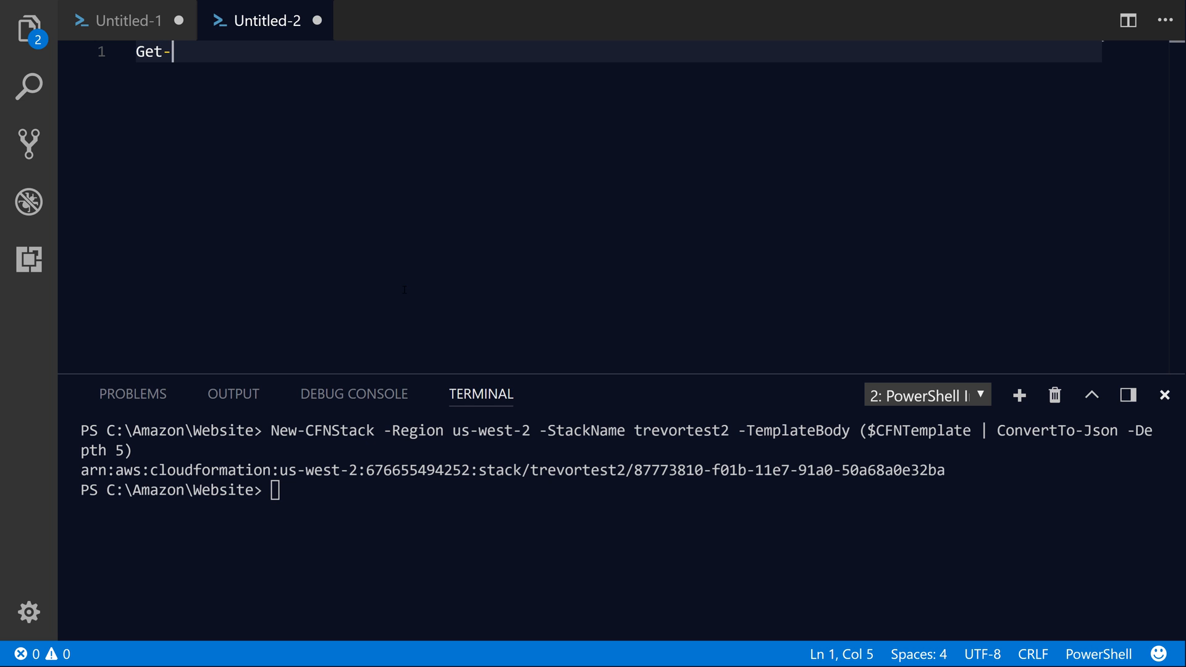
type("cfntem")
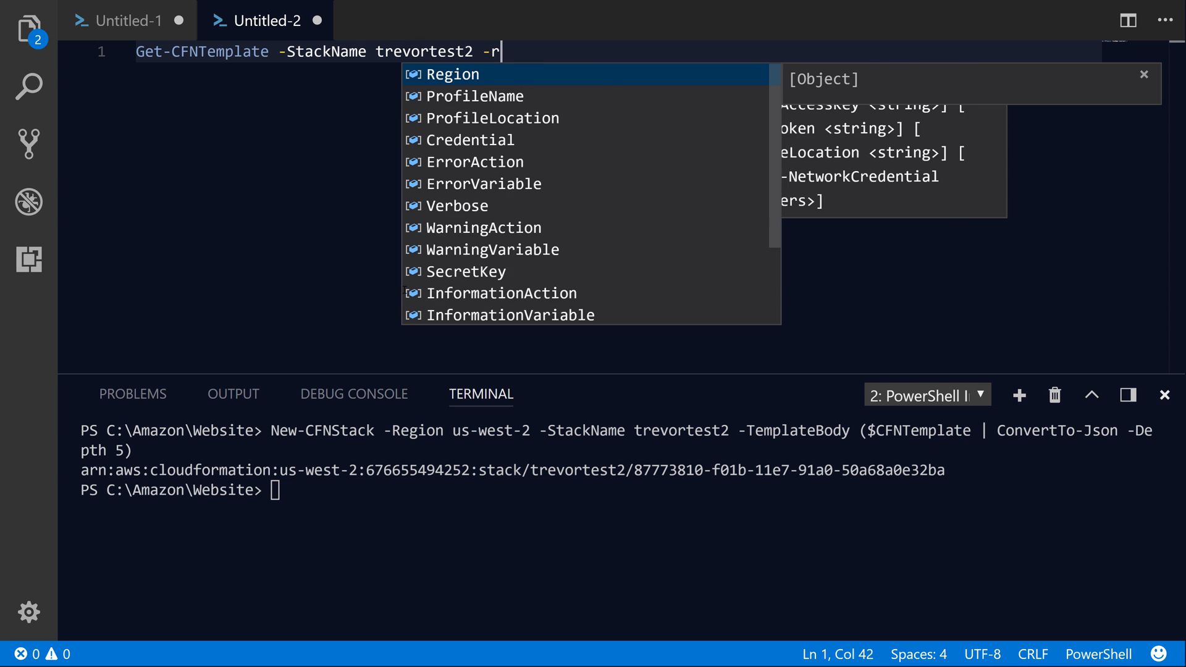
type("egion us-west-2")
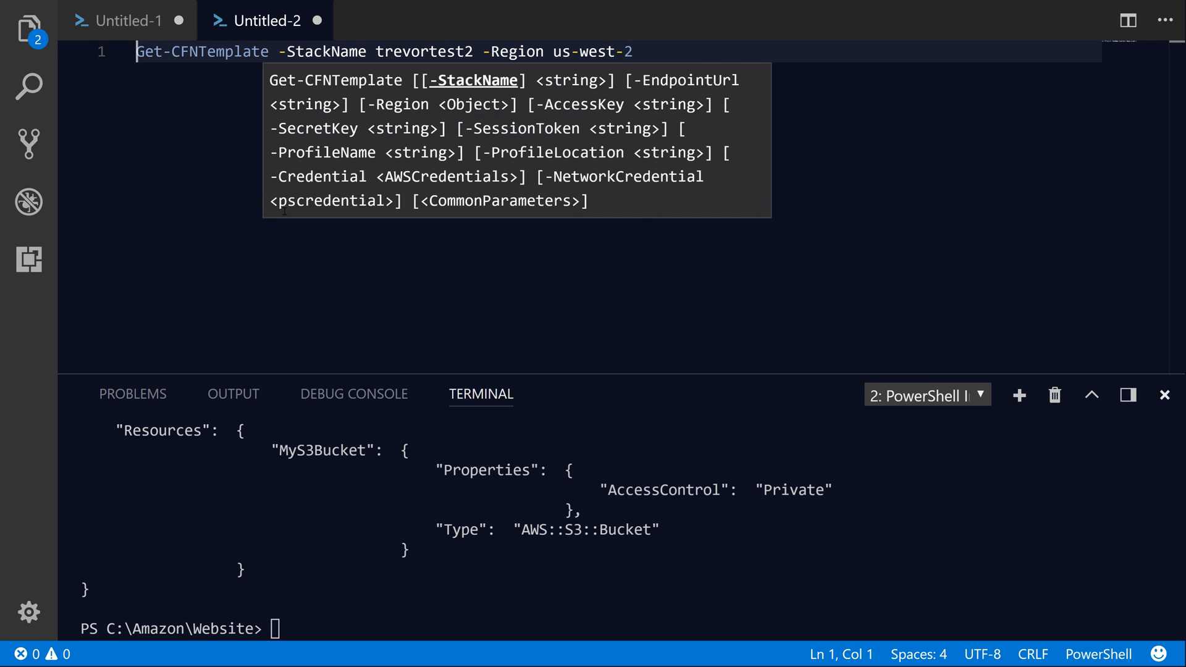
Convert the template with $TemplateObject = $TemplateBody | ConvertFrom-Json
type("$TemplateBody =")
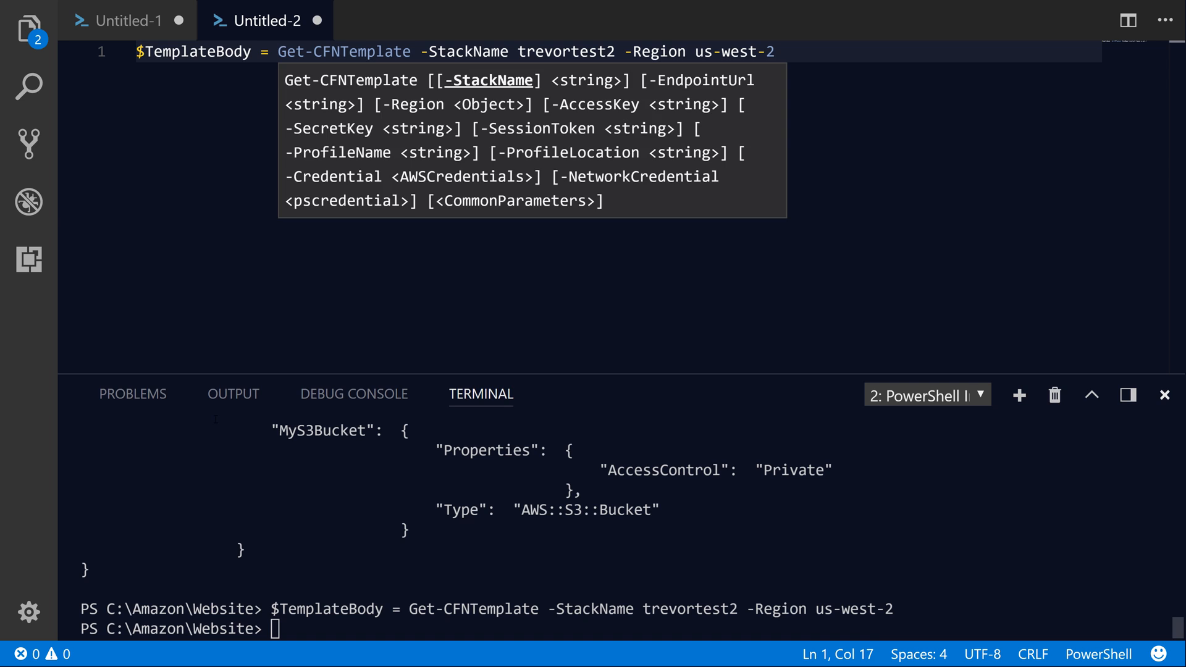
key("Enter")
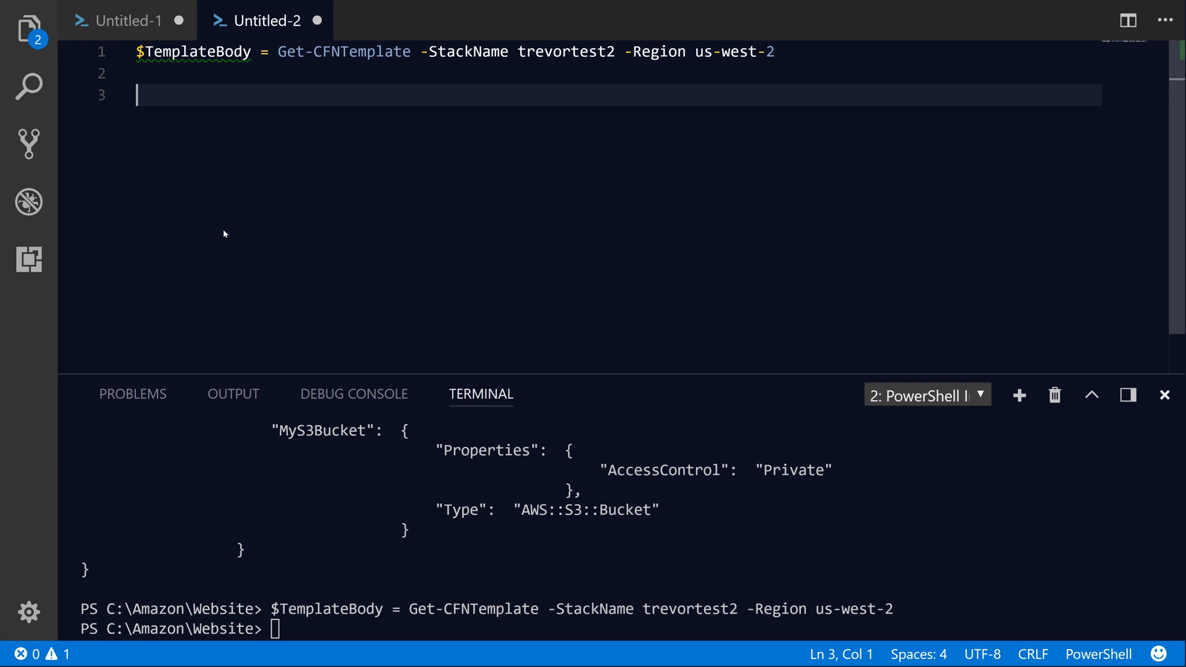
type("$TemplateBody")
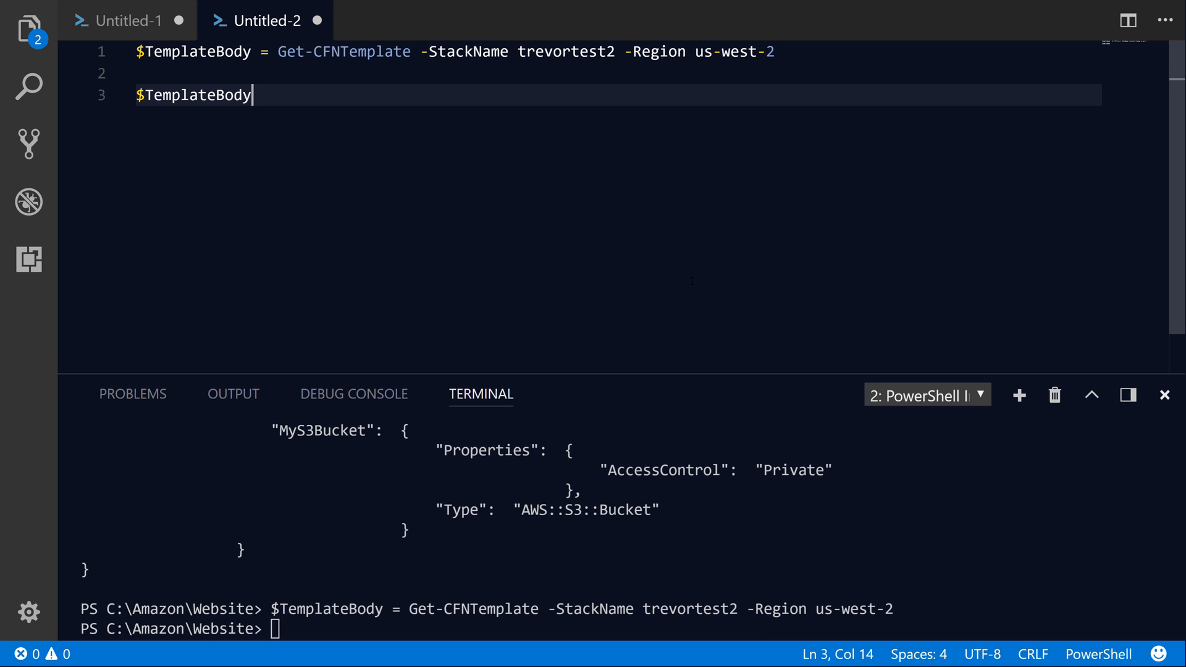
type("| C")
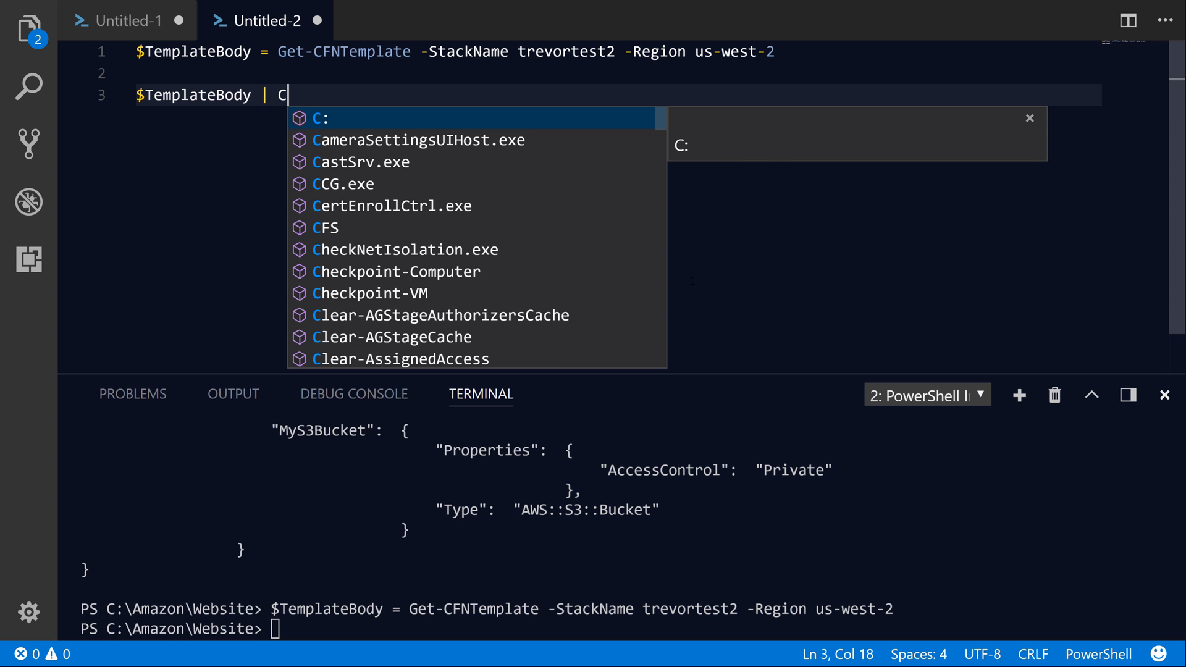
type("onvertFrom")
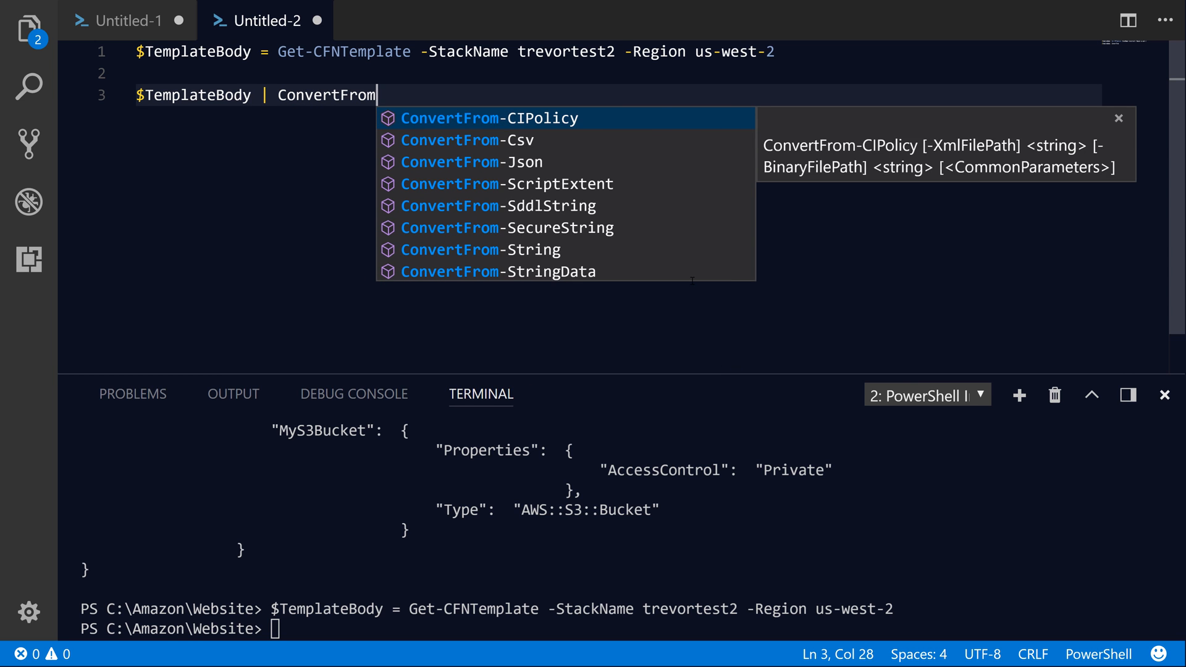
left_click(473, 162)
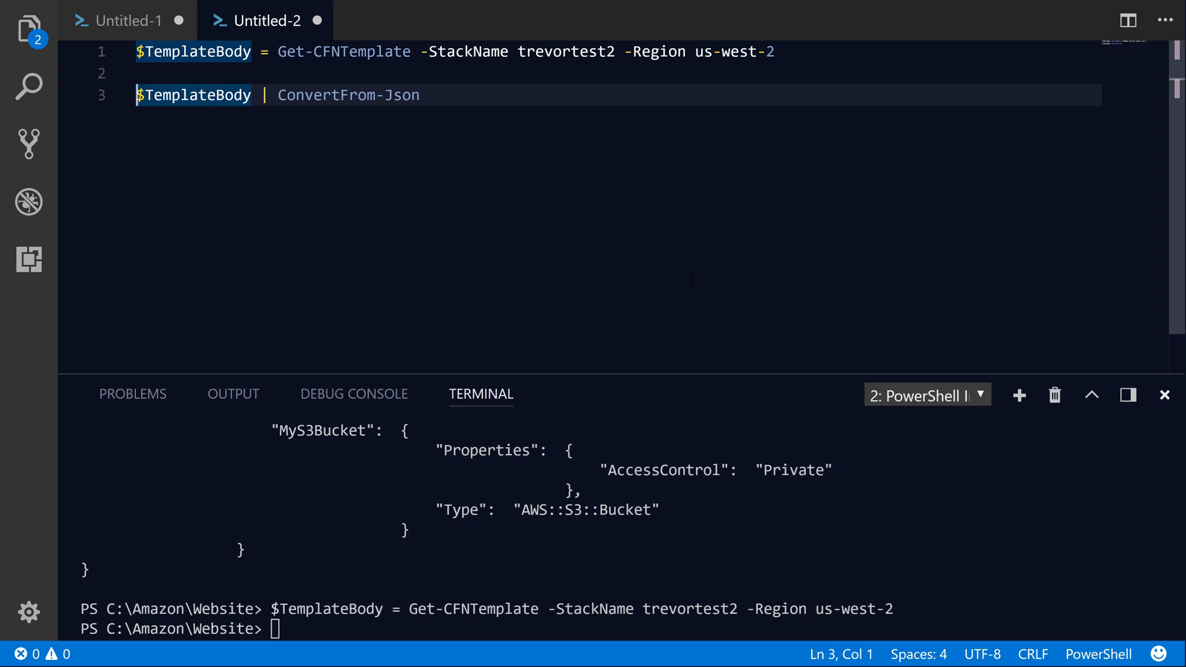
type("$Tempoa")
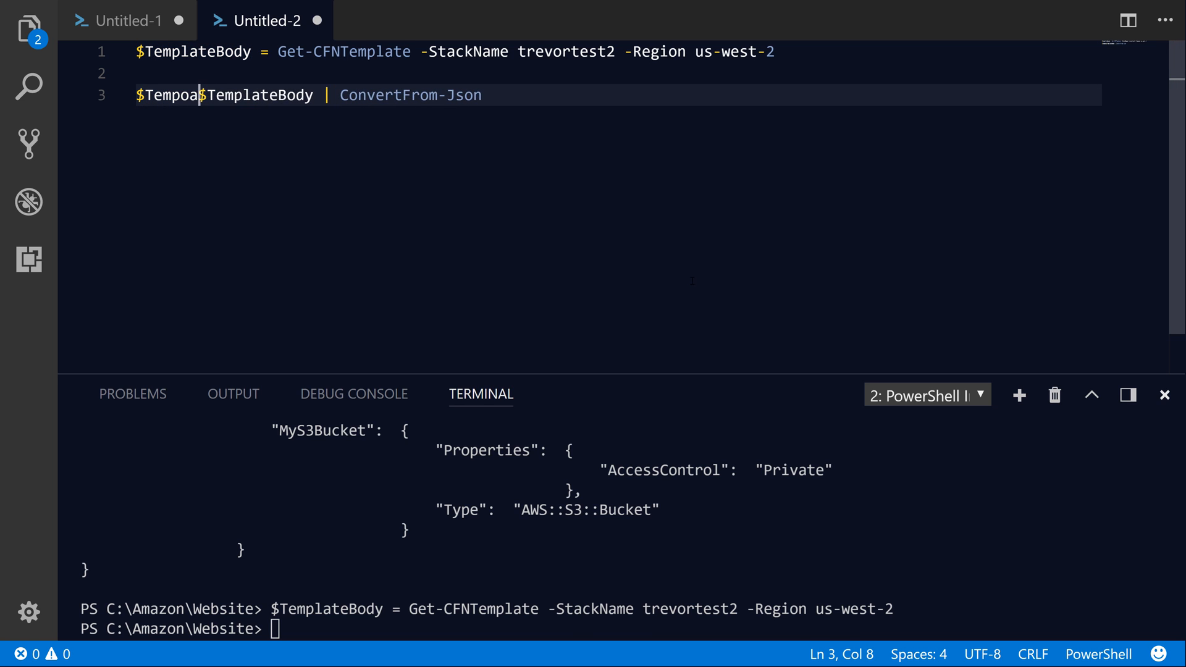
type("TemplateObject =")
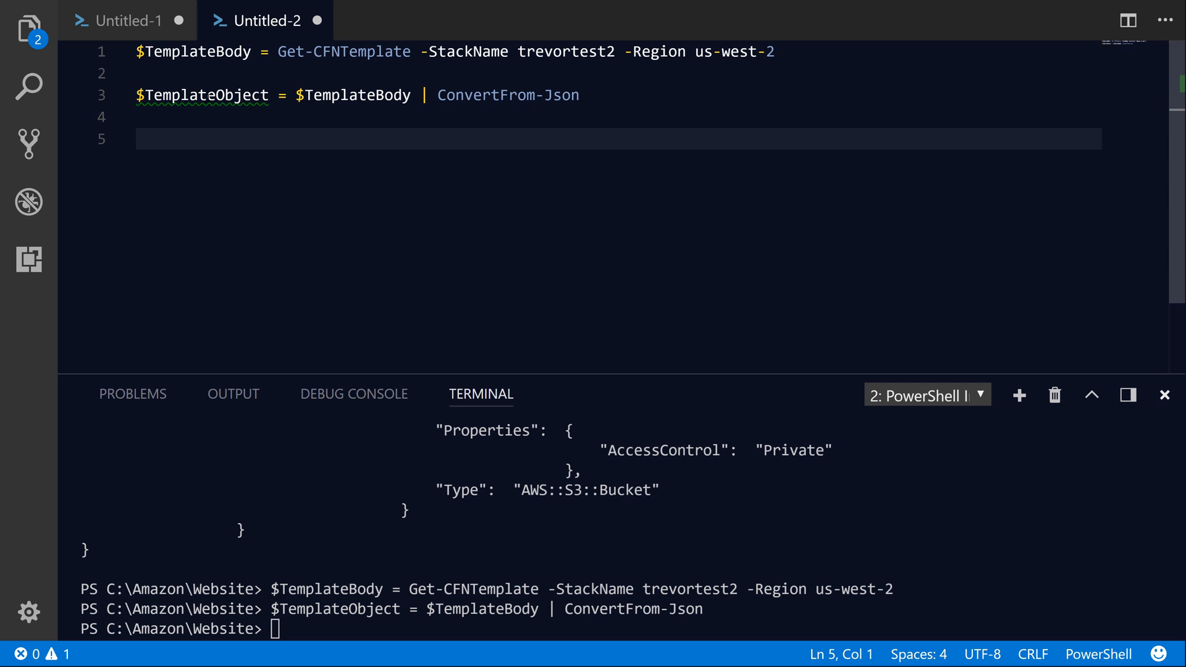
Drill into $TemplateObject.Resources.MyS3Bucket.Properties.AccessControl to see its value, Private
left_click(202, 94)
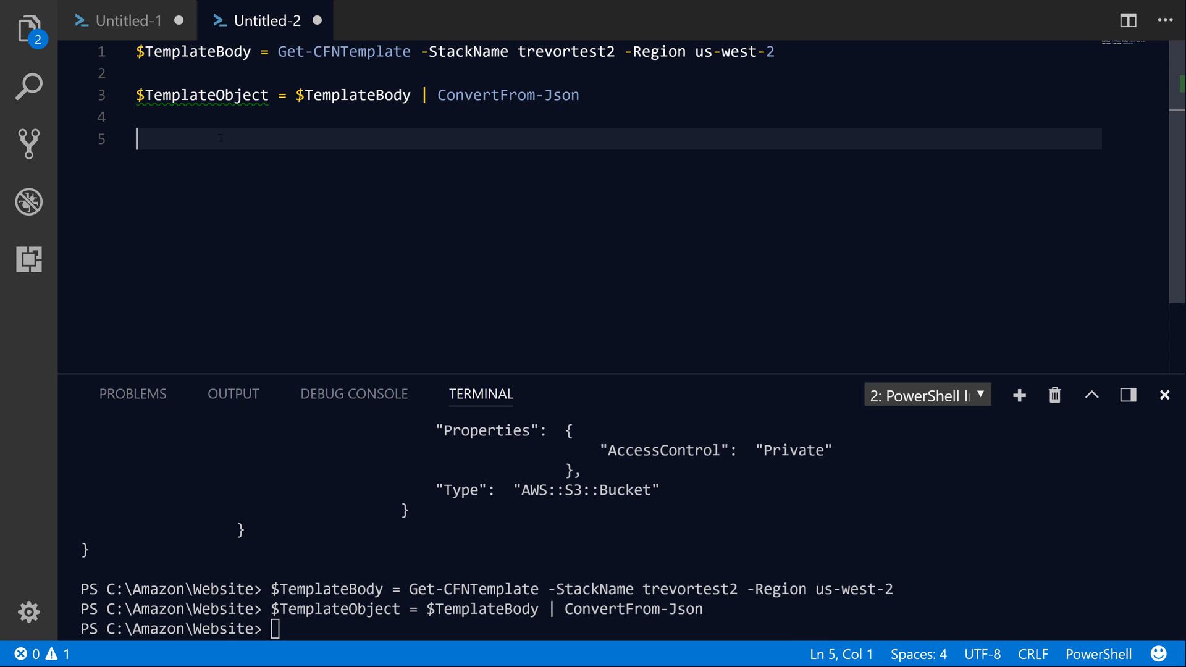
type("$TemplateObject")
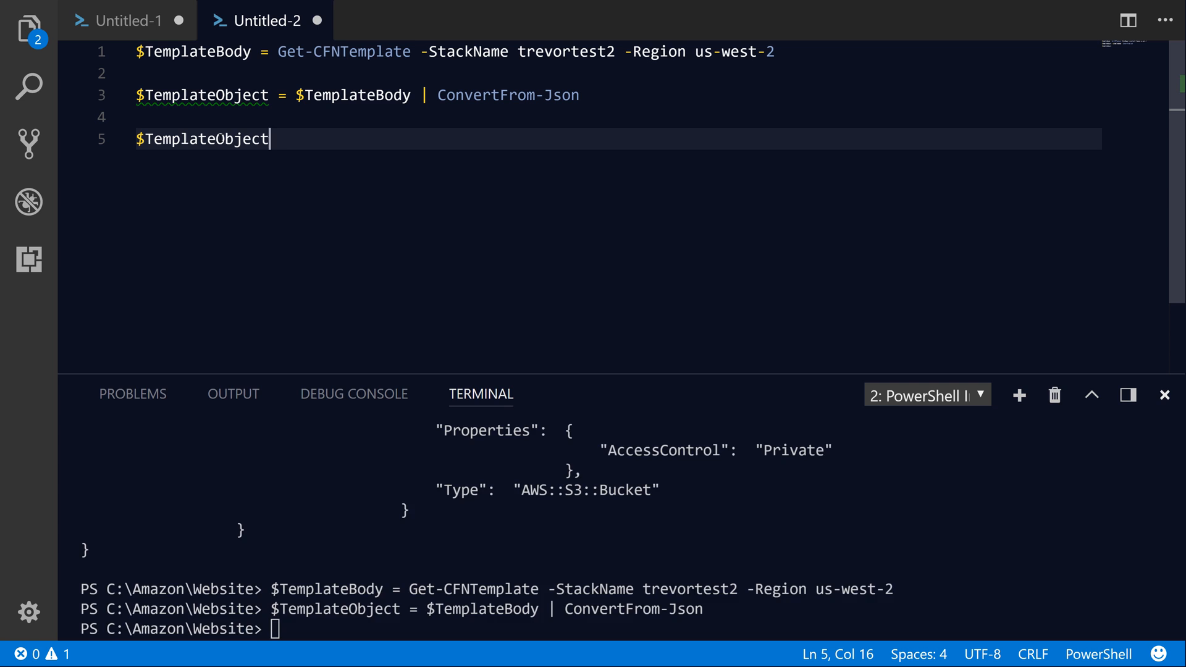
key("Enter")
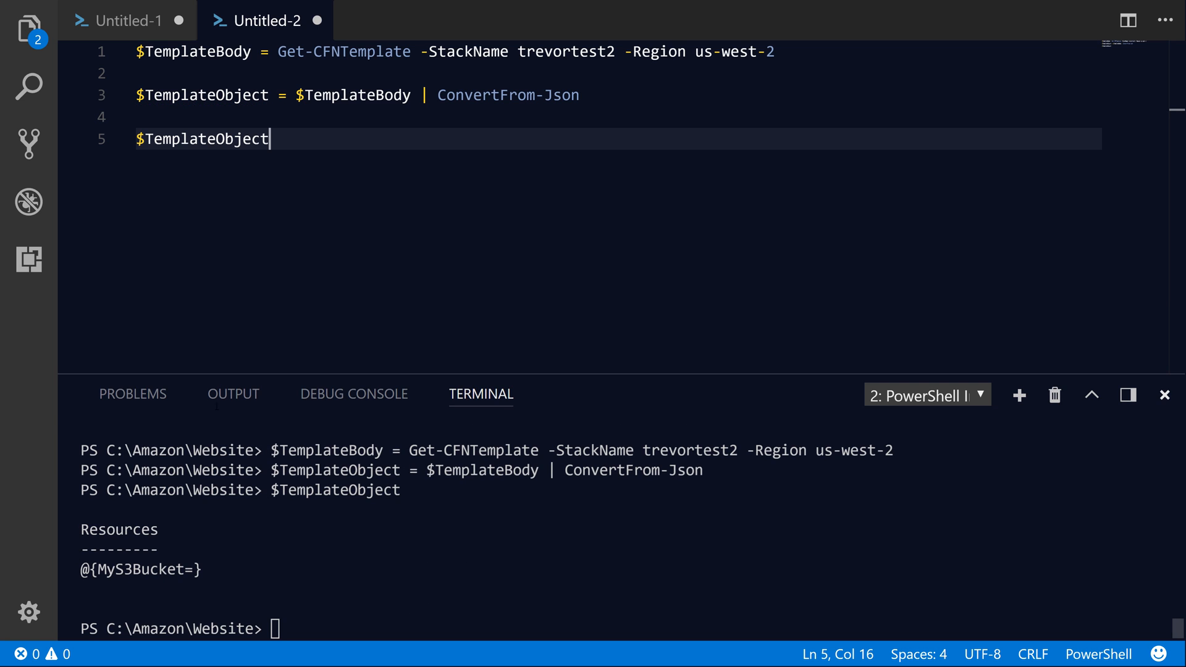
type(".Resources")
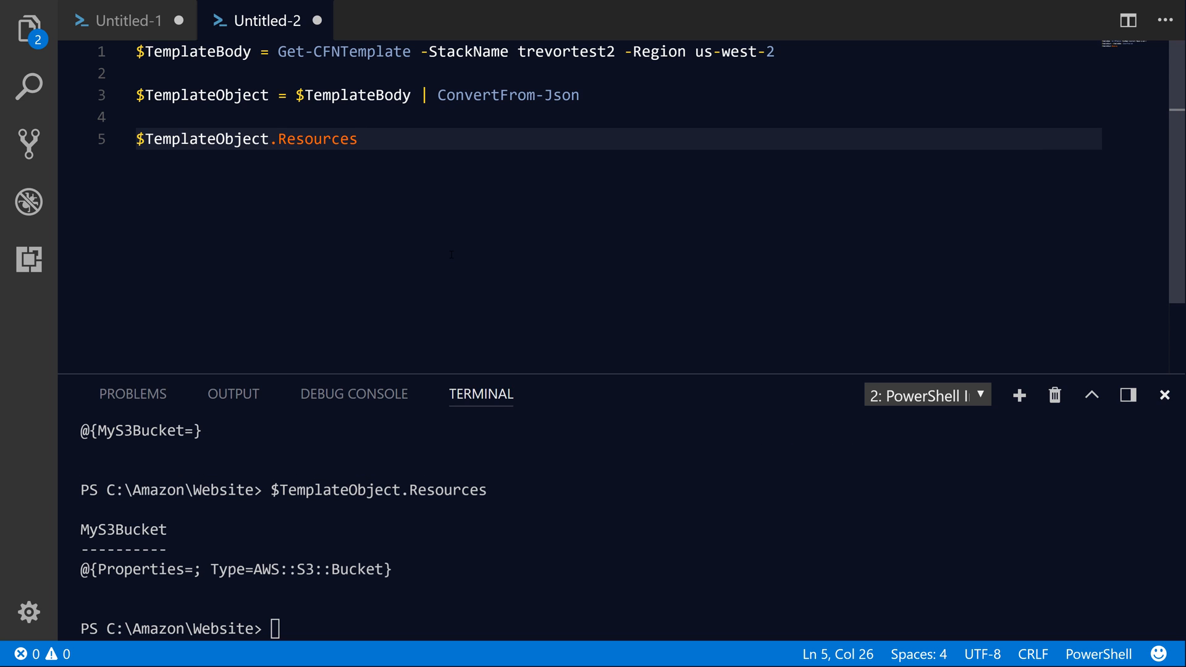
type(".t")
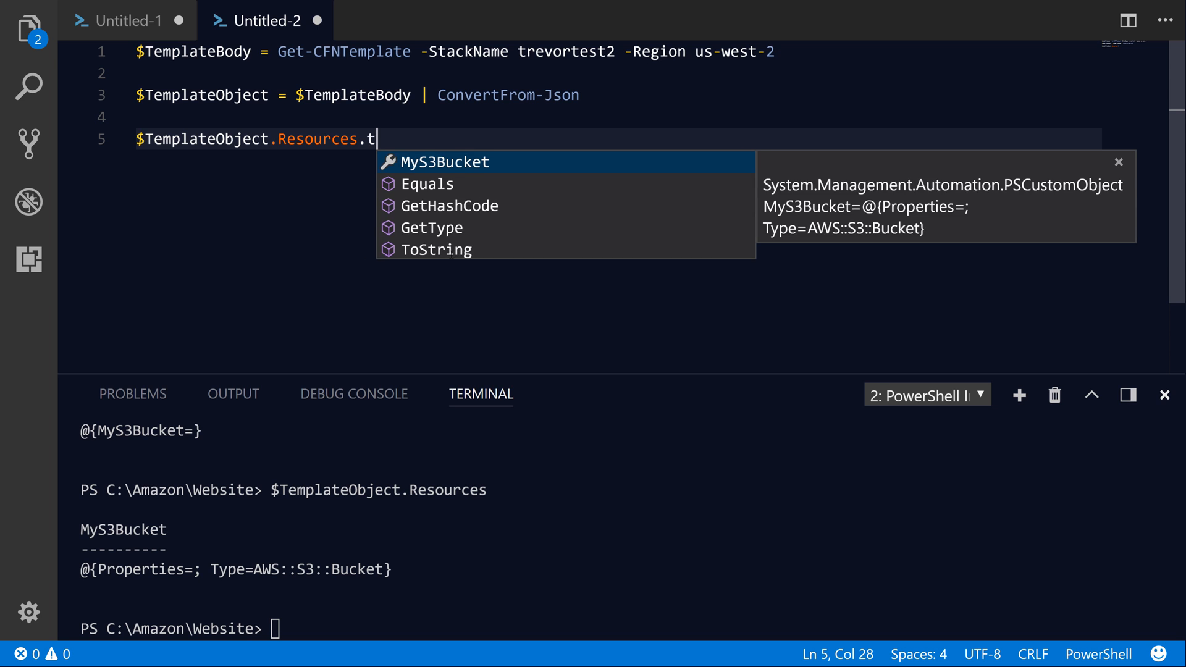
type("ype")
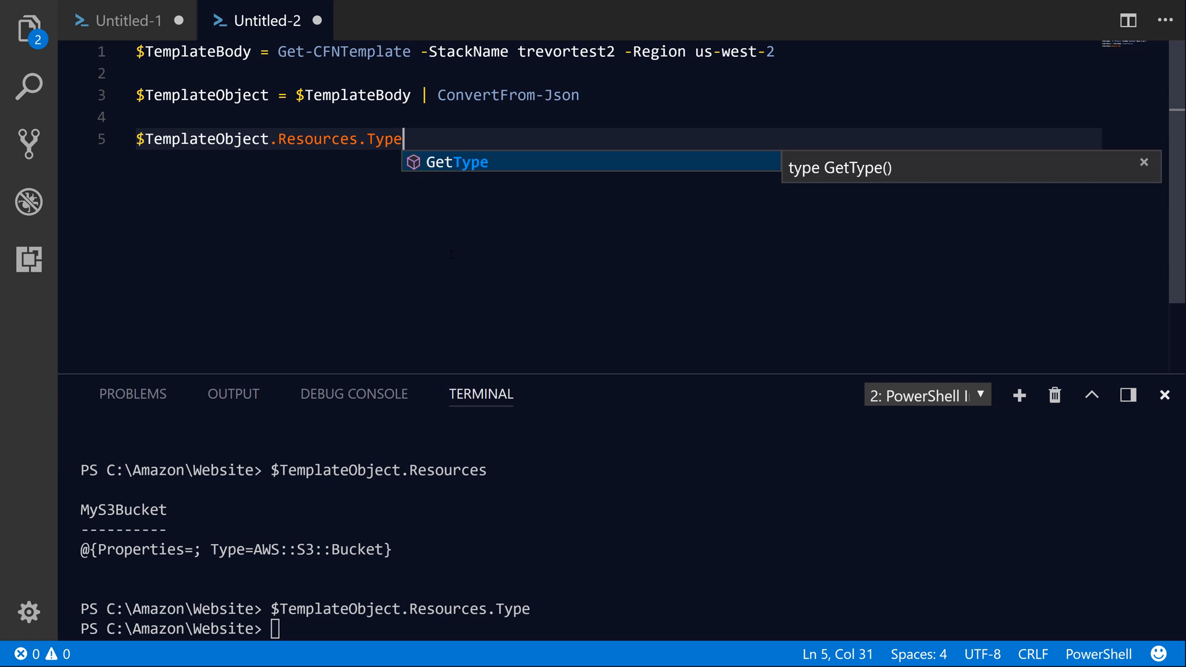
key("BackSpace")
type("MyS3Bucket")
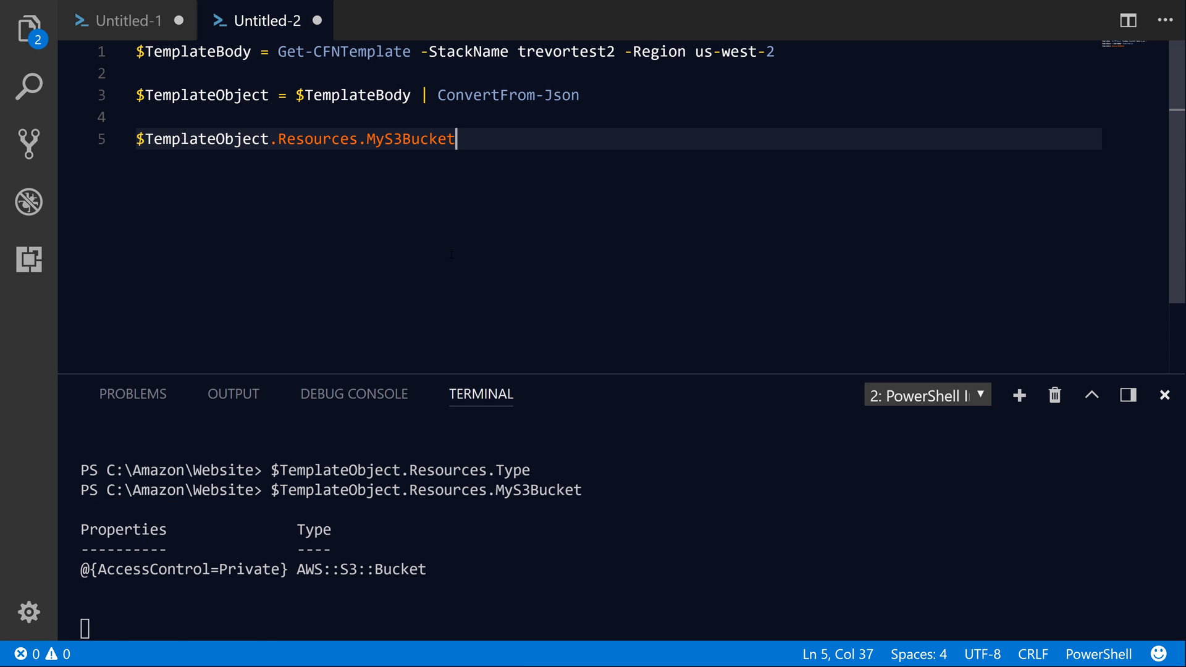
type(".")
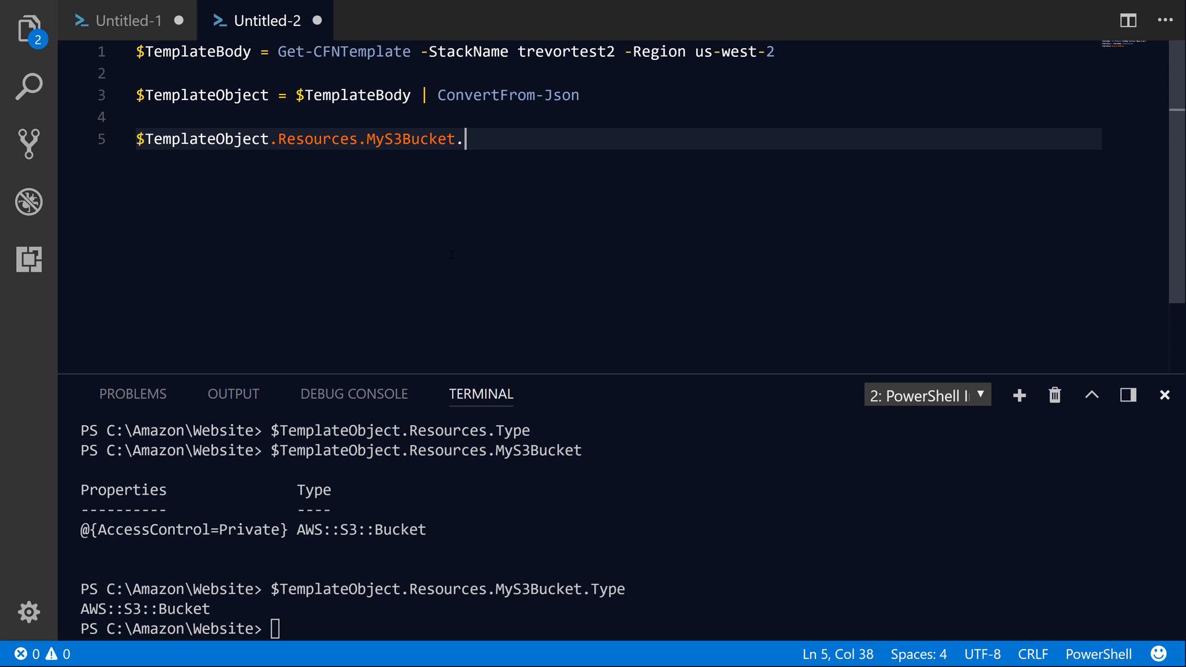
type("prop")
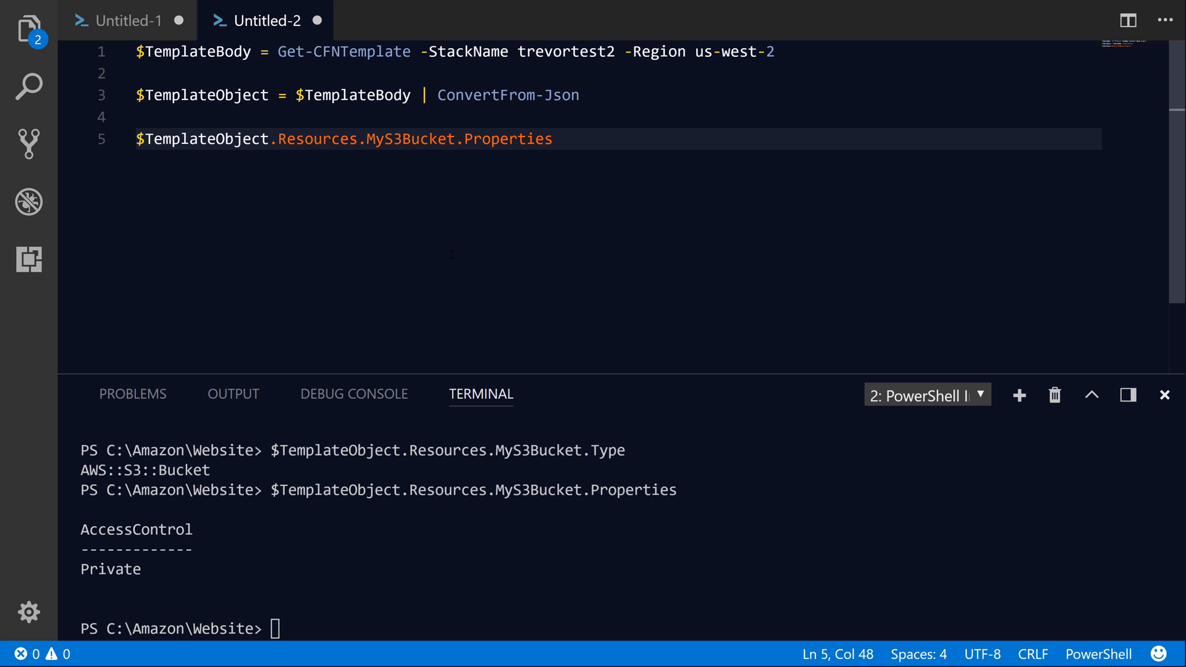
type(".AccessControl")
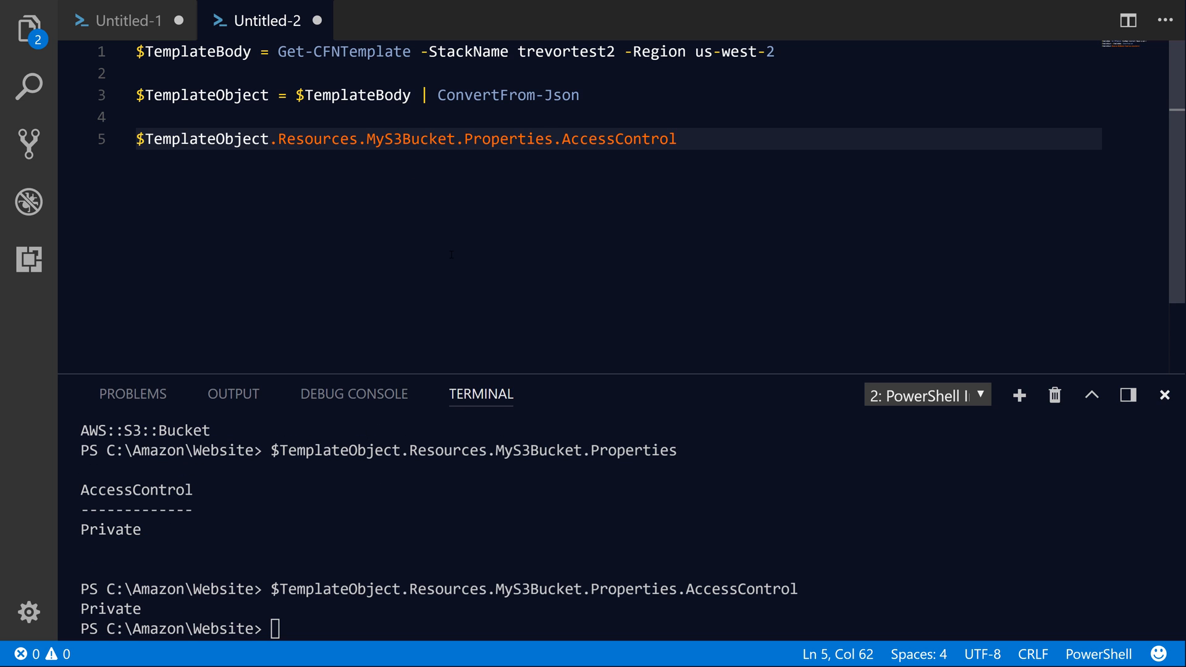
left_click(676, 138)
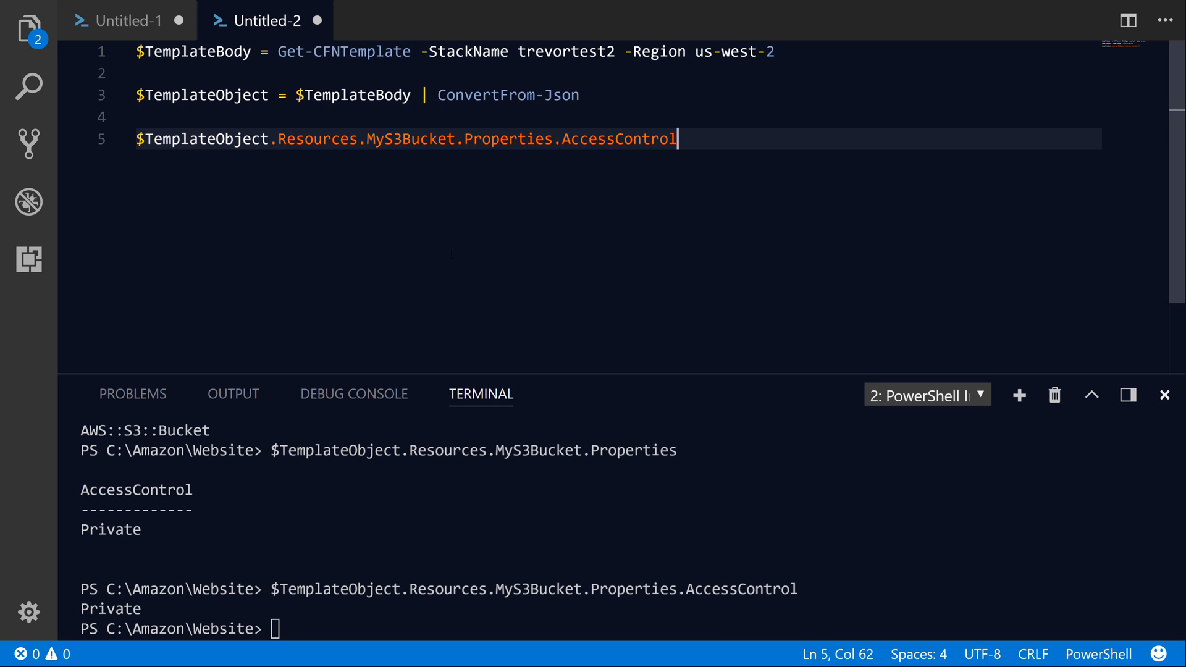
Pipe $TemplateObject to Add-Member with a NoteProperty named Description
type("$")
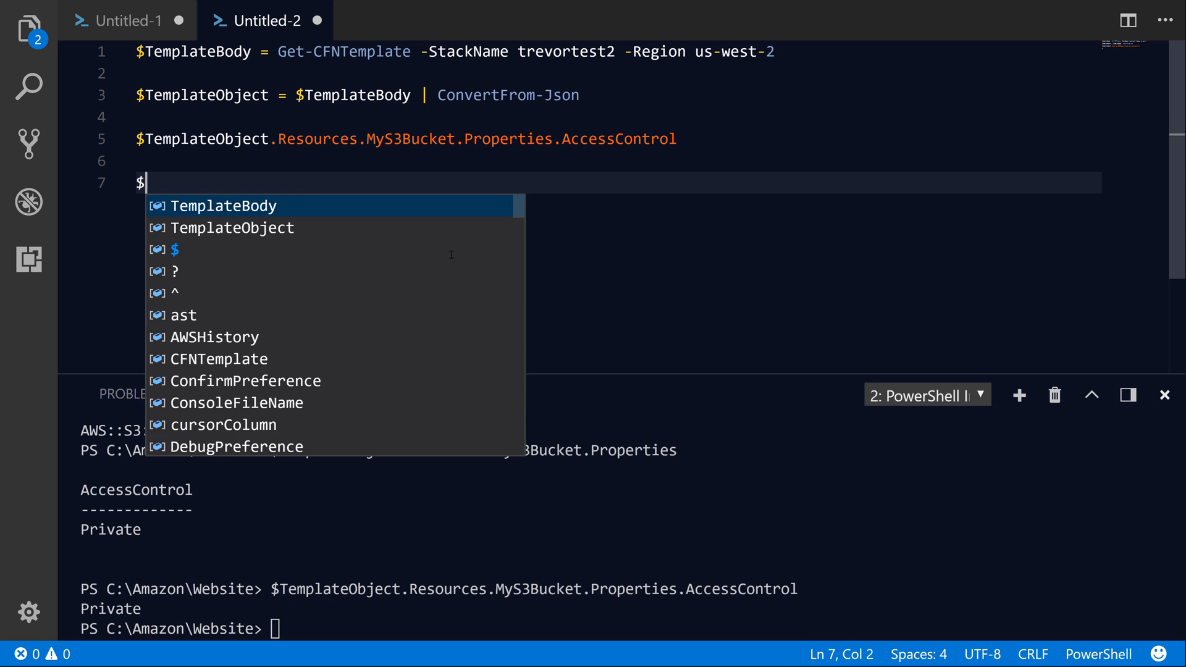
key("Escape")
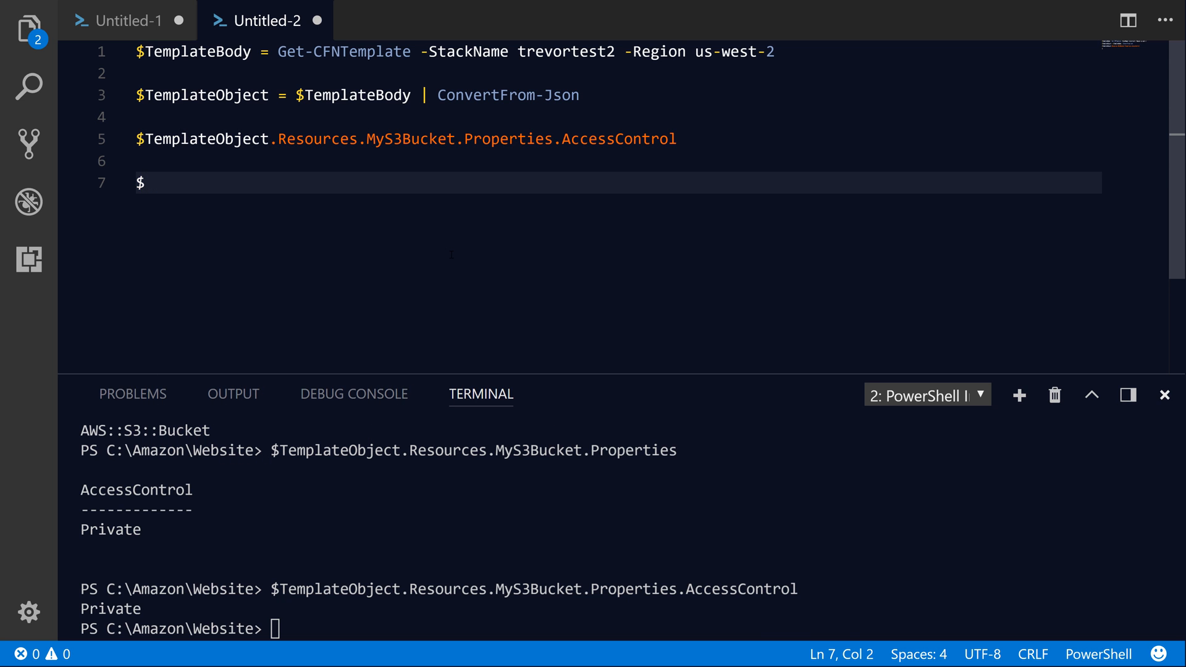
type("$TemplateObject")
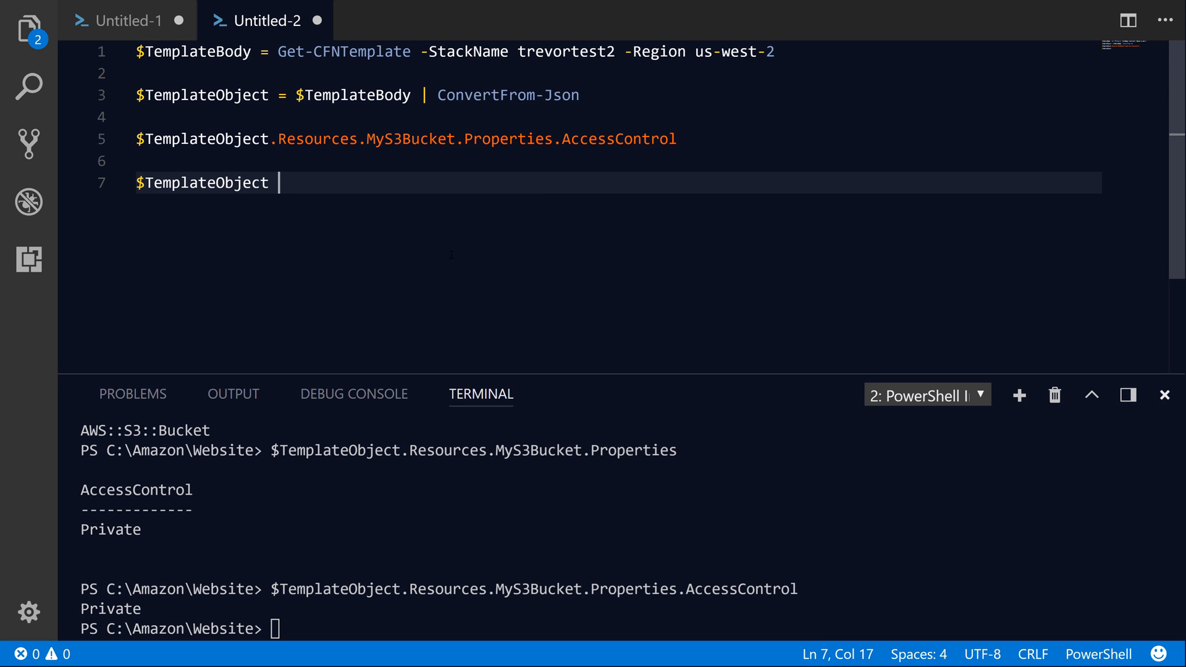
type("| Add-")
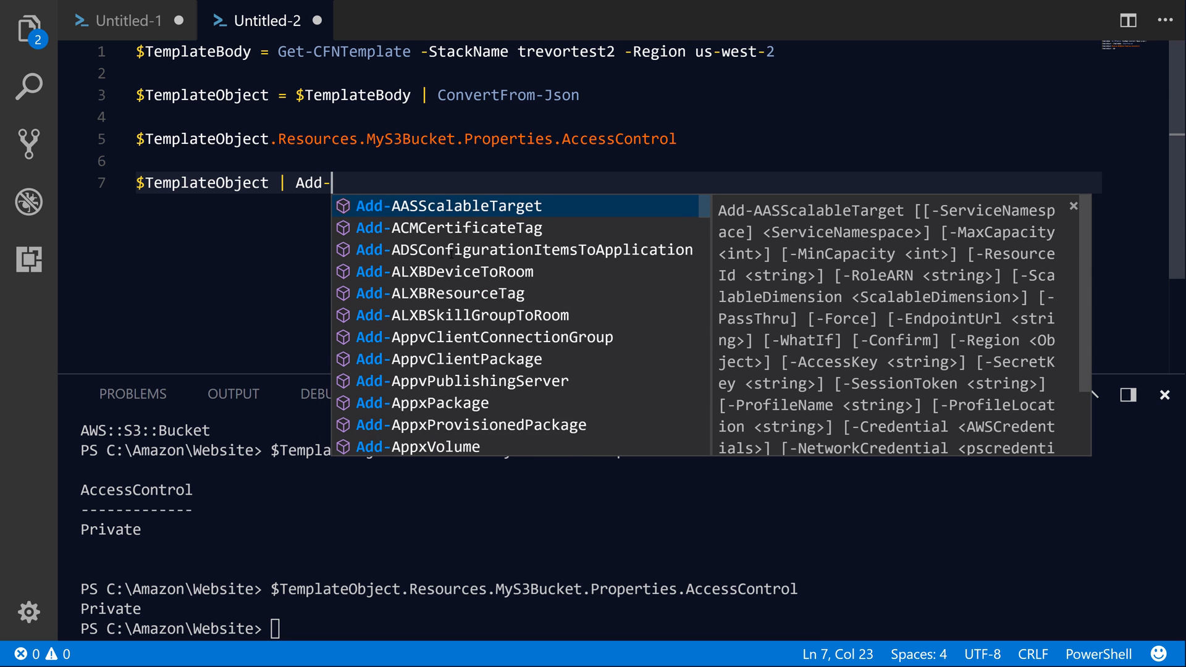
type("Member")
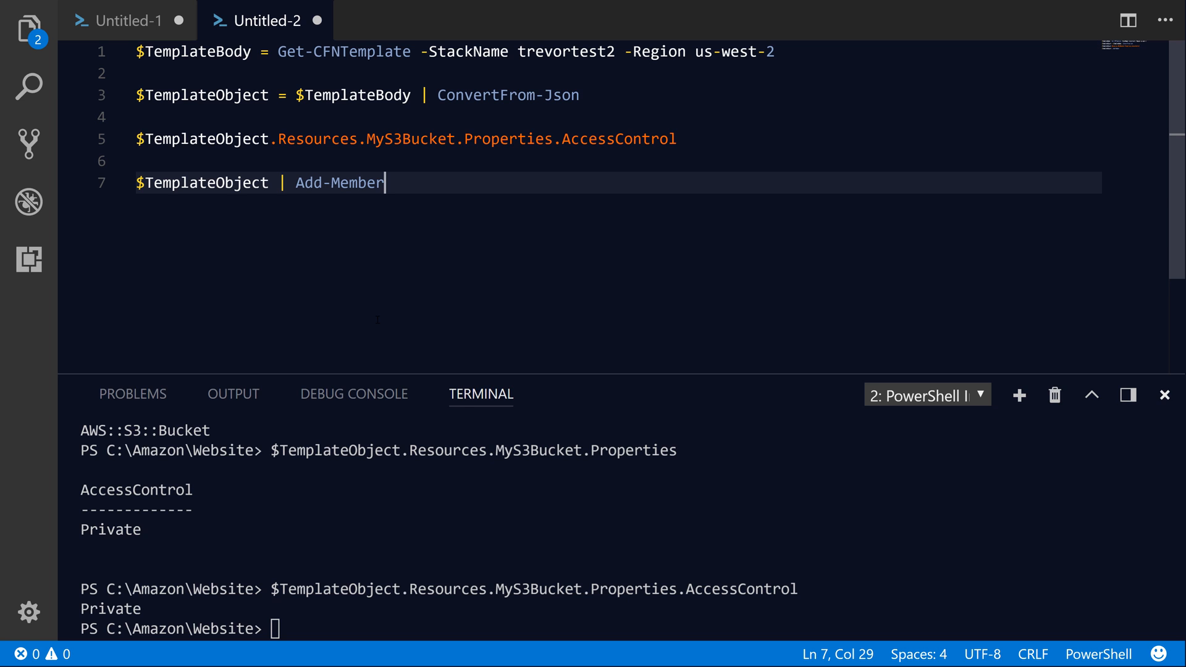
type("-")
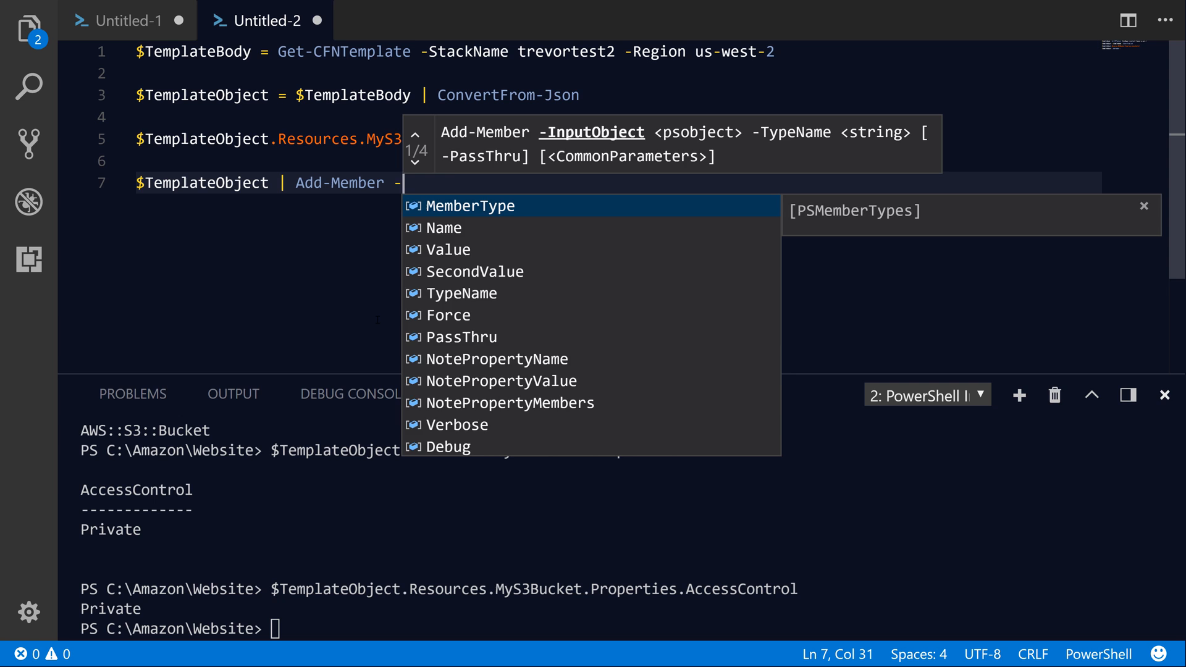
type("MemberType NoteProperty -")
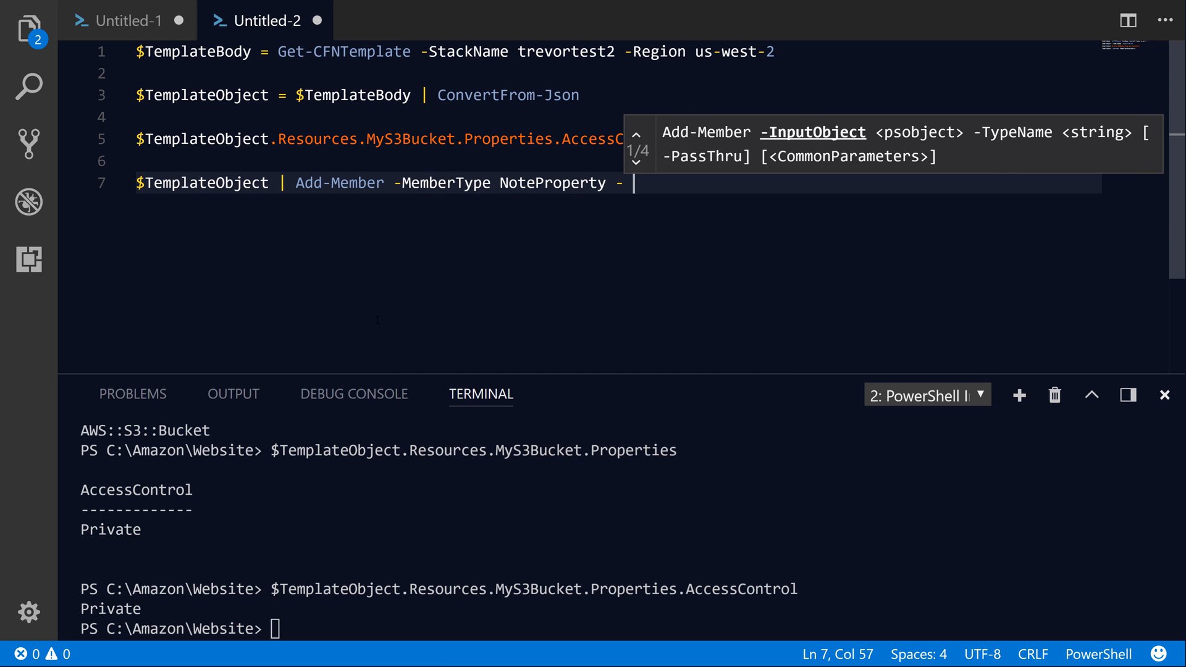
type("Name")
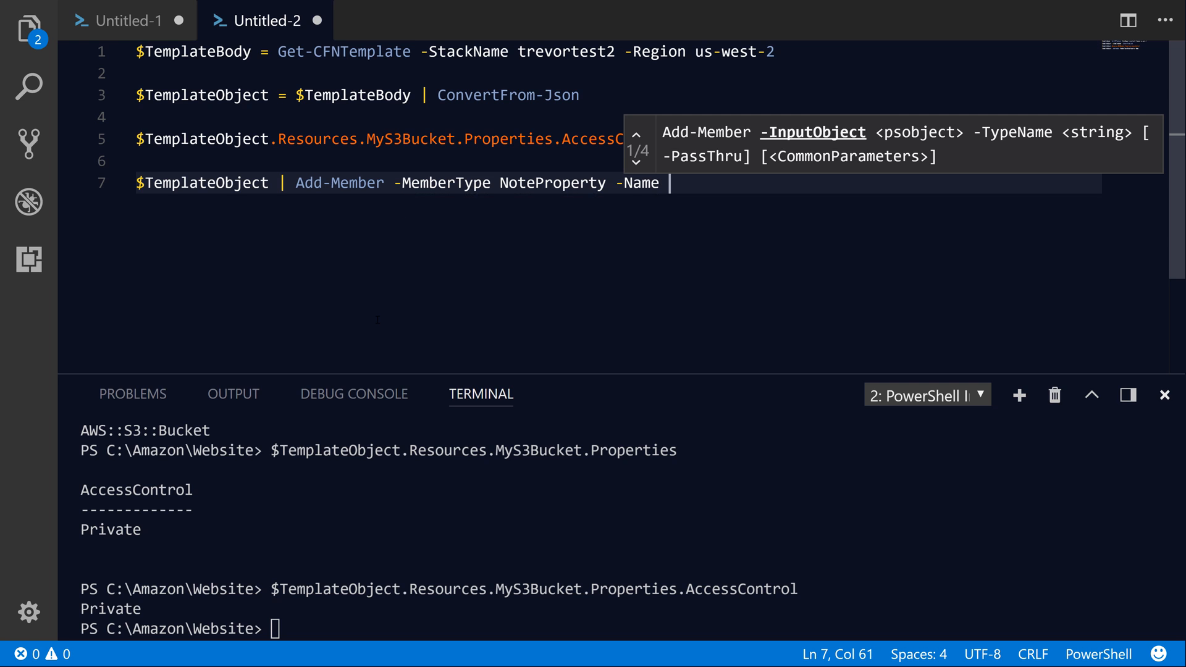
type("Description")
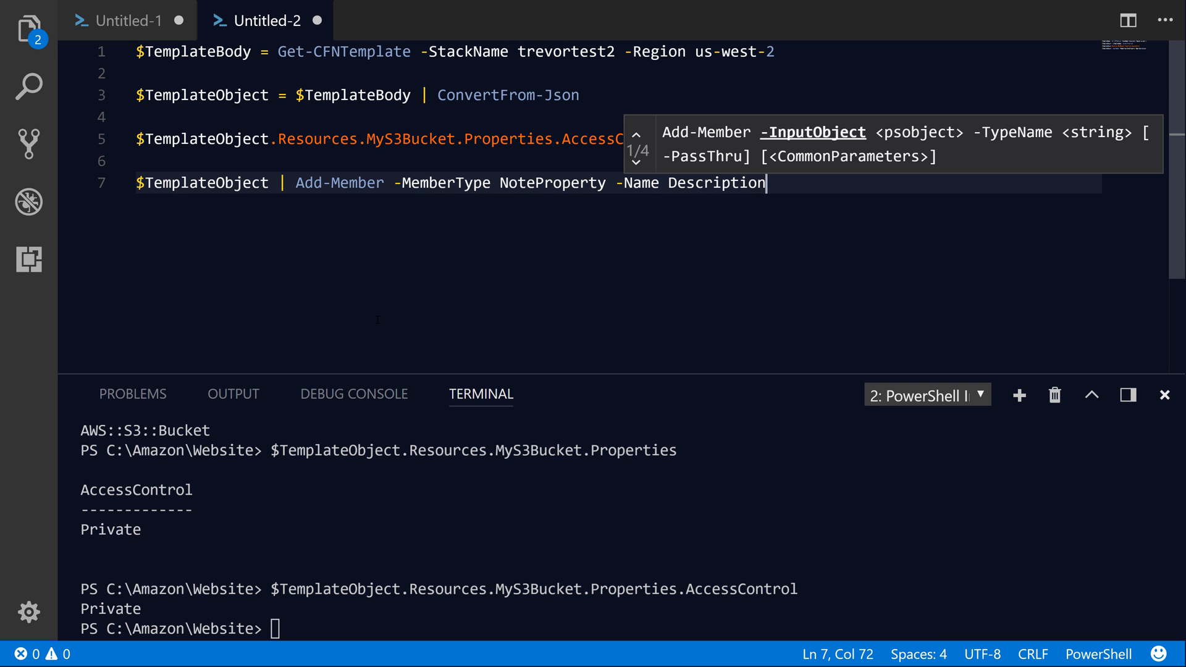
type("-Value")
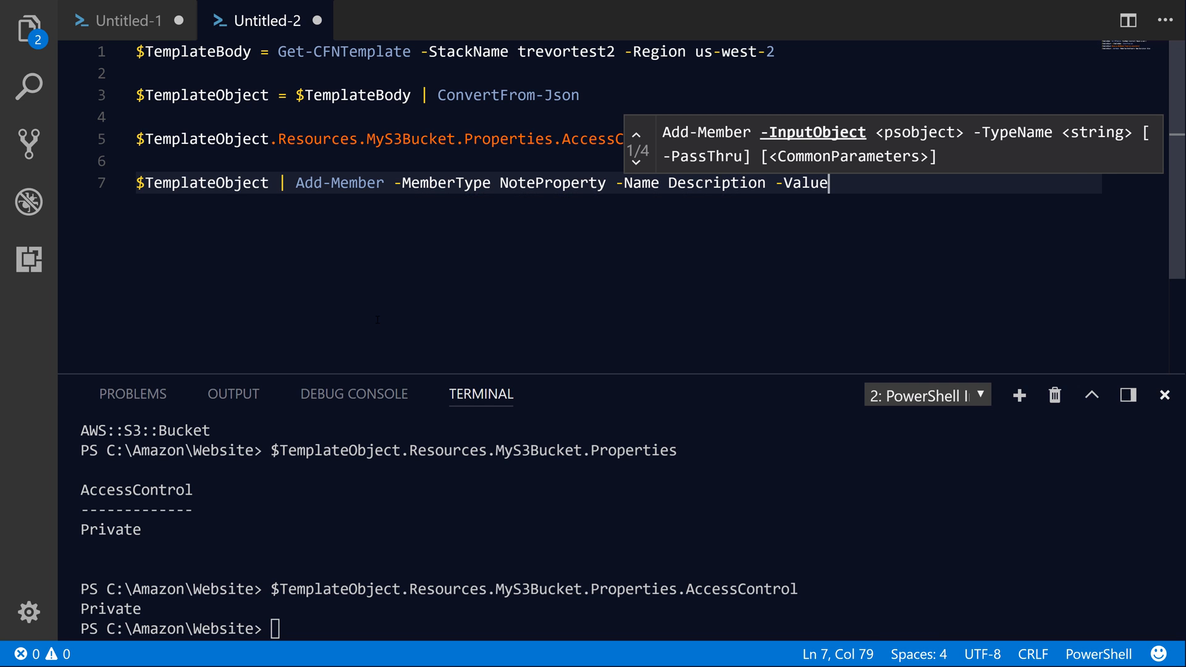
Set the value 'This is a test template for CloudFormation.' and assign the result back to $TemplateObject
type("'T")
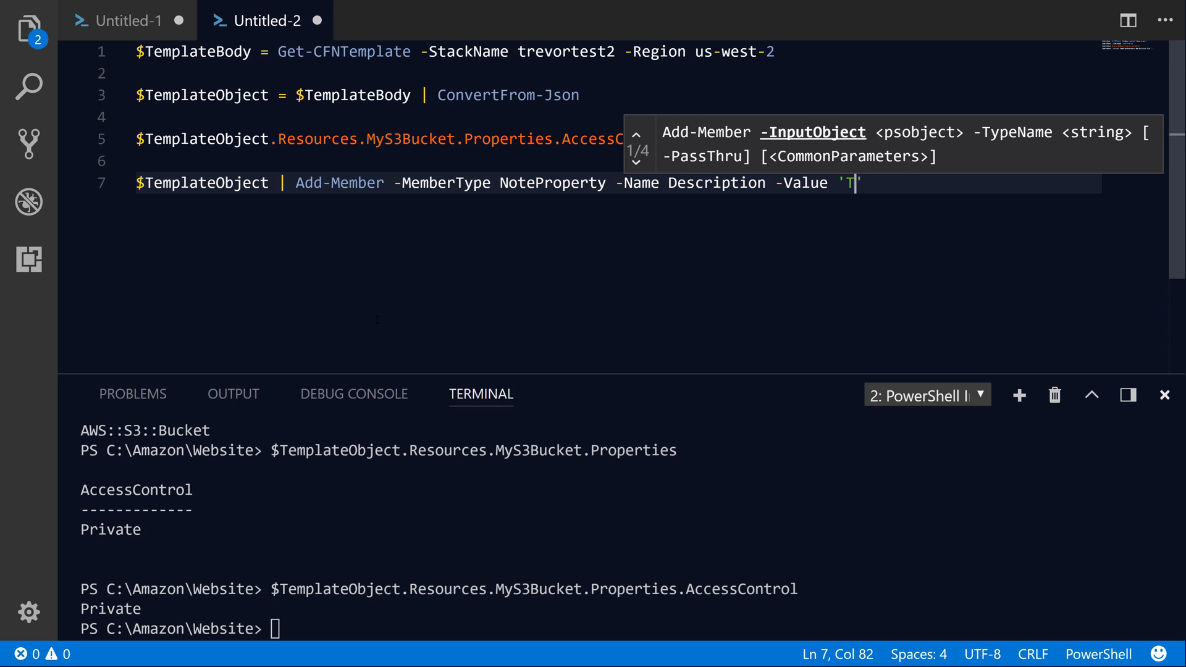
type("his is a test t")
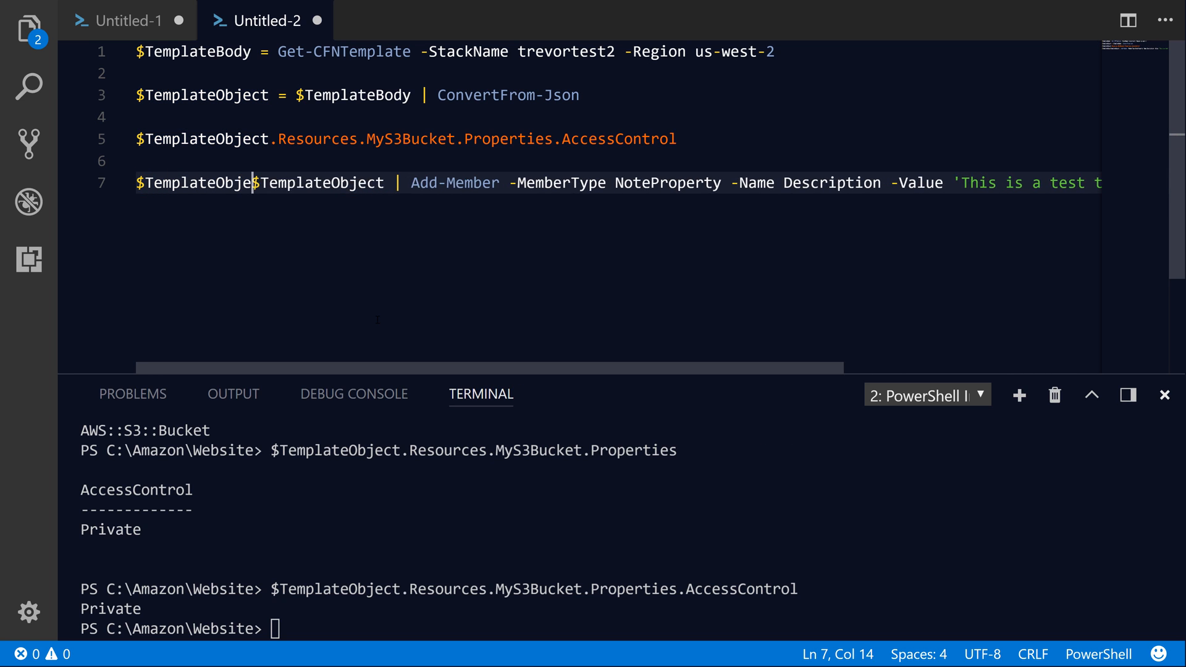
type("=")
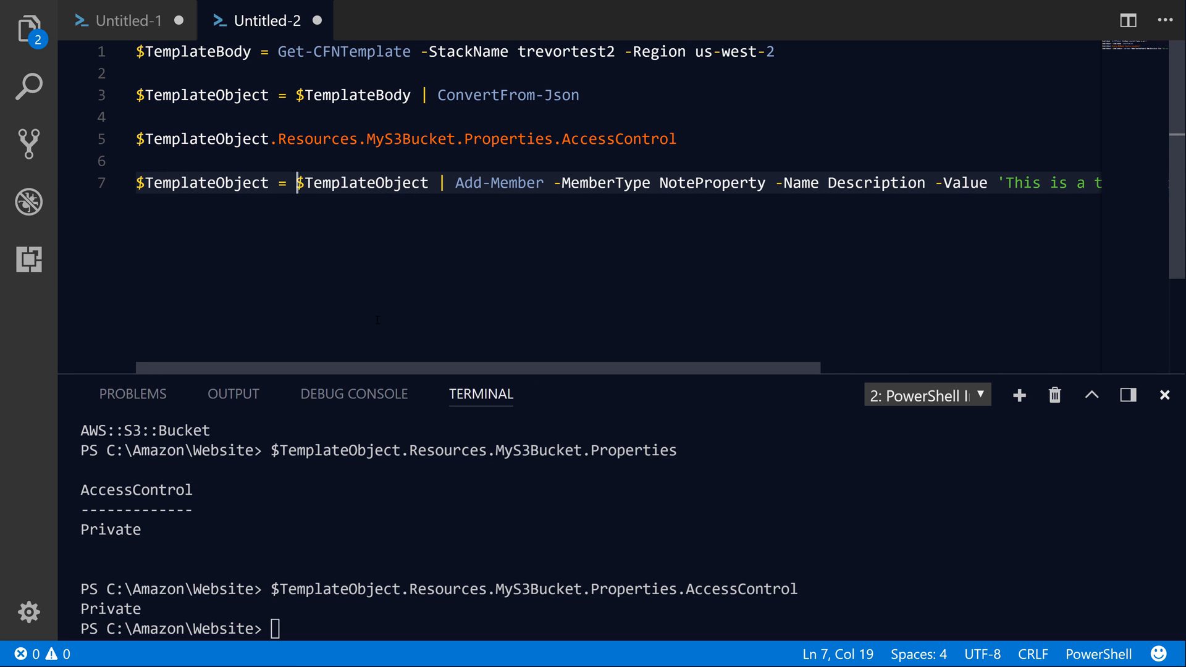
double_click(362, 182)
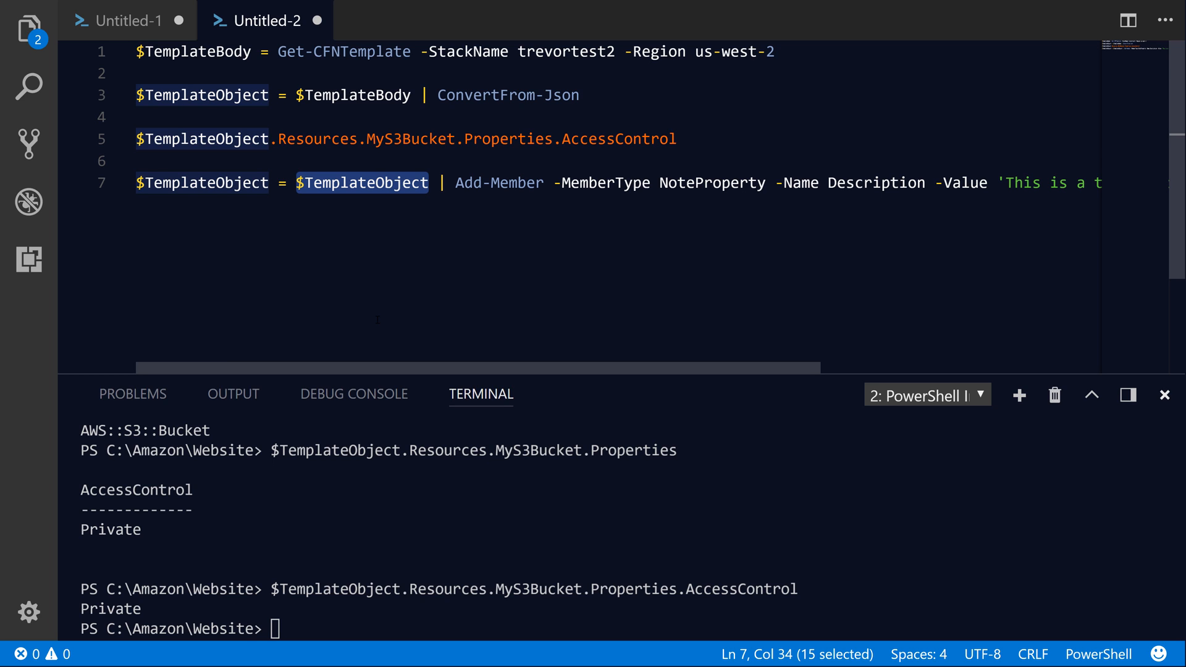
left_click(439, 182)
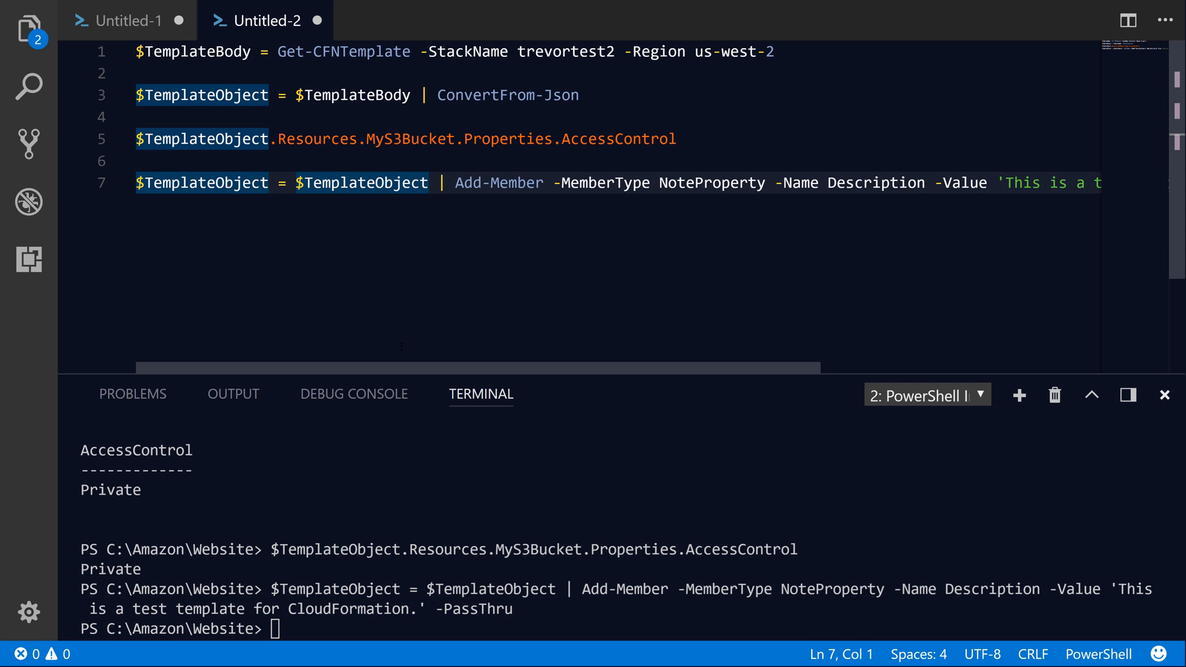
type("$templateObject")
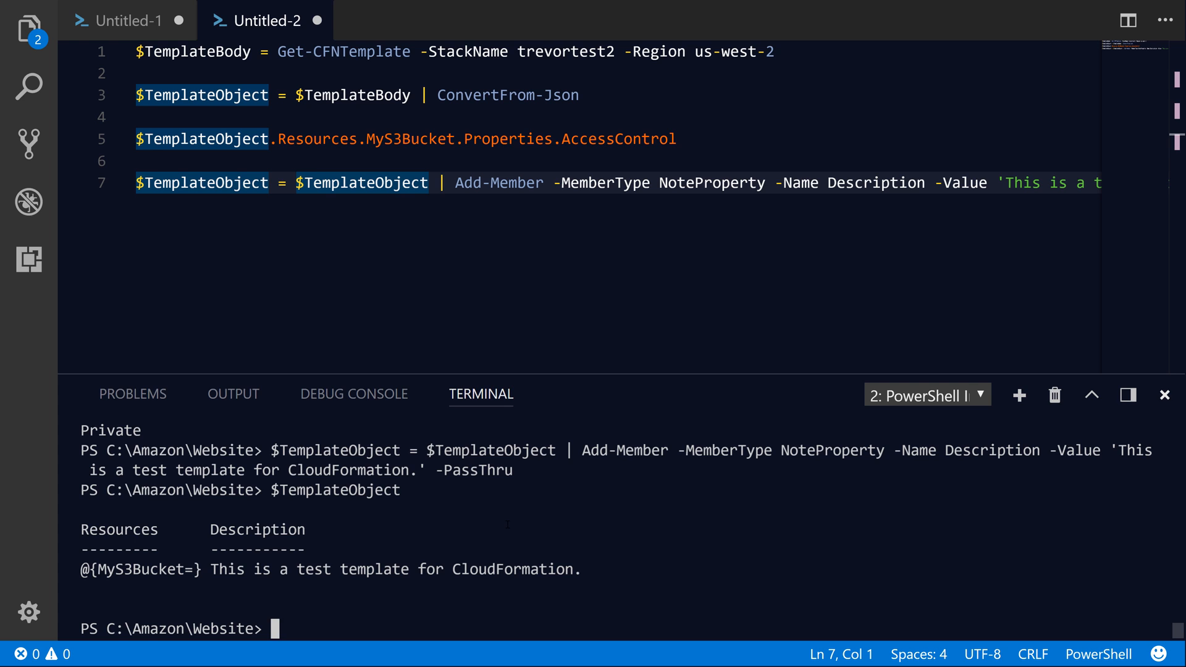
Query $TemplateObject.Description to confirm it returns 'This is a test template for CloudFormation.'
type("$TemplateObject.Description")
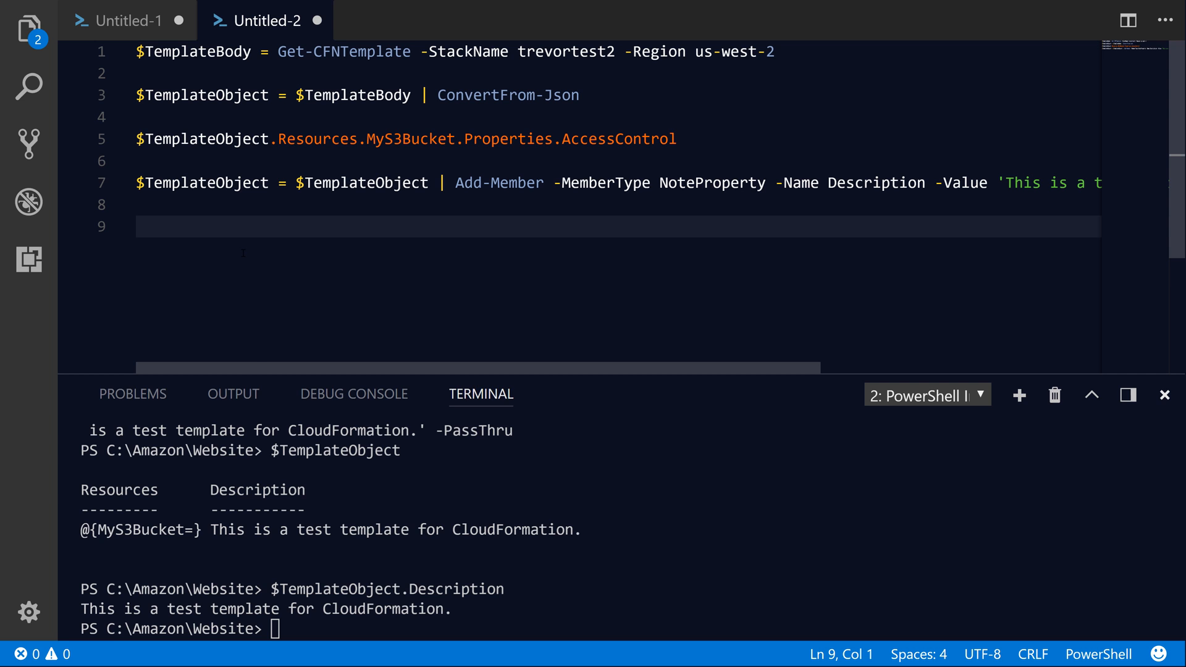
Write New-CFNStack -Region us-west-2 -StackName trevortest3
type("New-CFN")
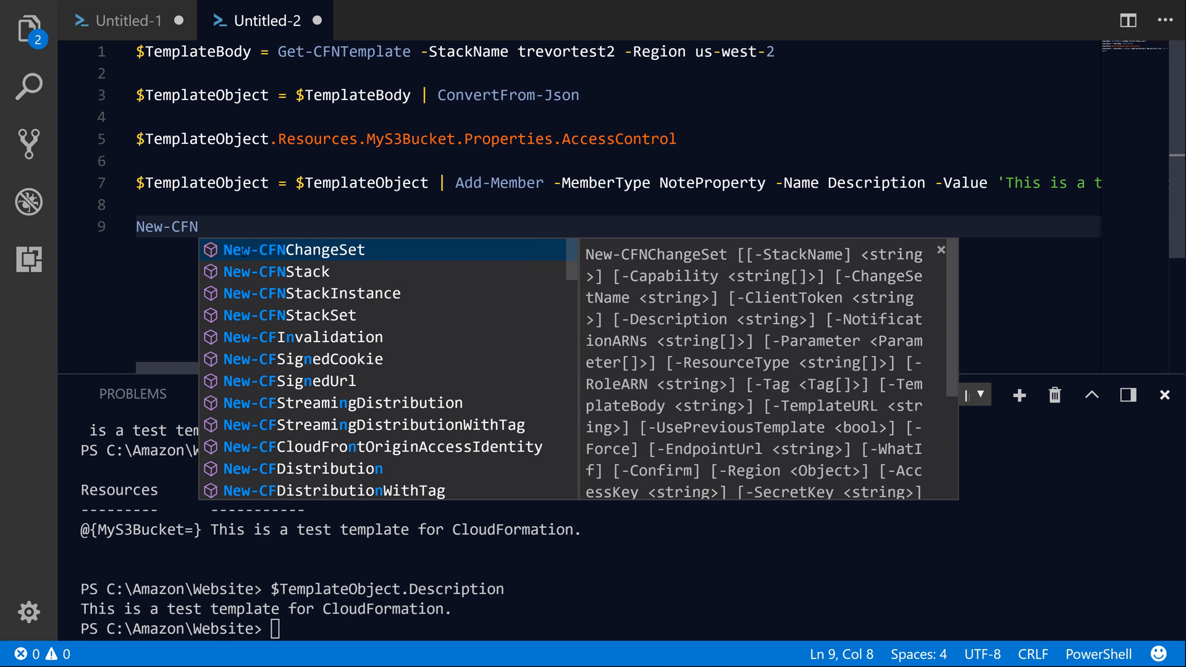
type("Stack -")
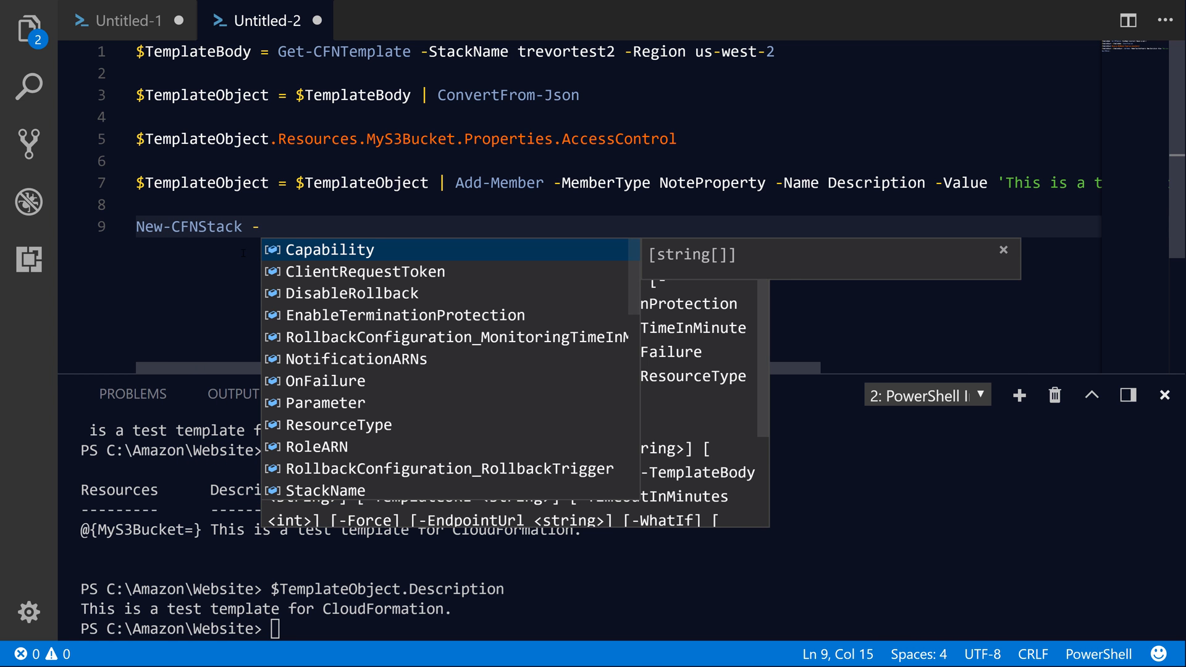
type("Region")
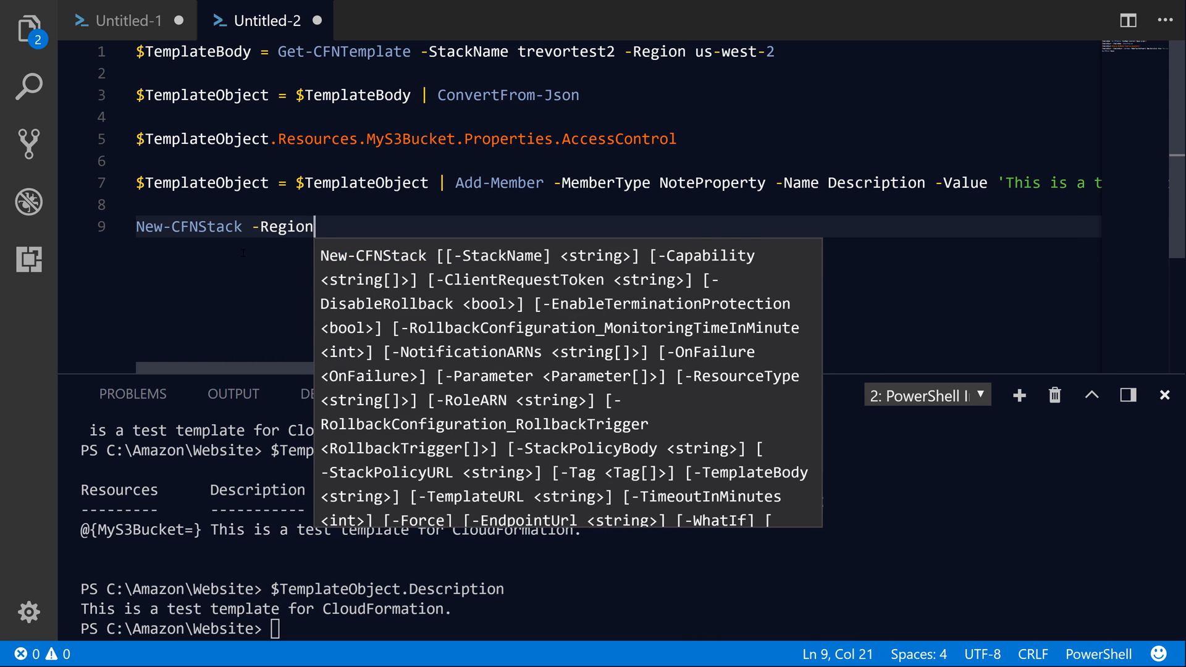
type("us-west-2")
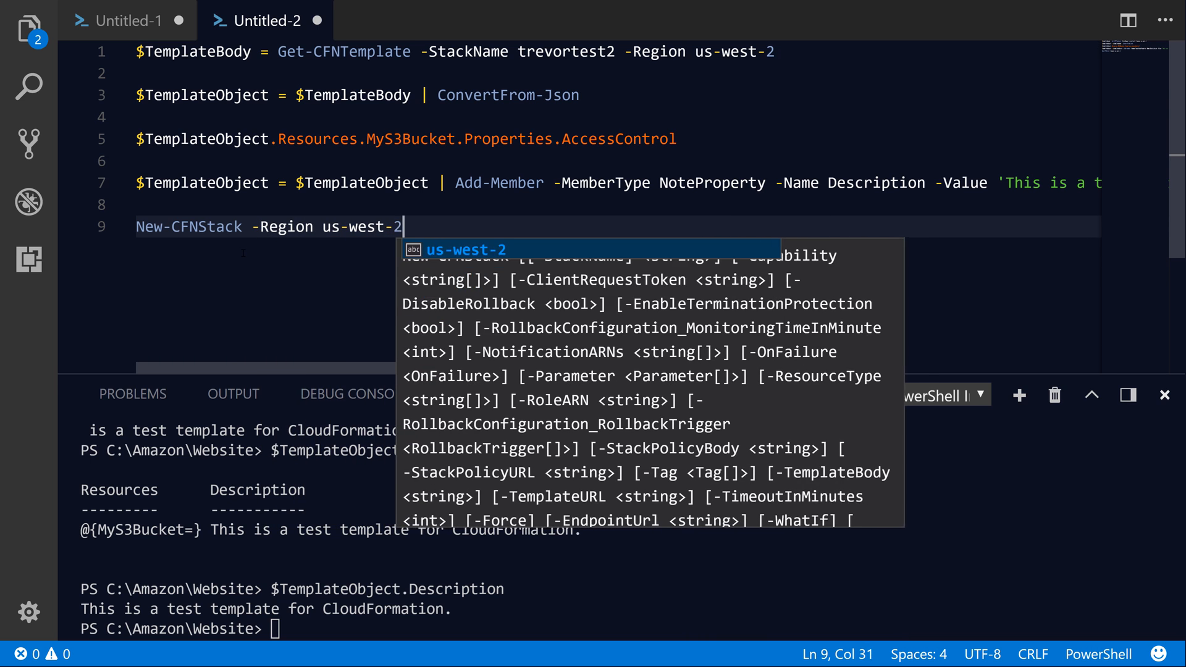
type("-StackName")
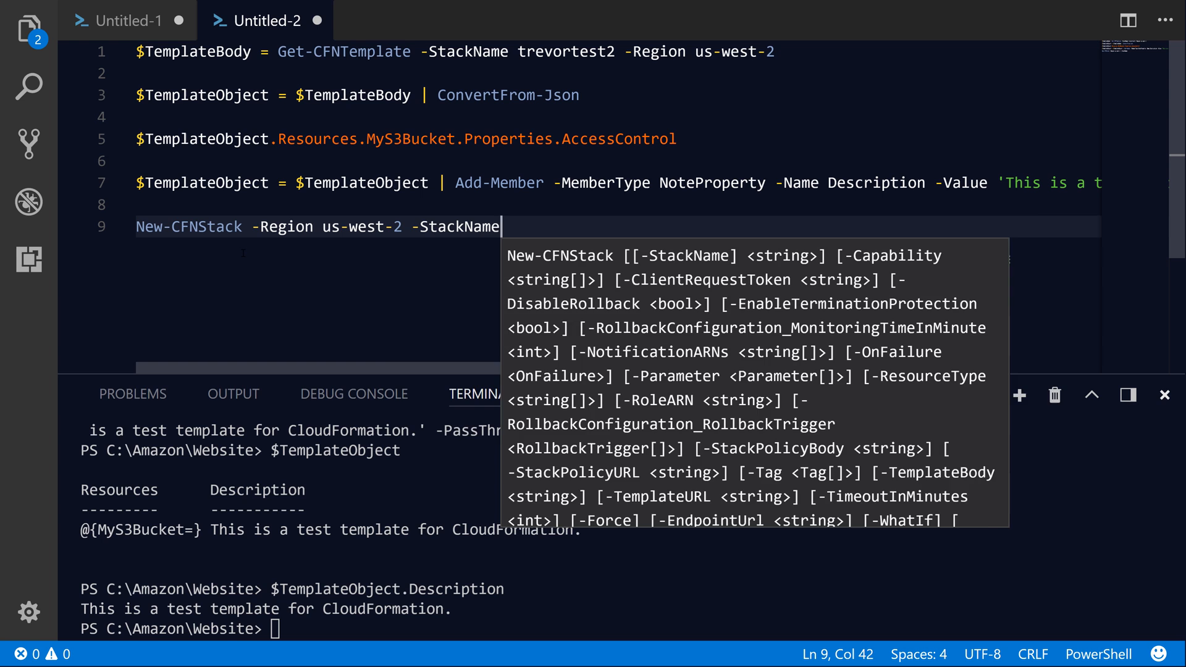
type("trevortest3 -t")
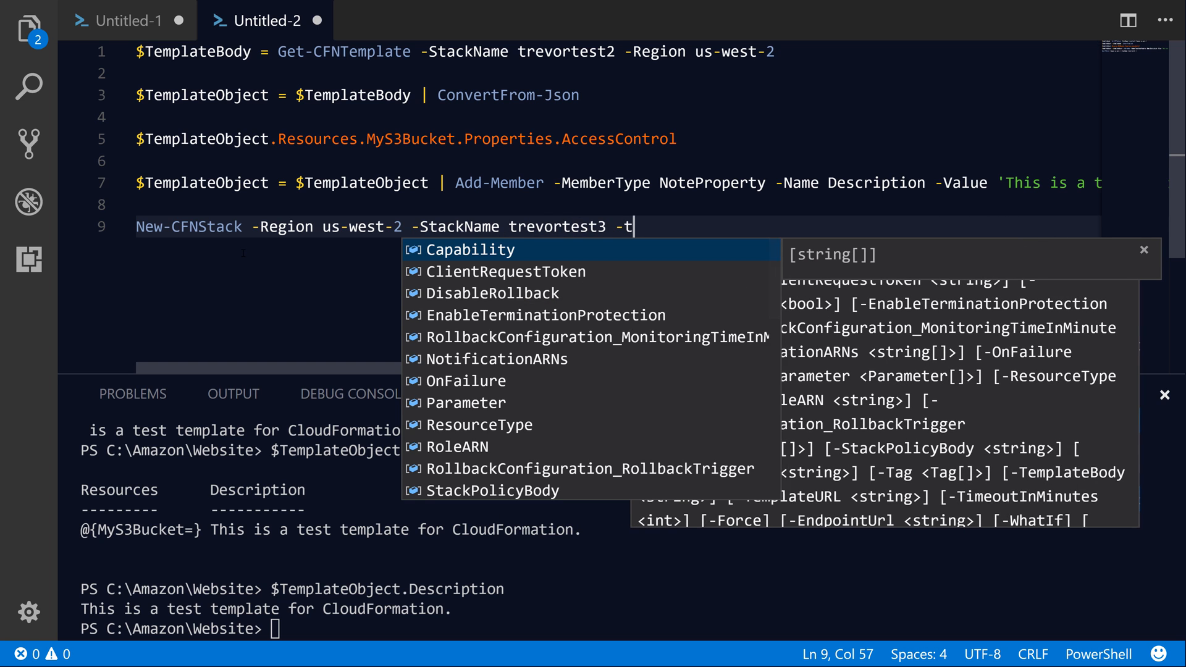
Pass $TemplateObject through ConvertTo-Json -Depth 6 as the -TemplateBody and run it
type("emplateBody")
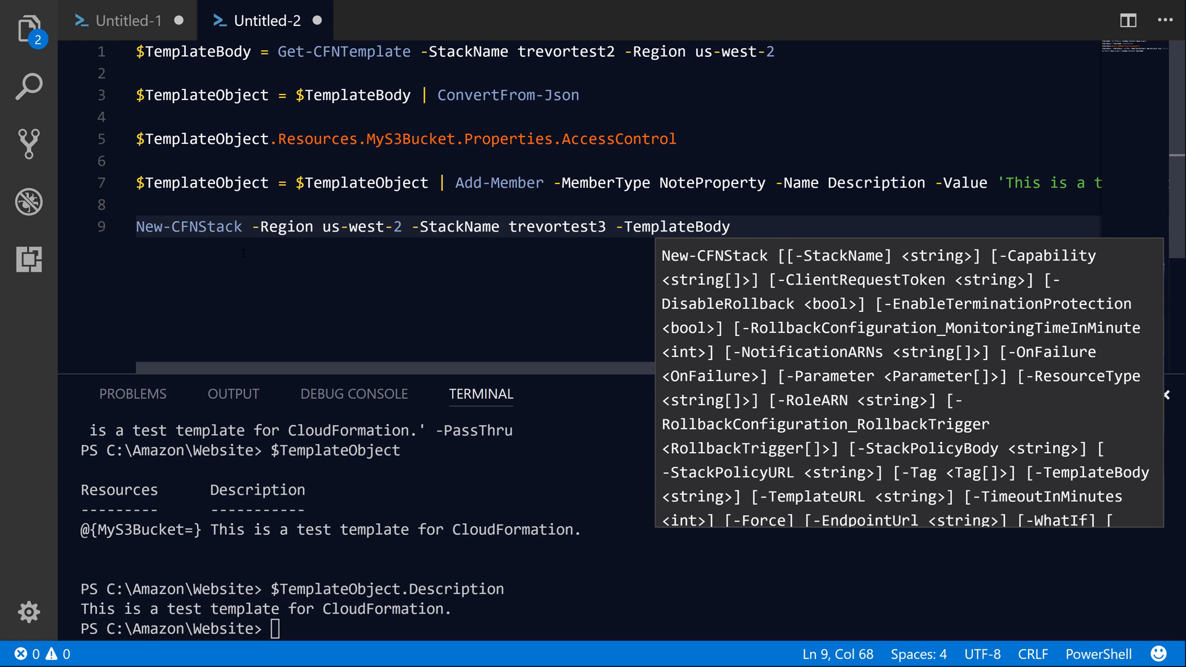
type("(ConvertTo-Json -")
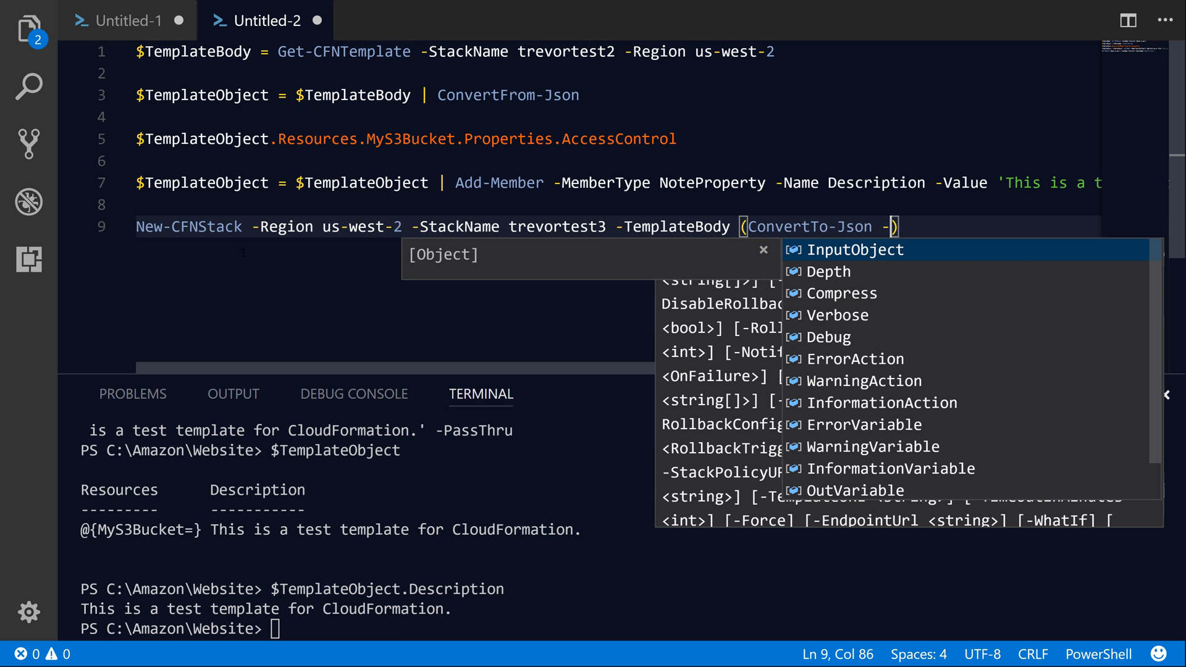
type("InputObject $Te")
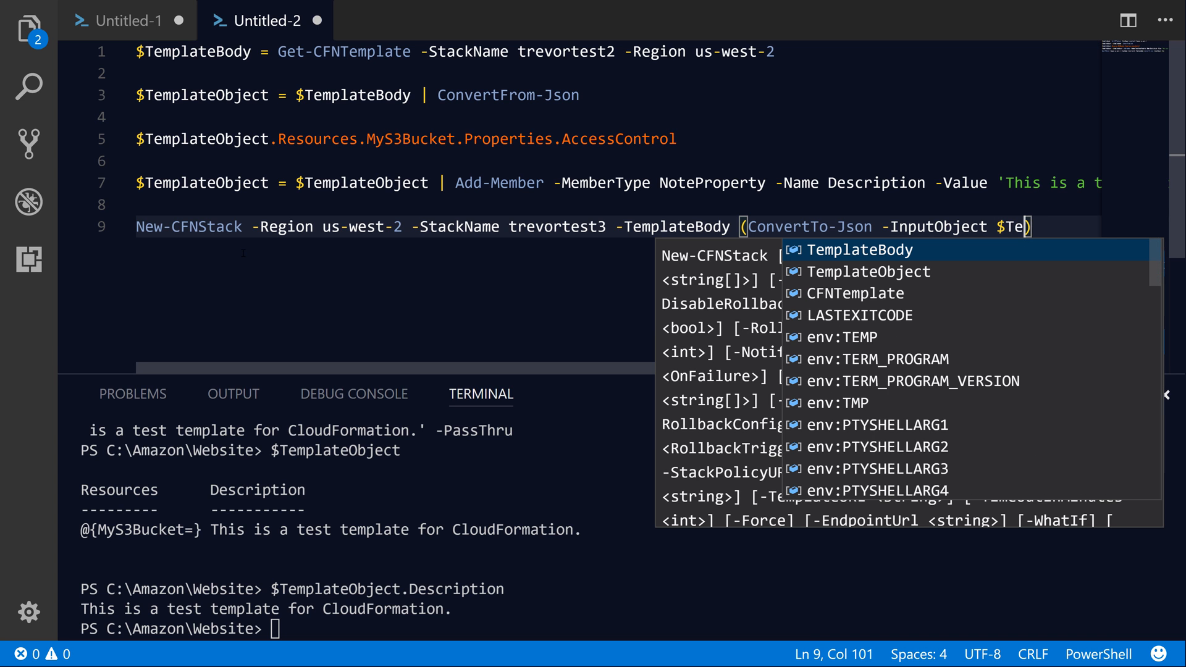
key("Tab")
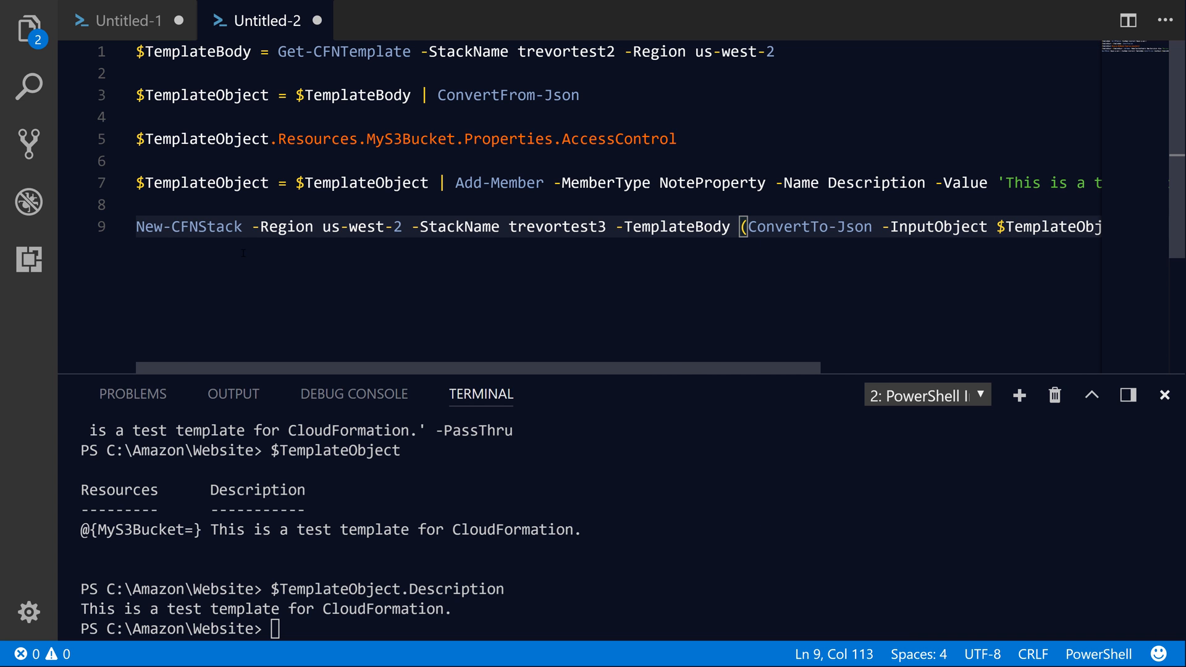
type("-Depth )")
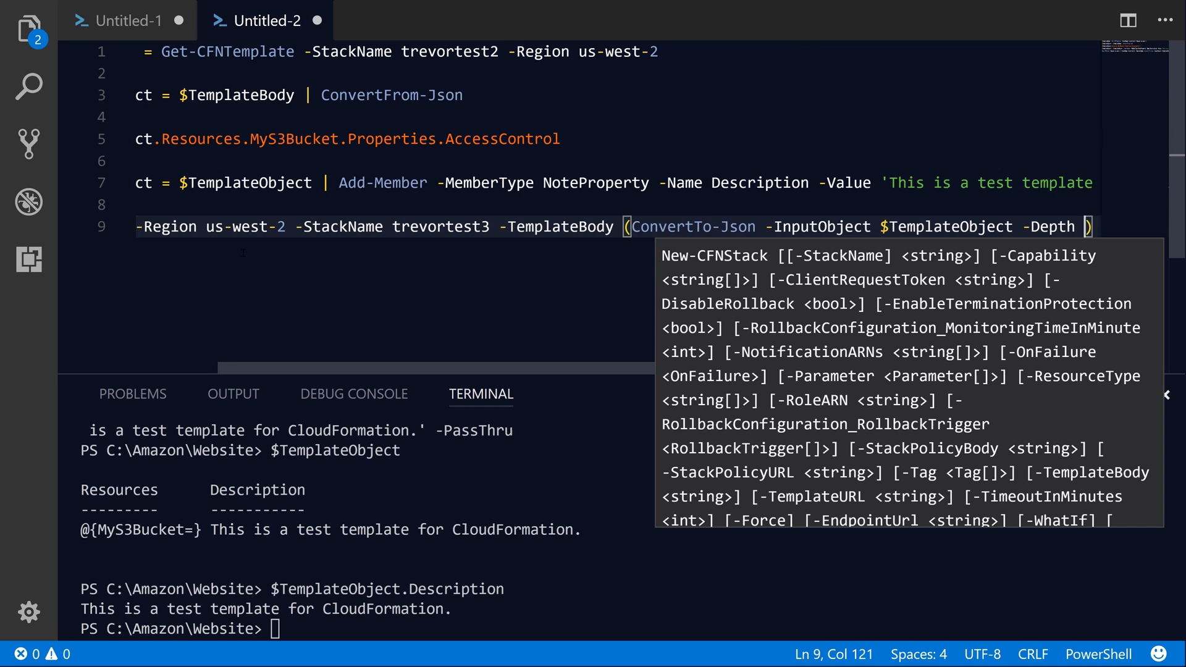
type("6")
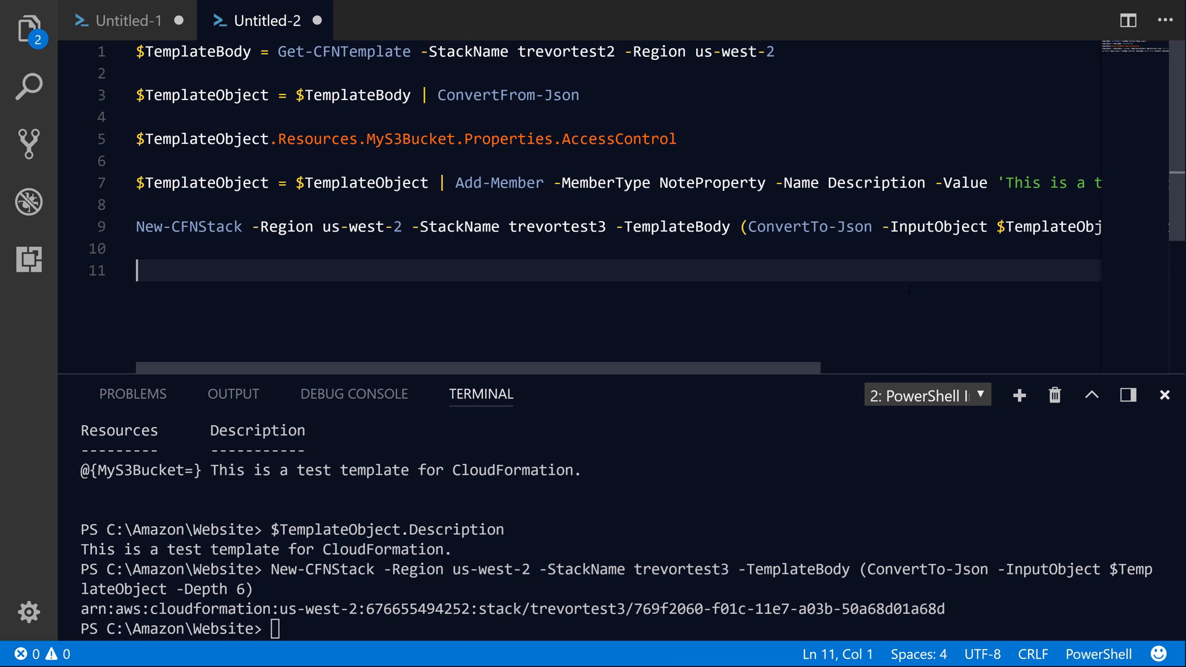
type("Get-CFN")
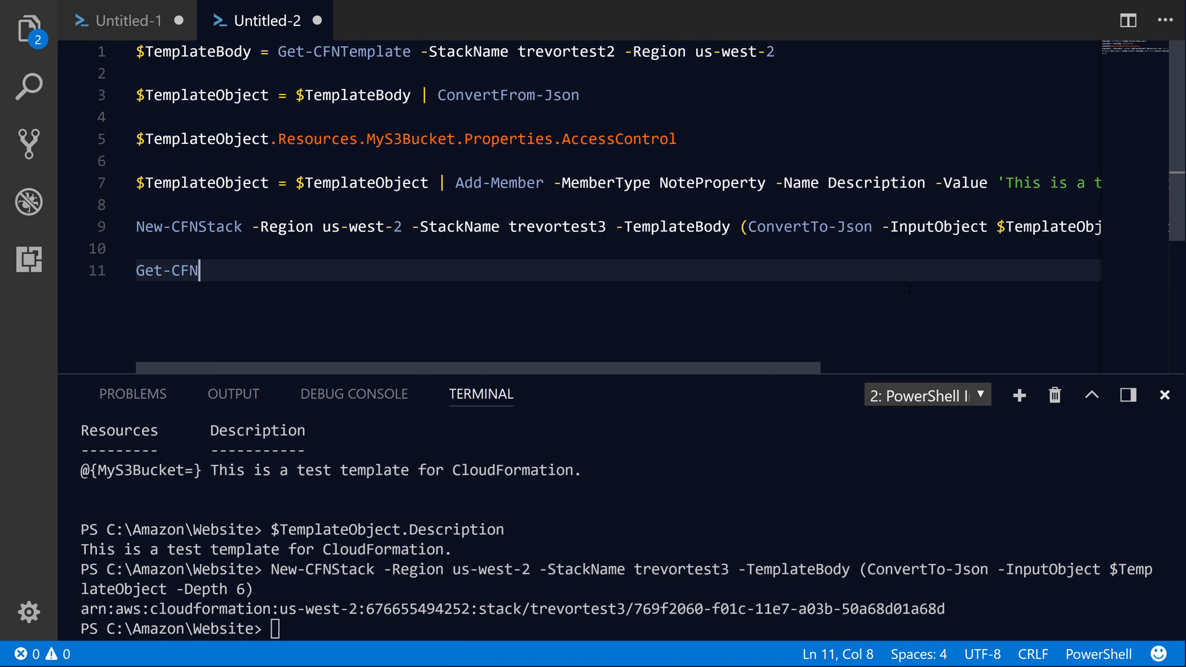
Write Get-CFNTemplate -Region us-west-2 -StackName with the stack name started as 'trevo'
type("Template -Region")
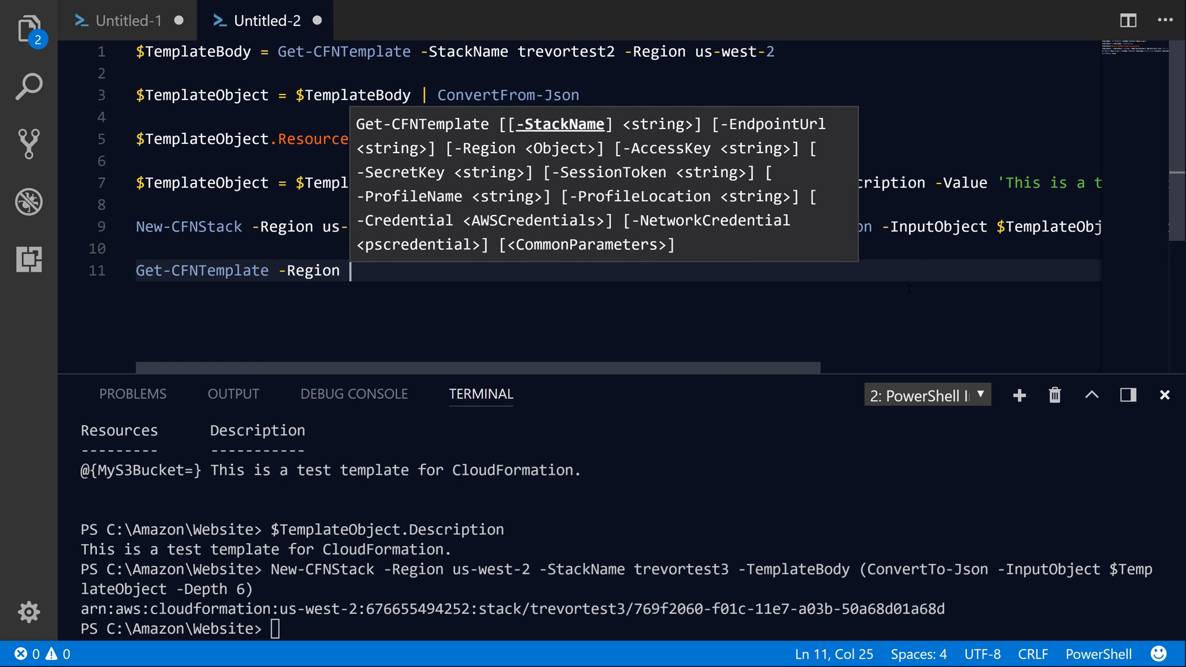
type("us-west-2 -")
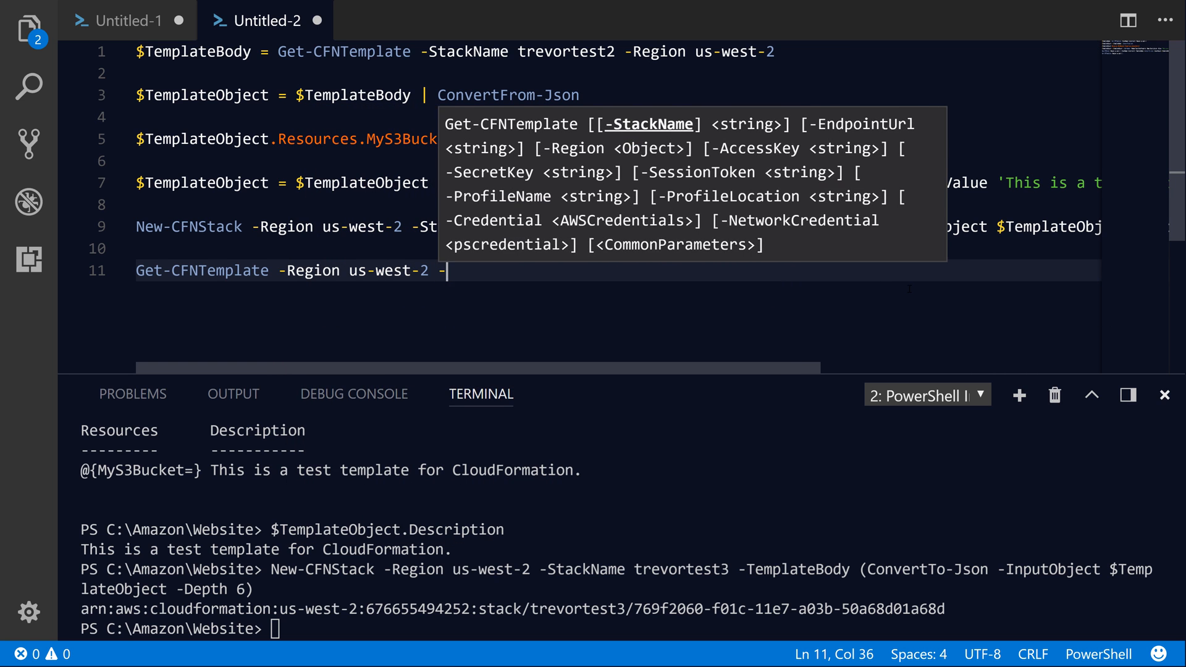
type("-StackName trevo")
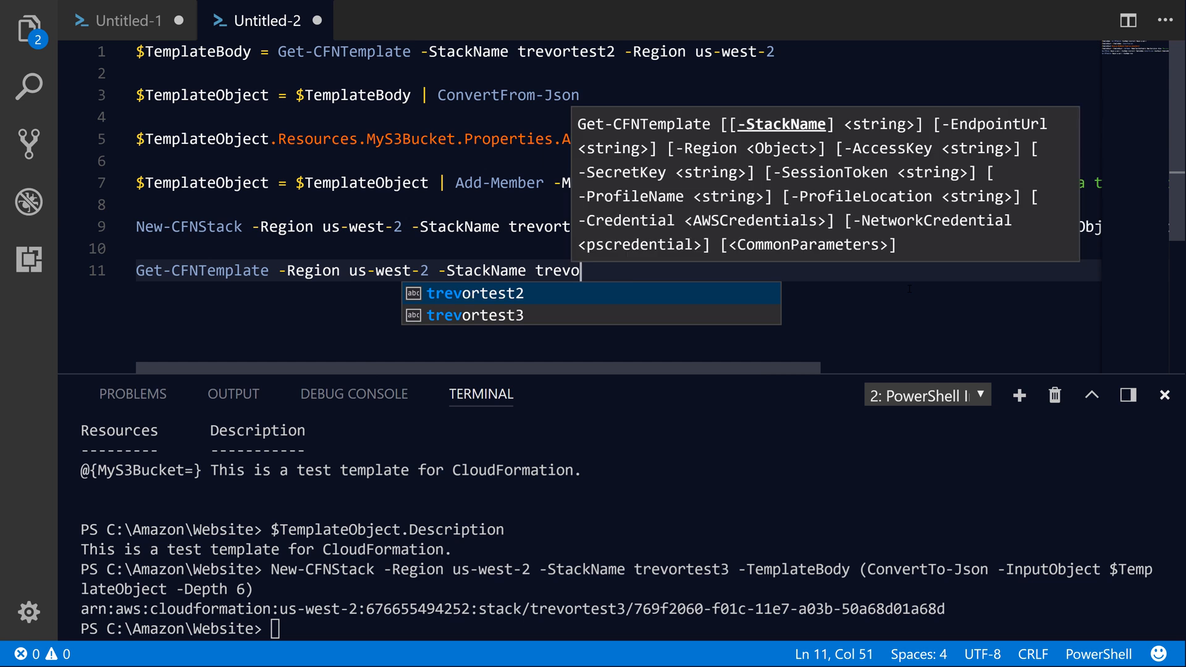